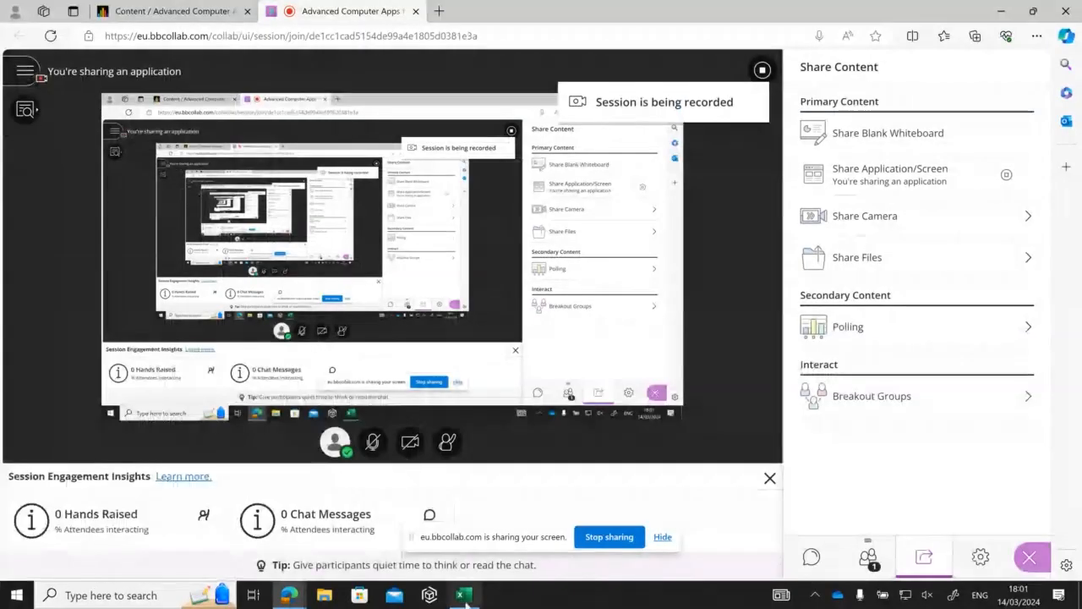
Switch from the browser to the Adv Graphs workbook's GANTT sheet in Excel
{"action": "left_click", "coordinate": [464, 594]}
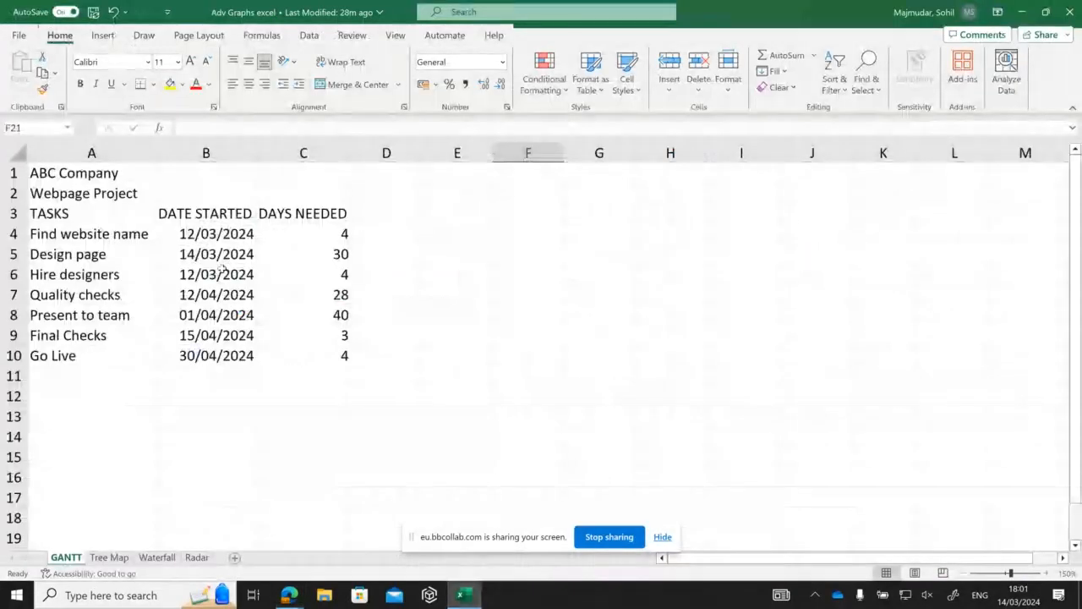
{"action": "mouse_move", "coordinate": [76, 525]}
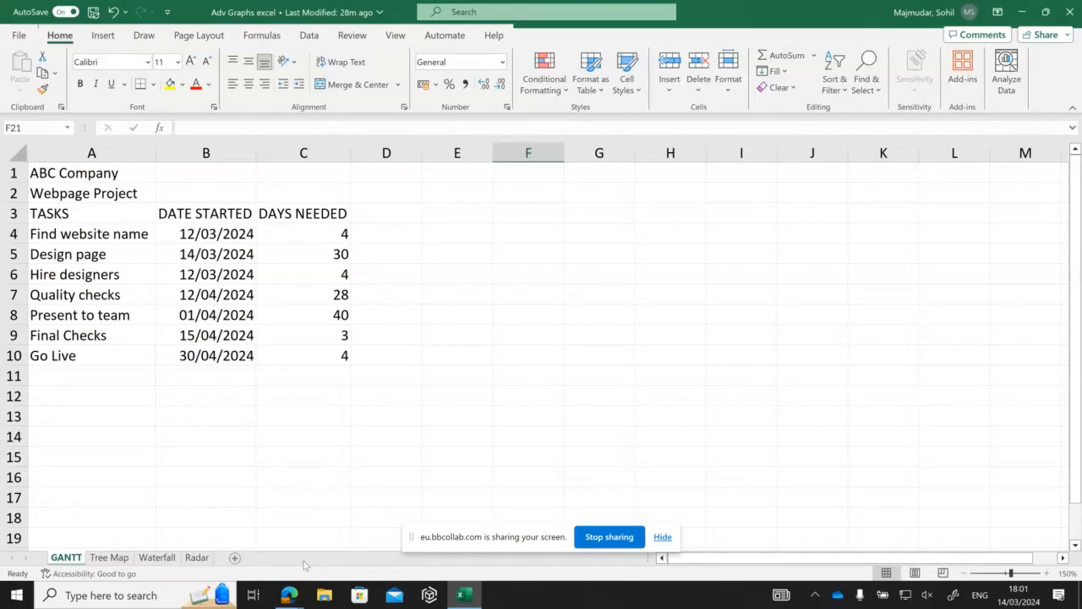
{"action": "mouse_move", "coordinate": [289, 594]}
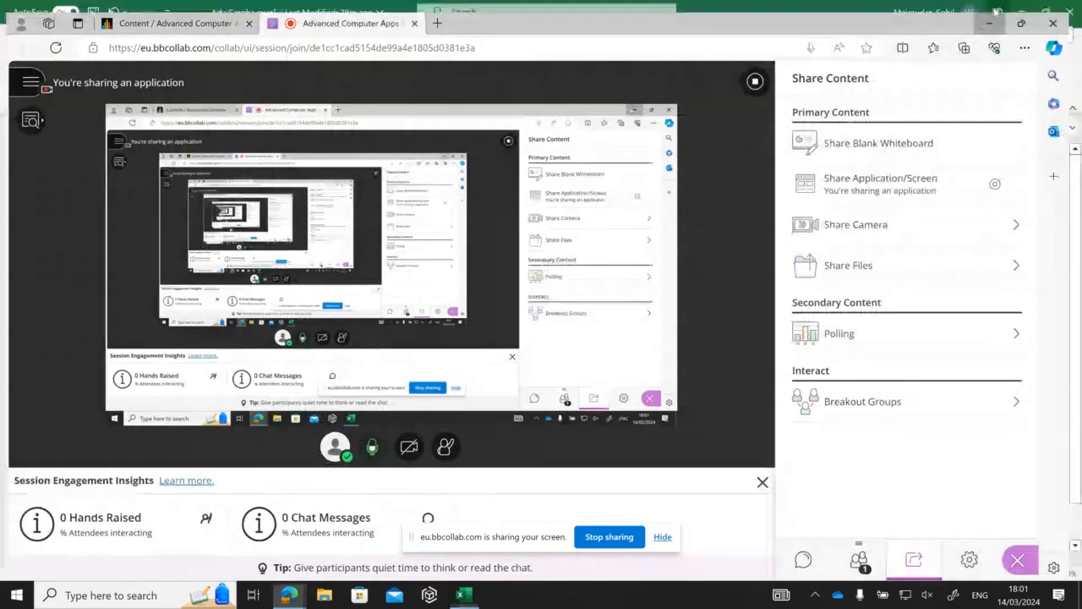
{"action": "left_click", "coordinate": [462, 594]}
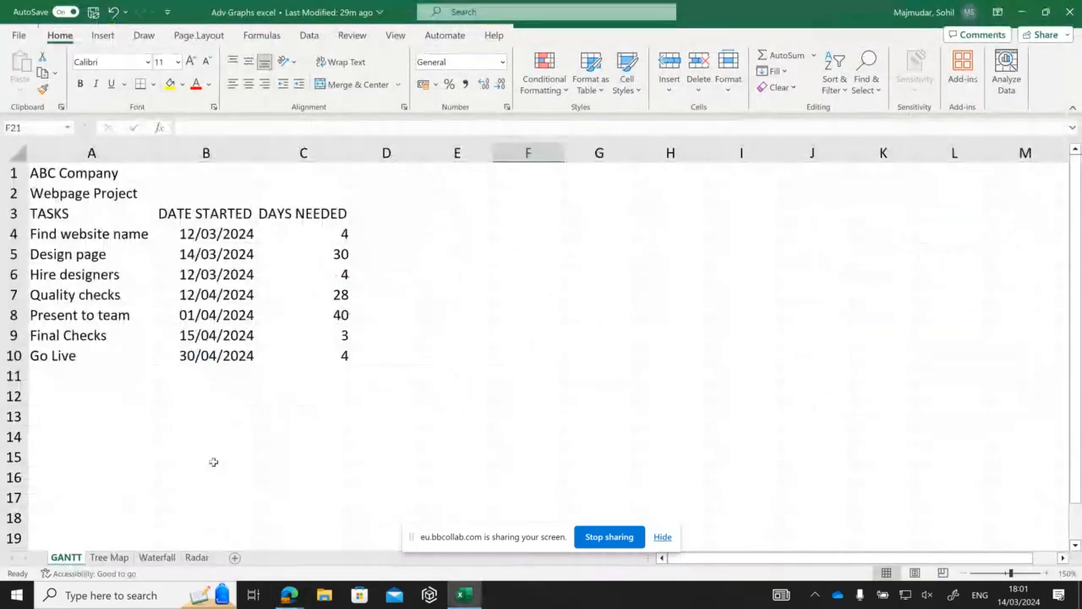
{"action": "mouse_move", "coordinate": [285, 239]}
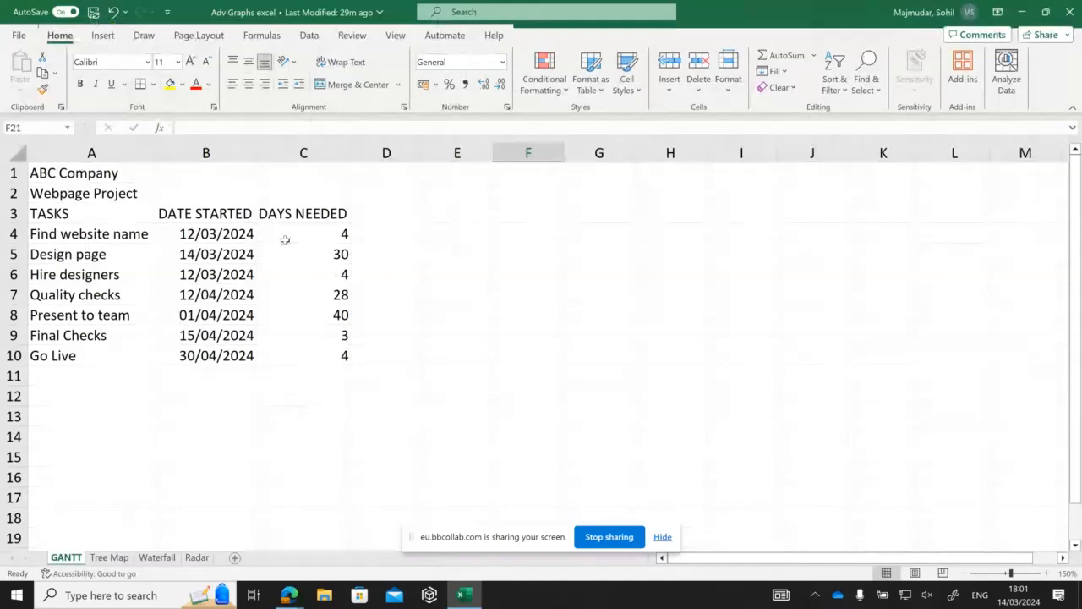
{"action": "mouse_move", "coordinate": [326, 254]}
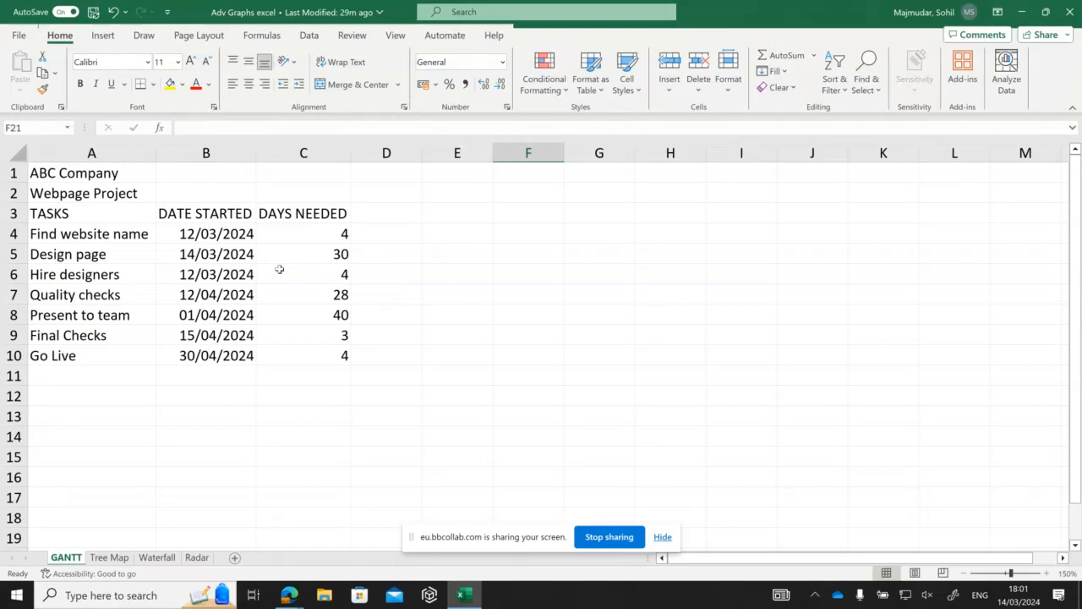
{"action": "mouse_move", "coordinate": [256, 267]}
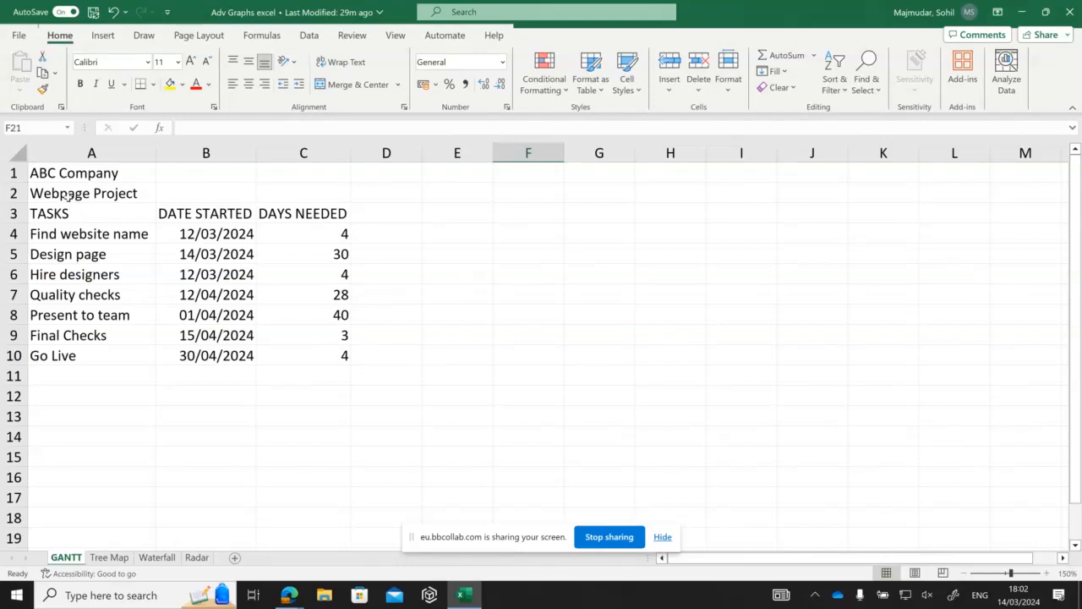
{"action": "left_click", "coordinate": [91, 192]}
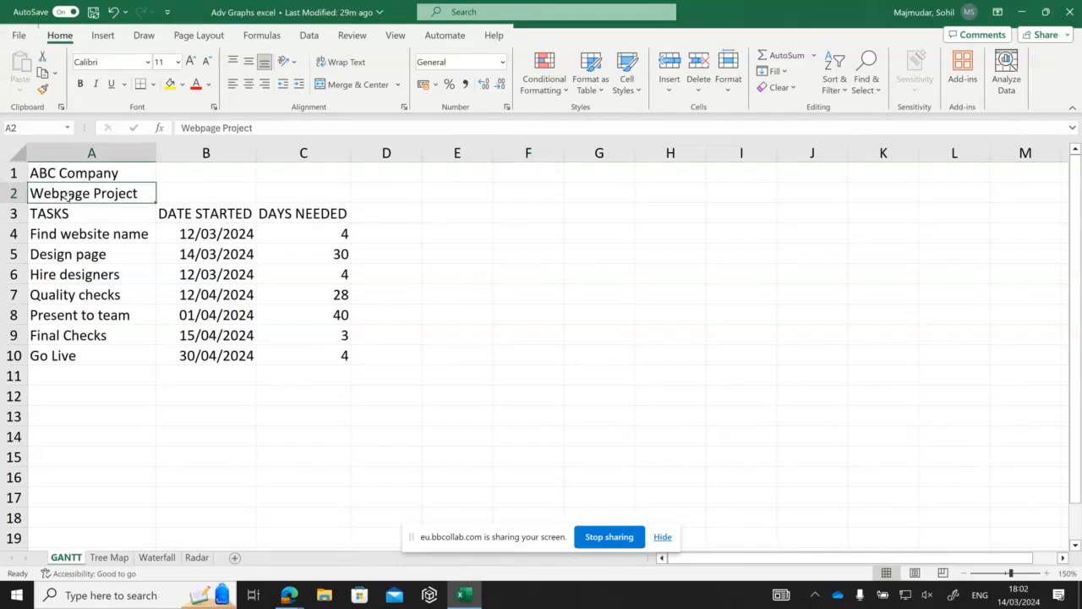
{"action": "left_click", "coordinate": [89, 233]}
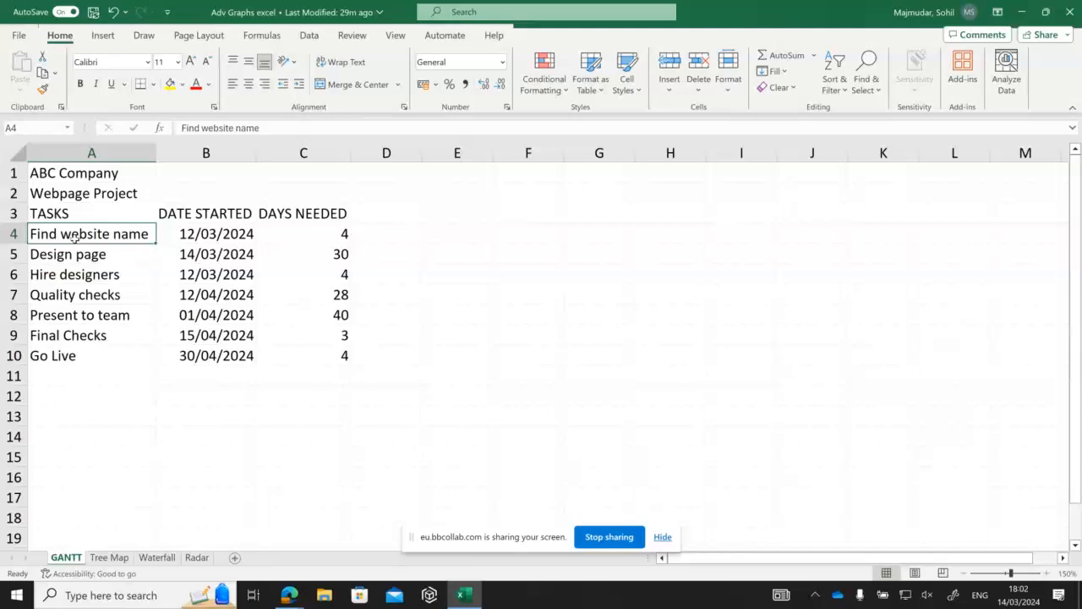
{"action": "left_click_drag", "start_coordinate": [89, 234], "coordinate": [302, 355]}
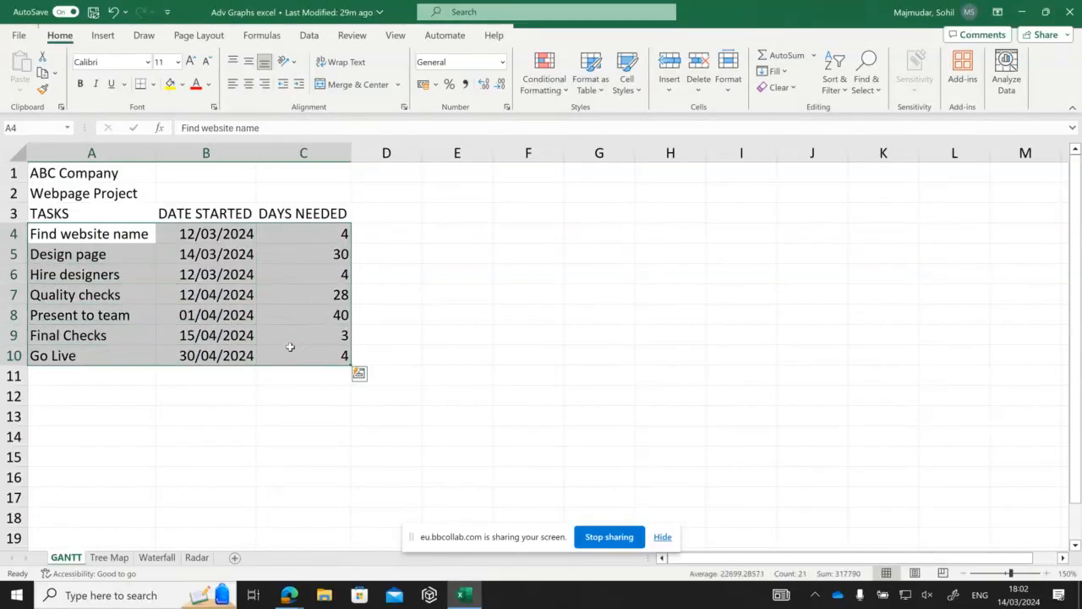
{"action": "left_click", "coordinate": [303, 152]}
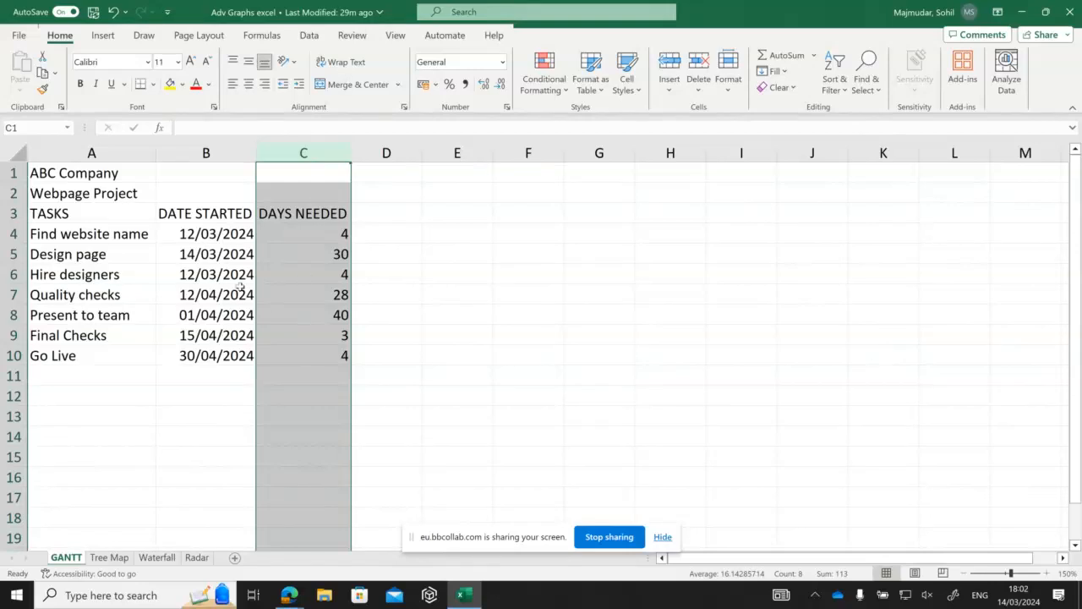
{"action": "mouse_move", "coordinate": [1035, 254]}
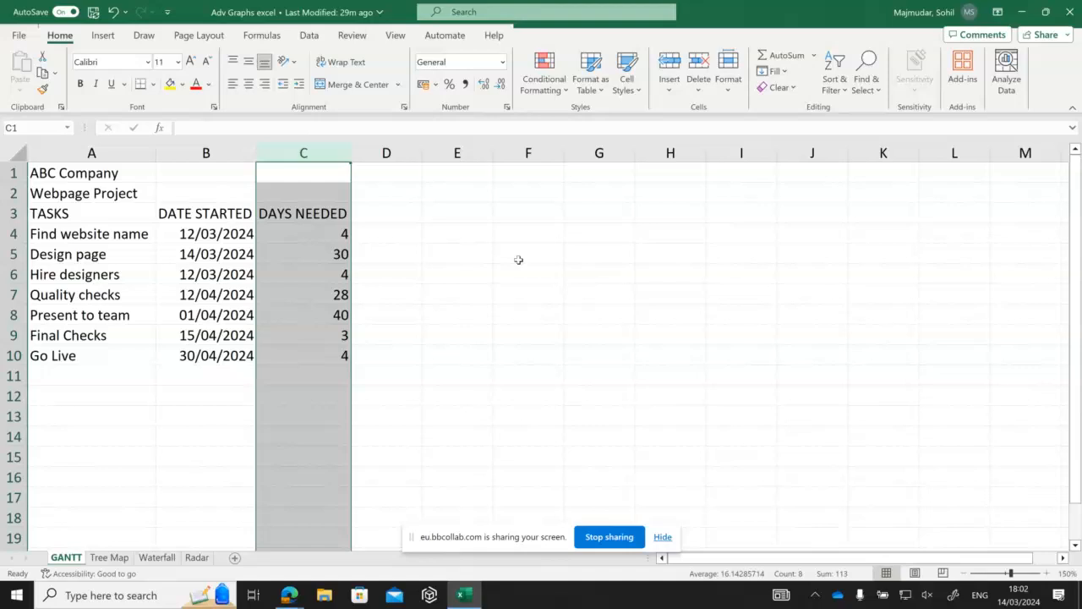
{"action": "mouse_move", "coordinate": [407, 261]}
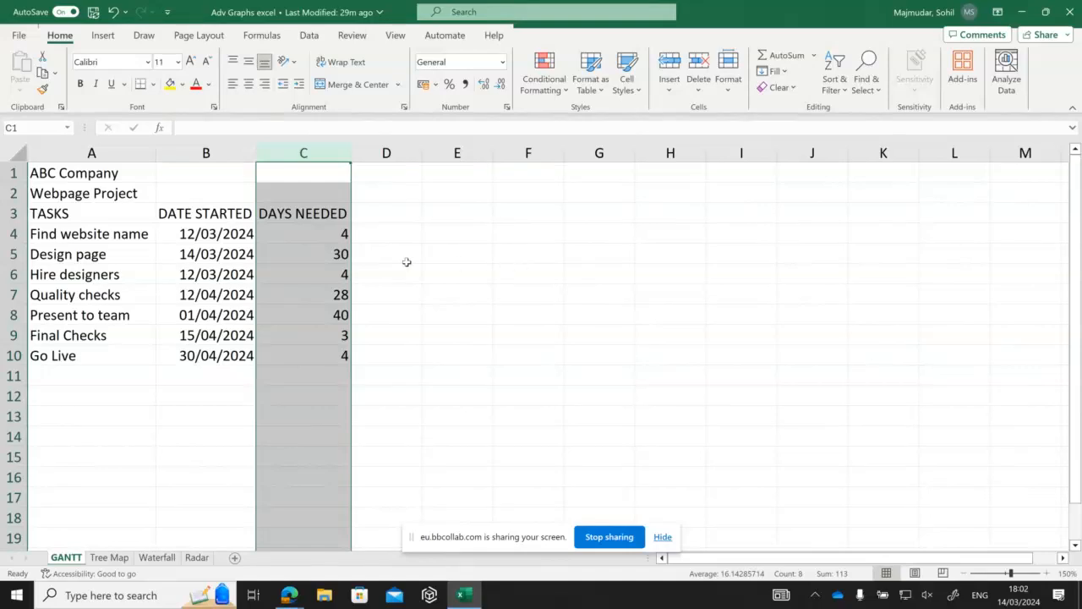
{"action": "left_click", "coordinate": [386, 254]}
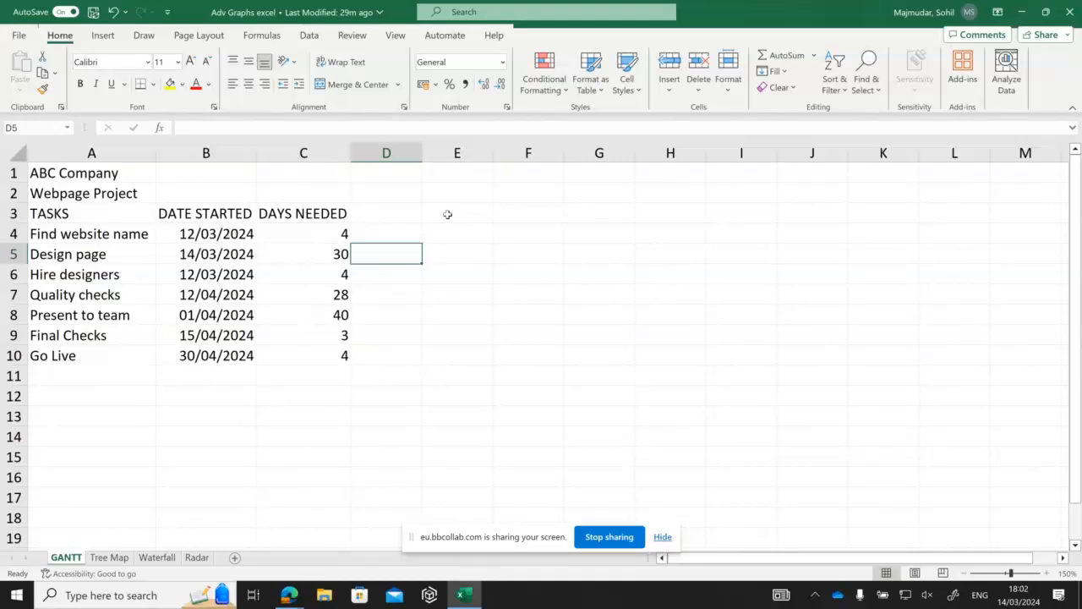
{"action": "left_click", "coordinate": [457, 212]}
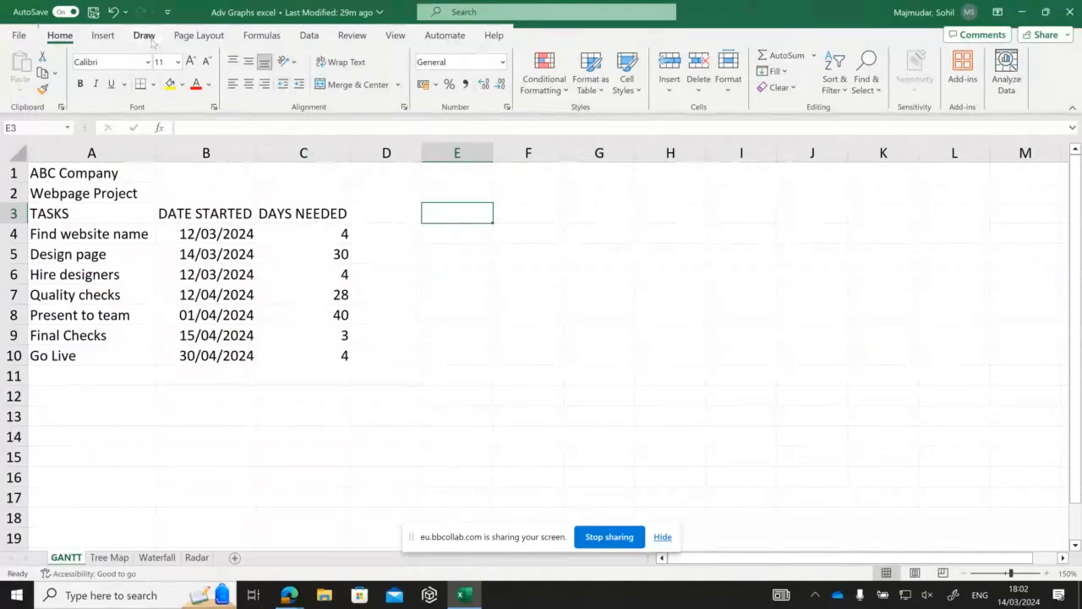
Insert a blank 2-D Stacked Bar chart beside the task table and select it
{"action": "left_click", "coordinate": [102, 35]}
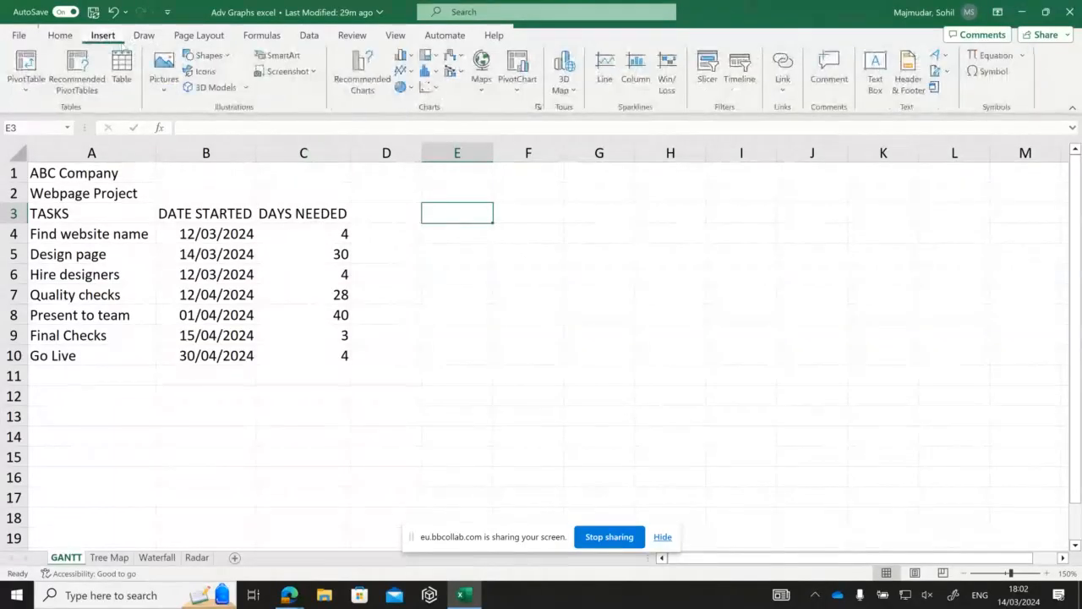
{"action": "left_click", "coordinate": [427, 69]}
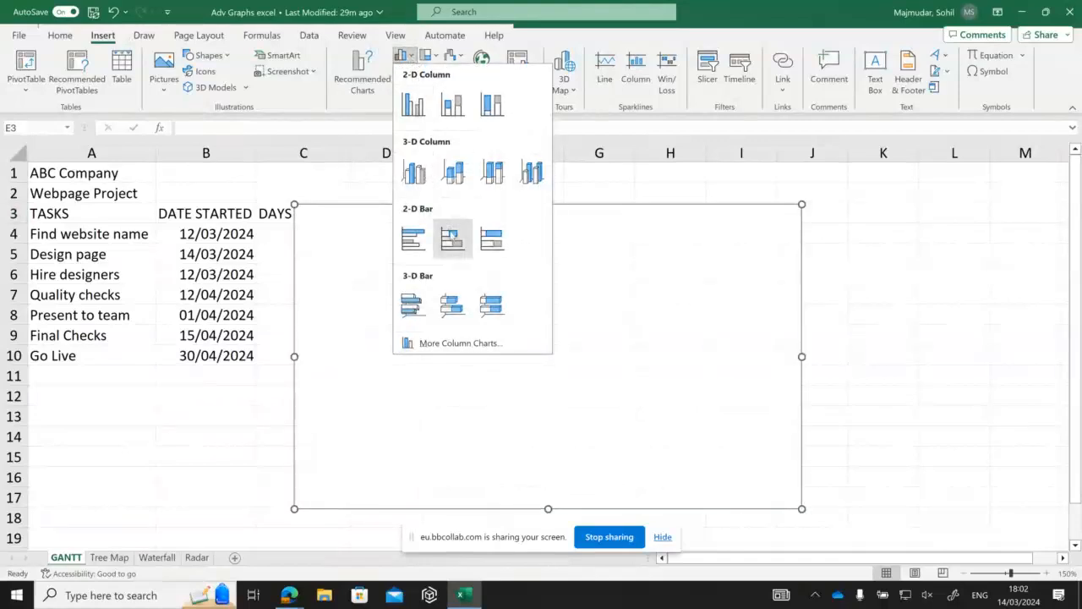
{"action": "mouse_move", "coordinate": [452, 238]}
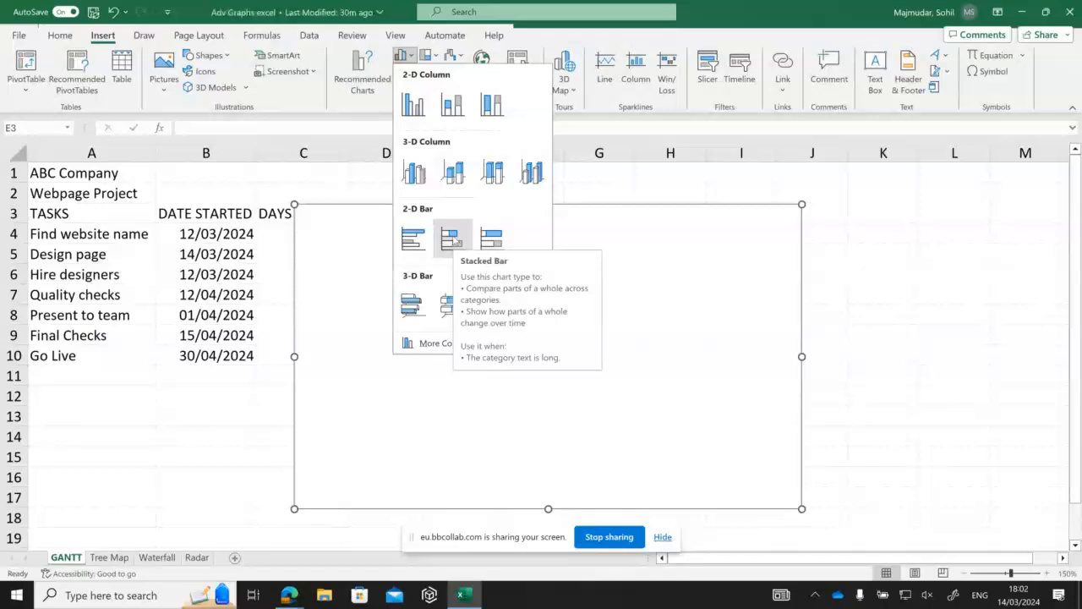
{"action": "left_click", "coordinate": [452, 240]}
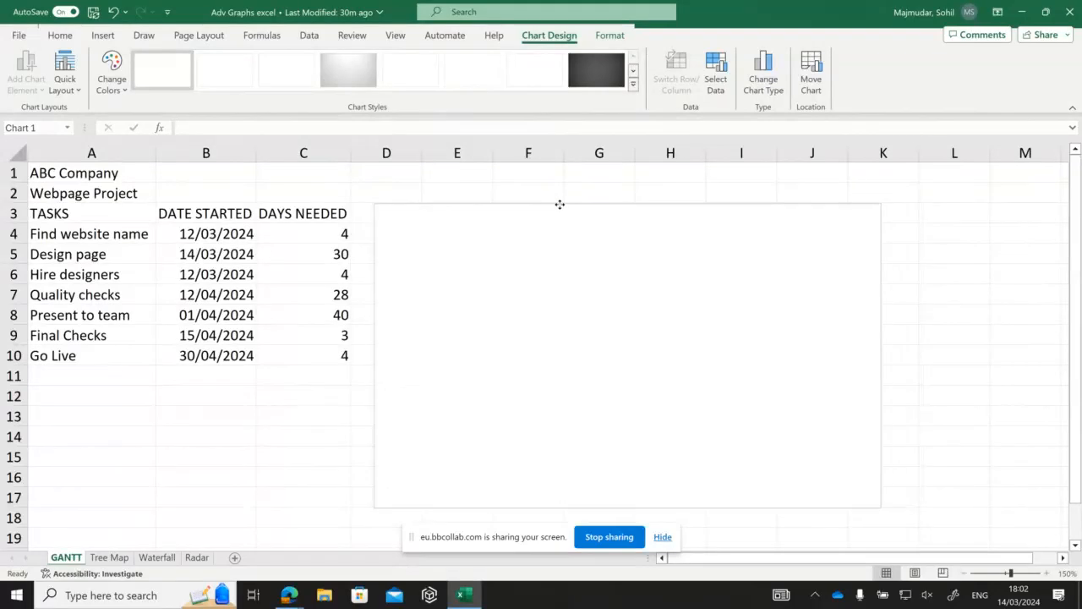
{"action": "left_click", "coordinate": [560, 204]}
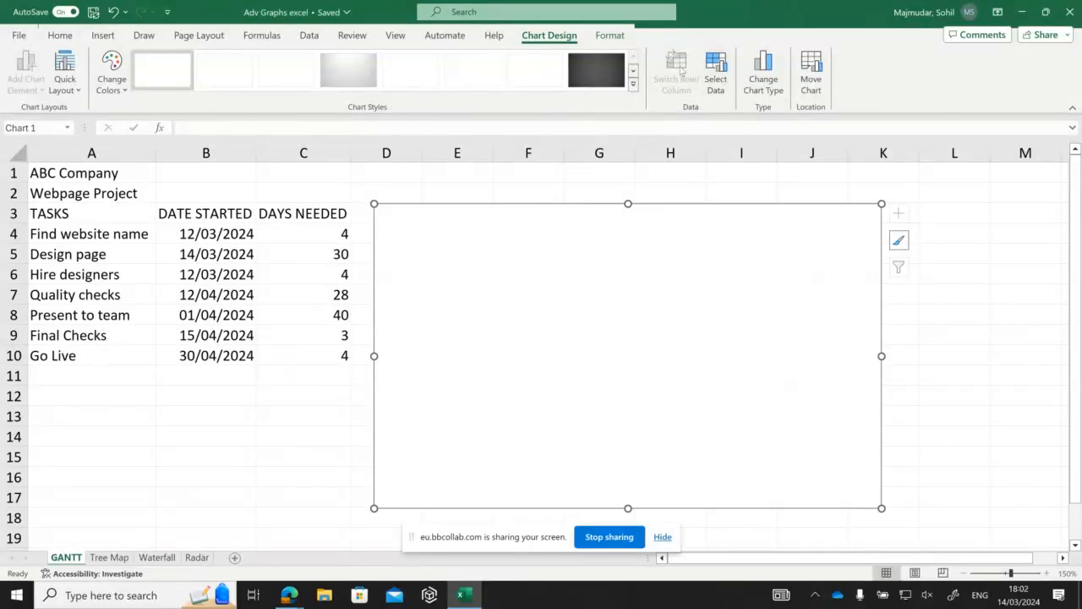
{"action": "mouse_move", "coordinate": [715, 72]}
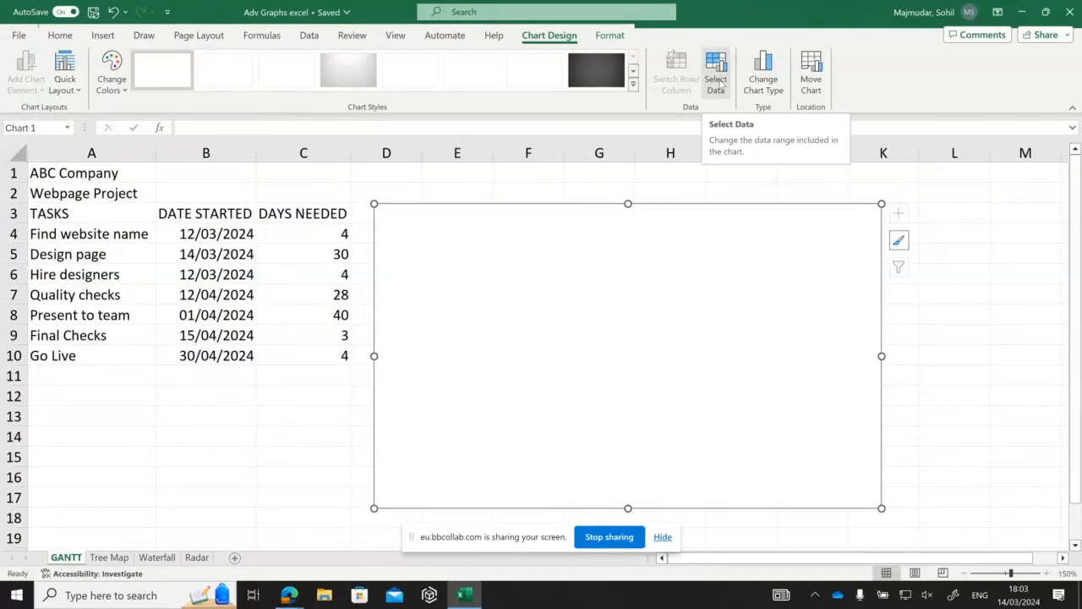
In Select Data, add a series named from cell B3 and clear its values box
{"action": "left_click", "coordinate": [715, 71]}
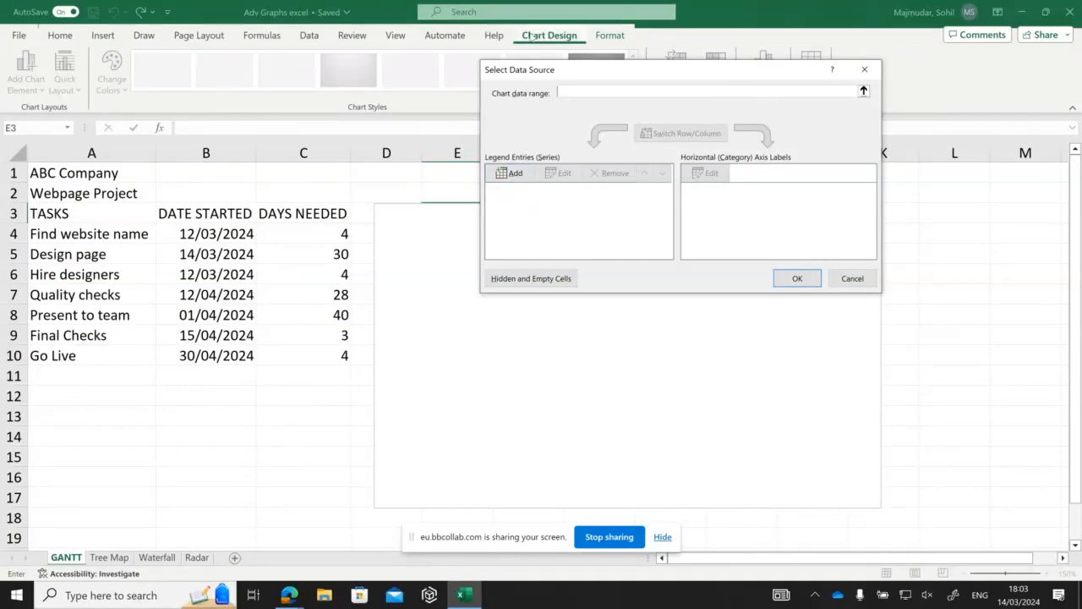
{"action": "mouse_move", "coordinate": [685, 82]}
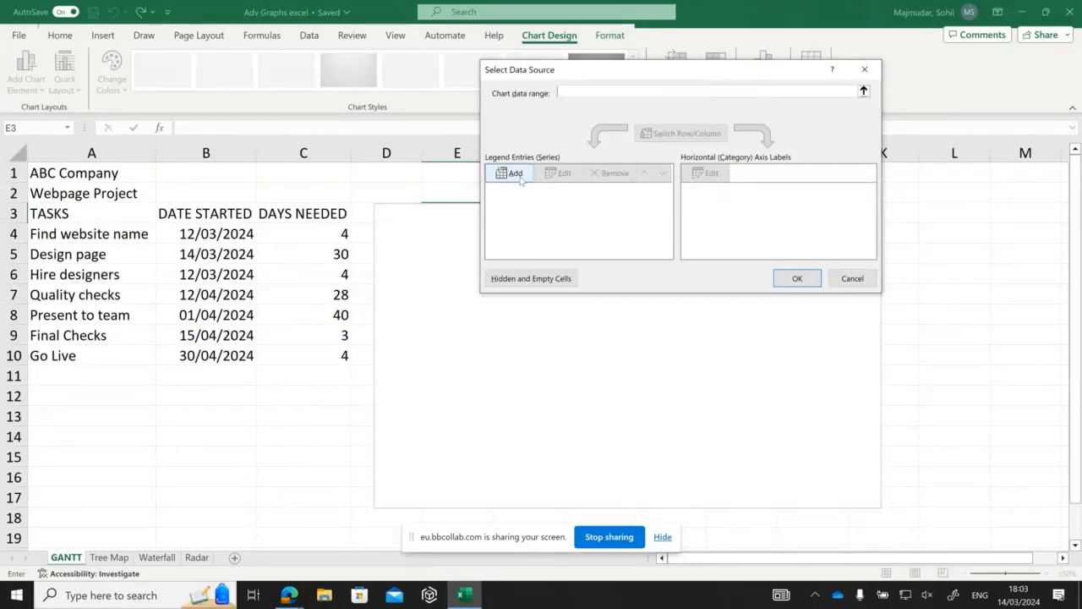
{"action": "left_click", "coordinate": [514, 172]}
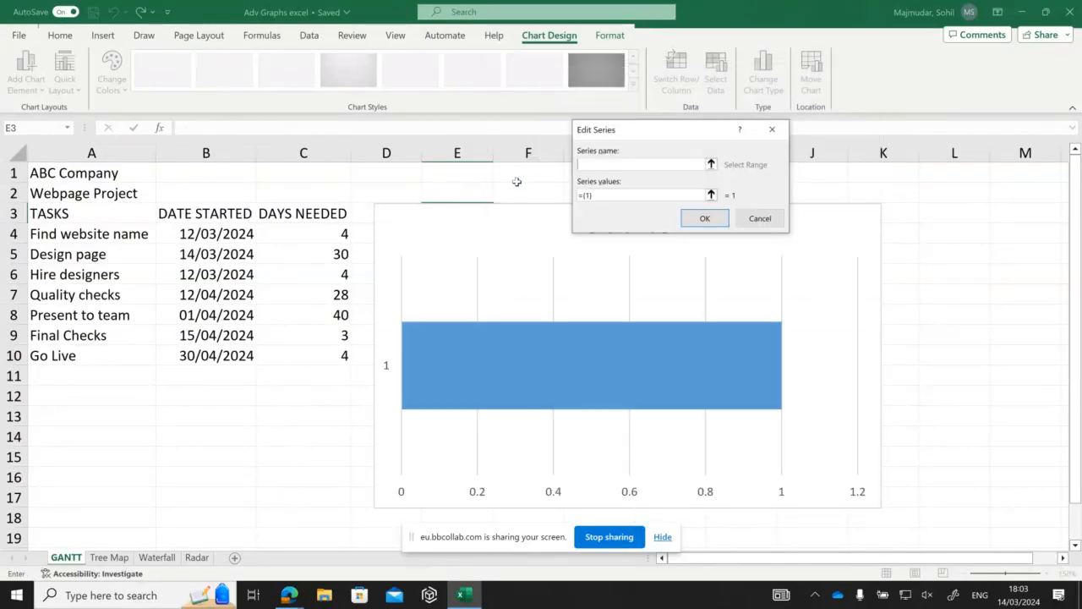
{"action": "mouse_move", "coordinate": [674, 178]}
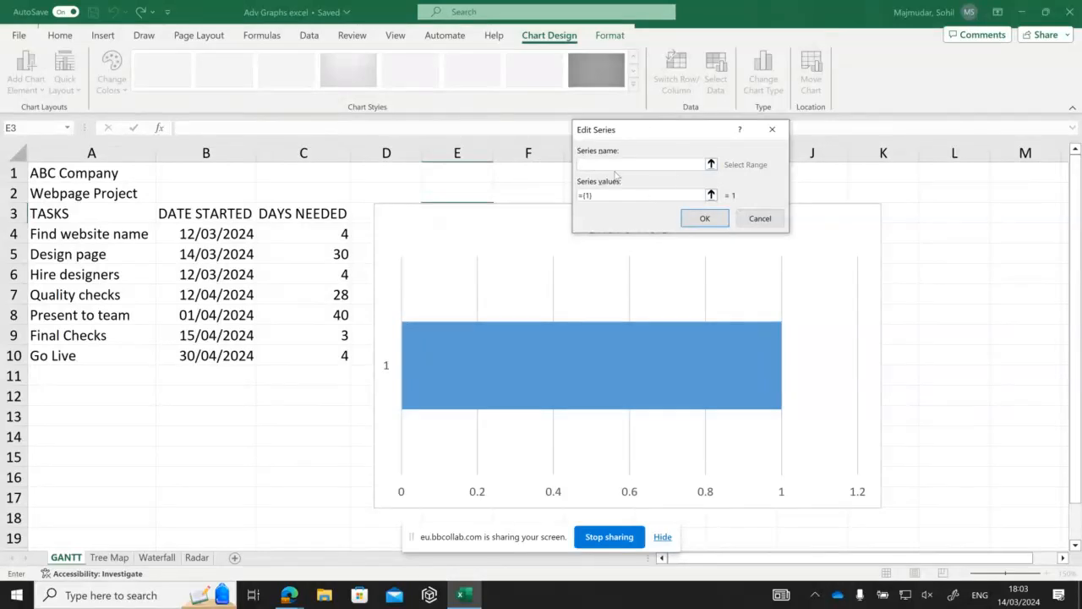
{"action": "left_click", "coordinate": [641, 164]}
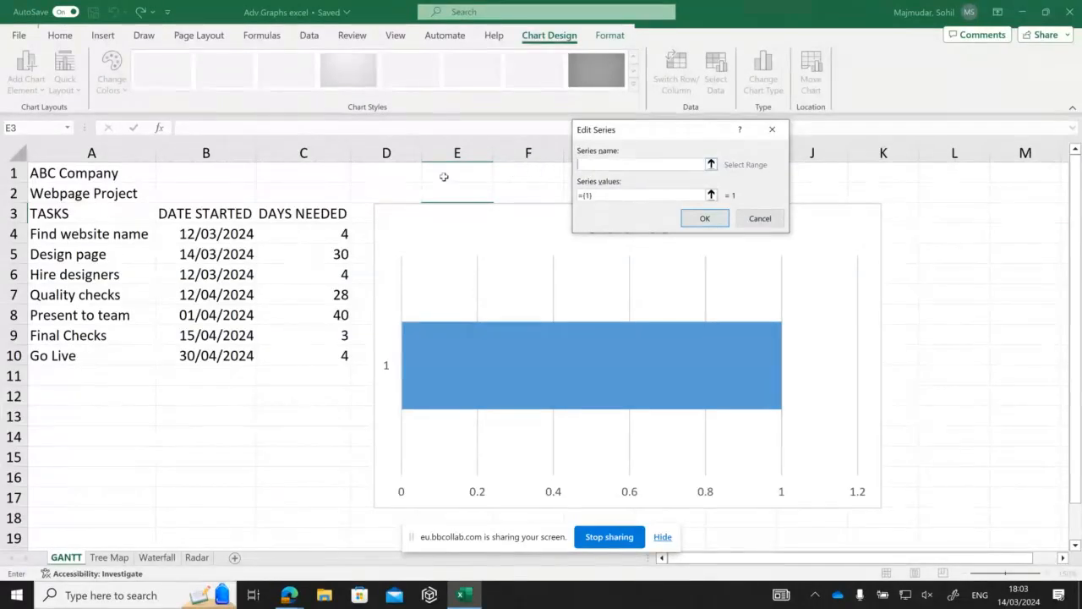
{"action": "left_click", "coordinate": [204, 213]}
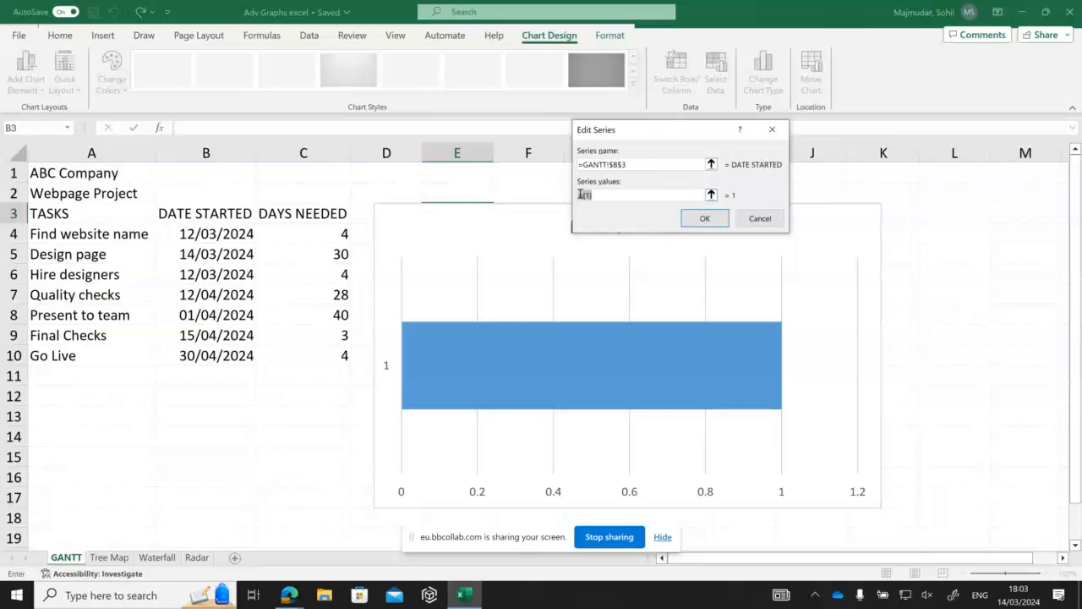
{"action": "left_click", "coordinate": [642, 194]}
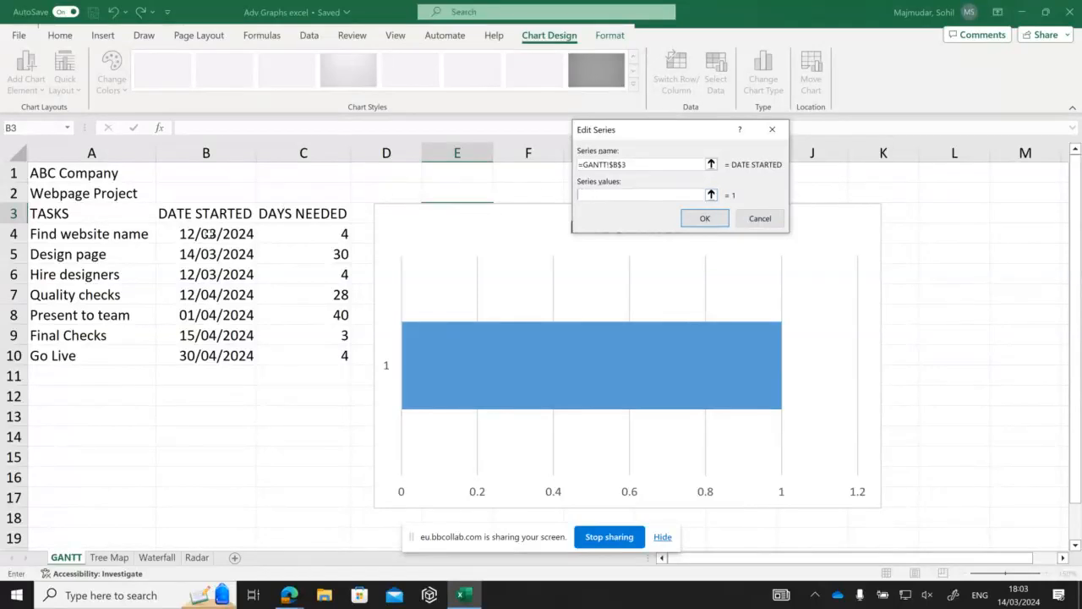
Set the series values to the start dates in B4:B10
{"action": "left_click_drag", "start_coordinate": [207, 233], "coordinate": [206, 335]}
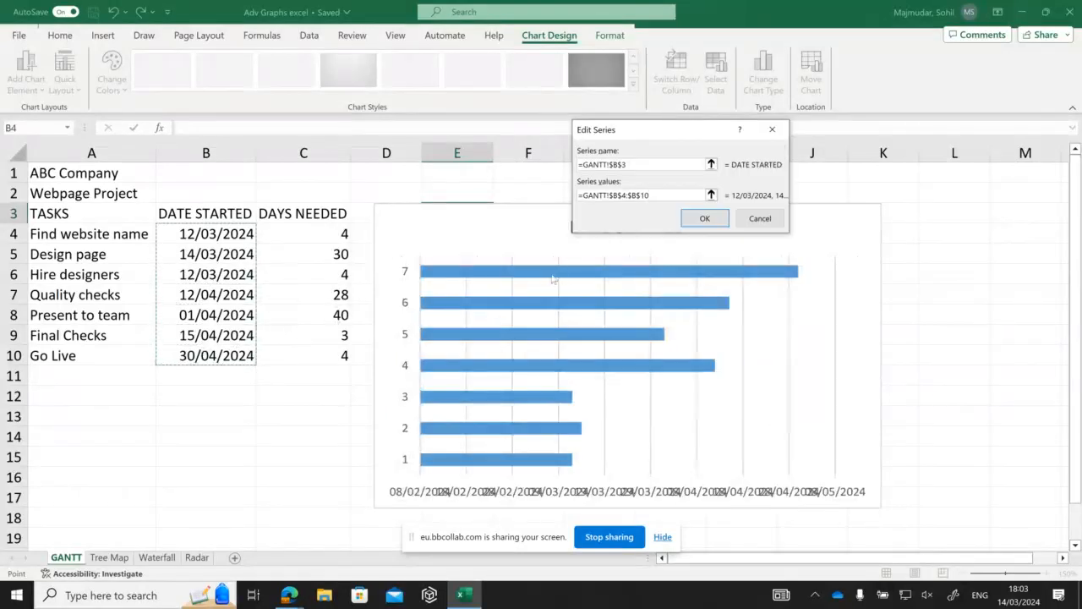
{"action": "mouse_move", "coordinate": [574, 272]}
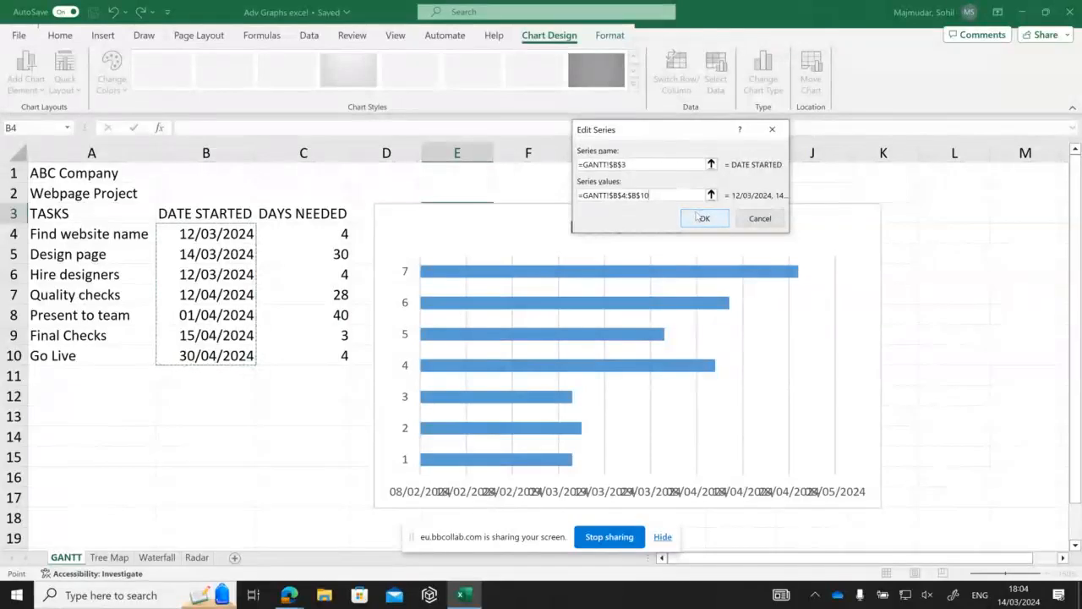
Confirm the series and set the category axis labels to task names A4:A10
{"action": "left_click", "coordinate": [705, 218]}
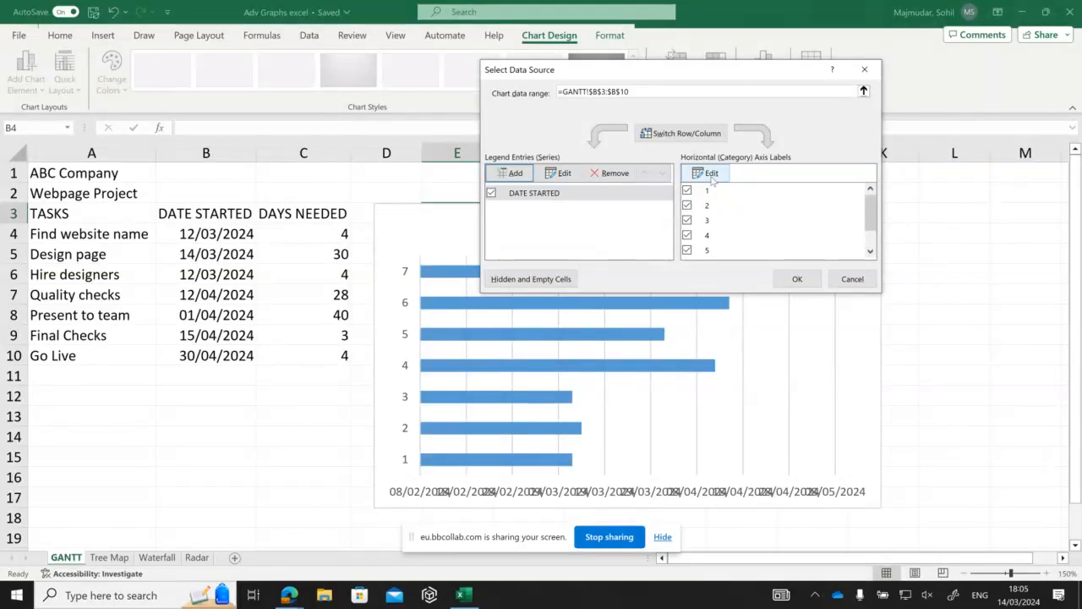
{"action": "left_click", "coordinate": [712, 173]}
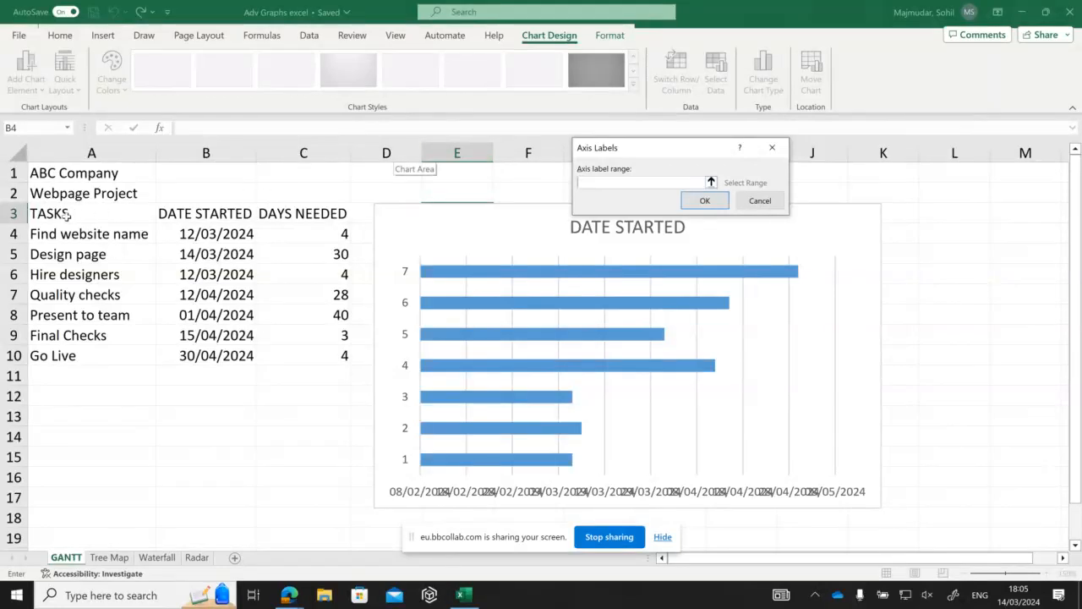
{"action": "mouse_move", "coordinate": [99, 285]}
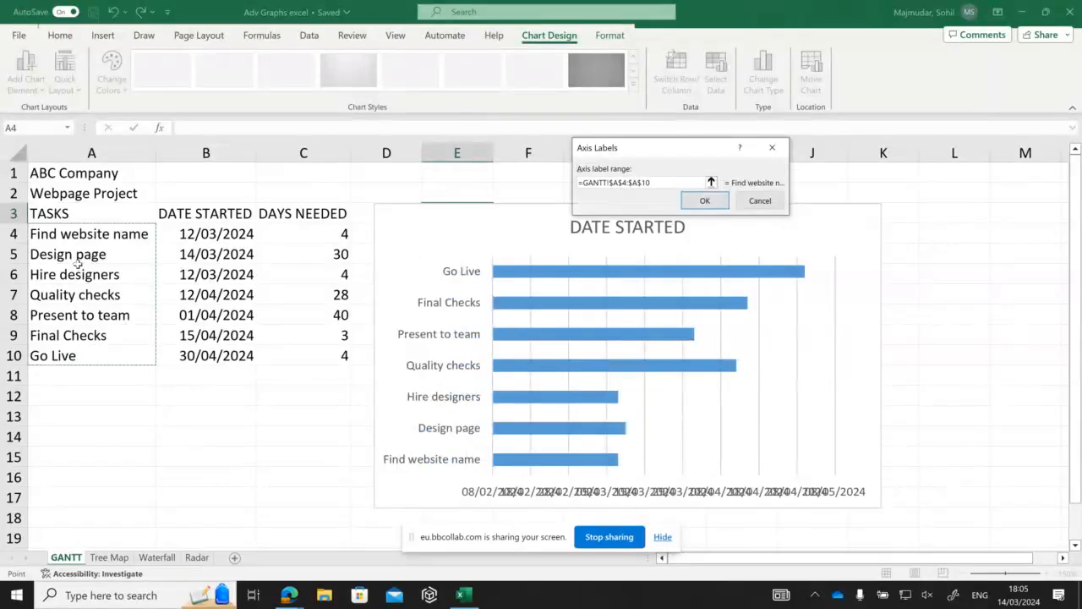
{"action": "mouse_move", "coordinate": [451, 279]}
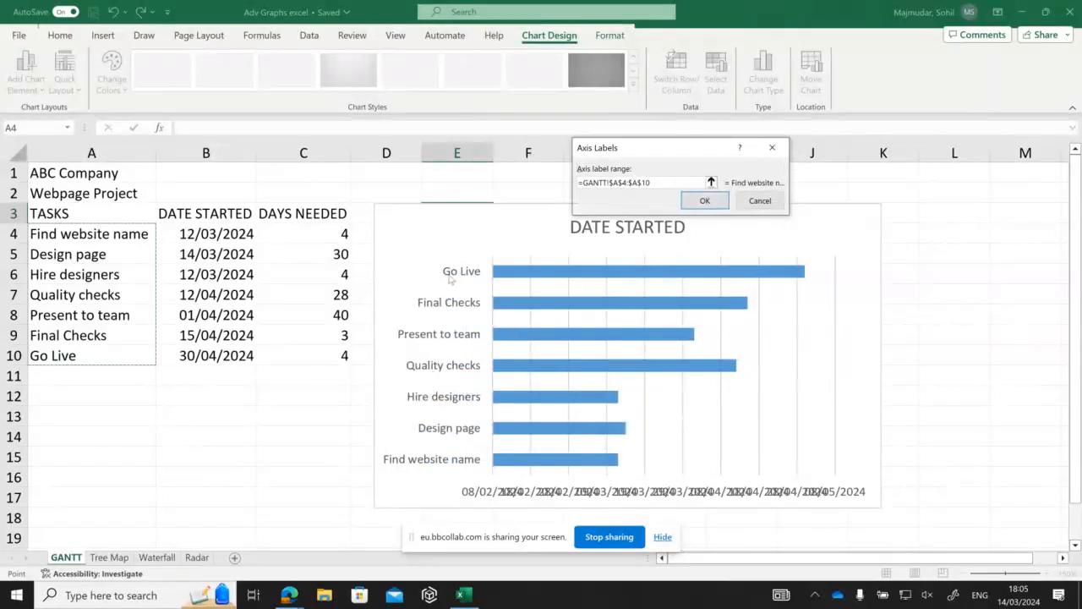
{"action": "mouse_move", "coordinate": [388, 395]}
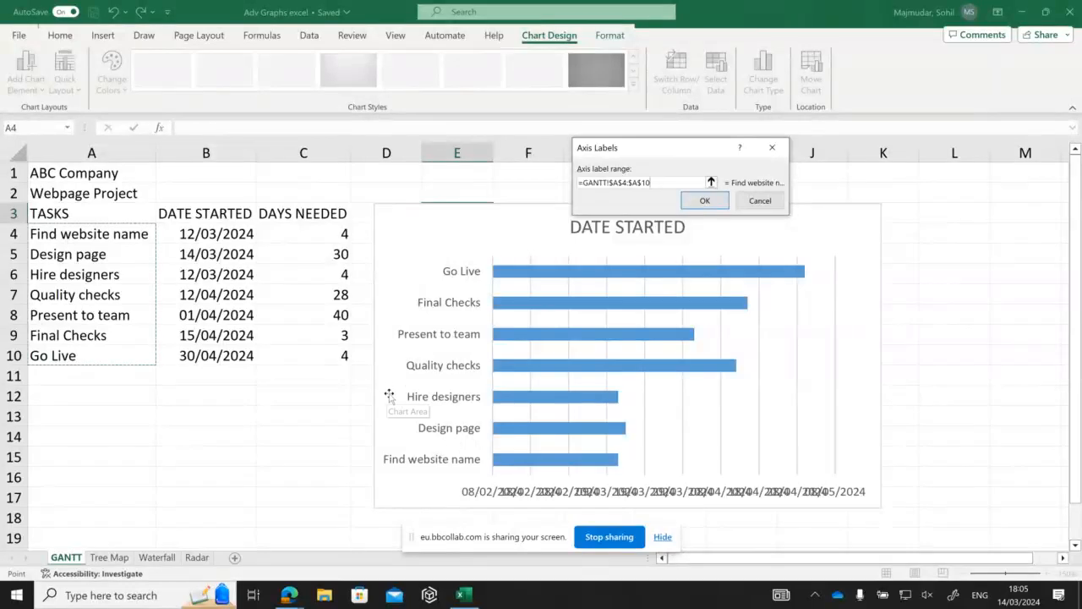
{"action": "mouse_move", "coordinate": [663, 505]}
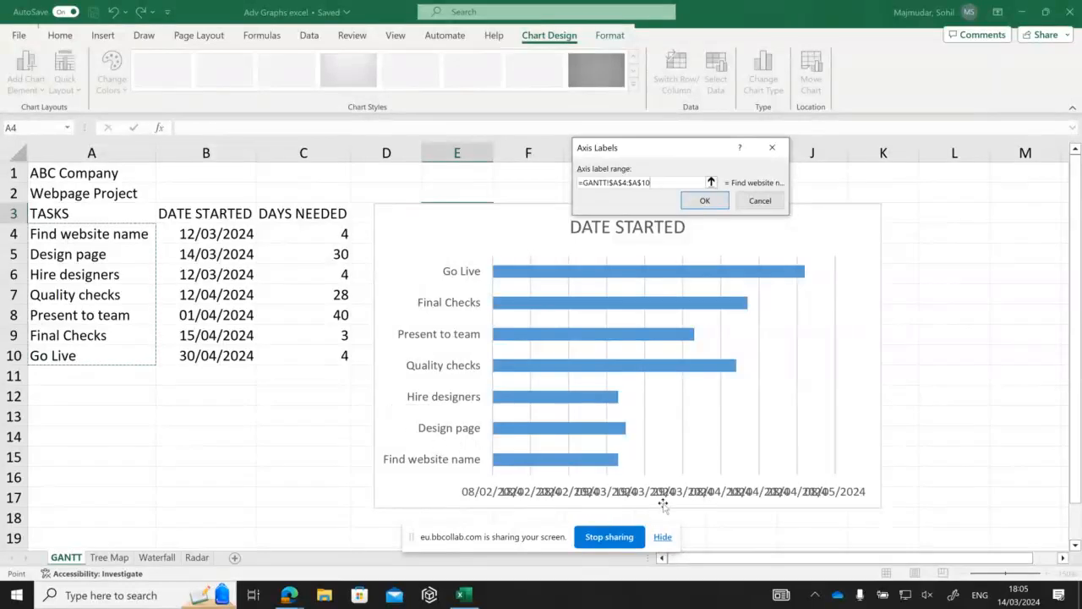
{"action": "mouse_move", "coordinate": [646, 501]}
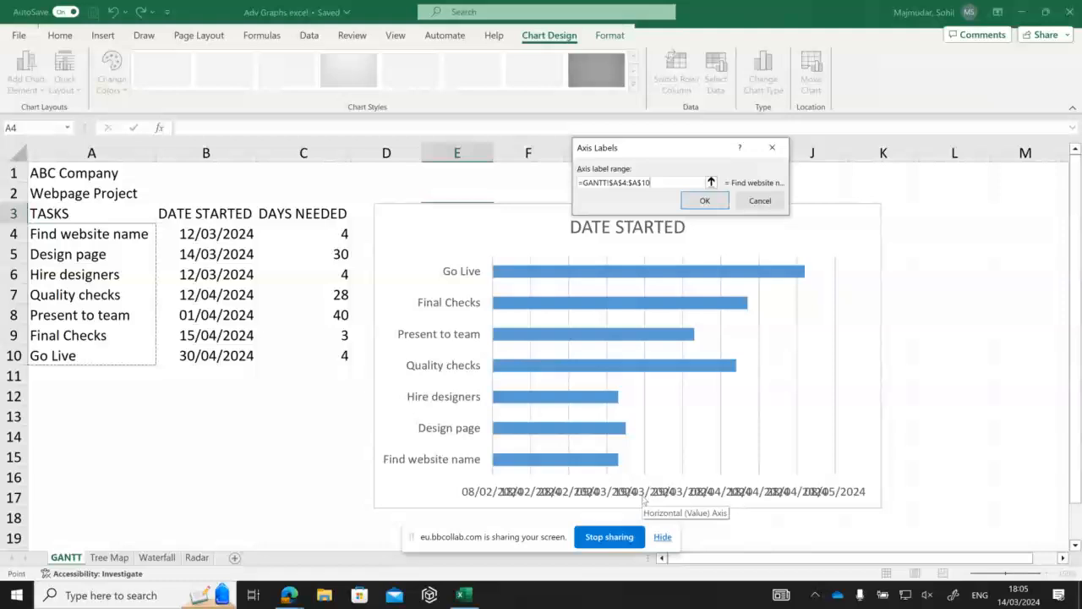
{"action": "left_click", "coordinate": [704, 200]}
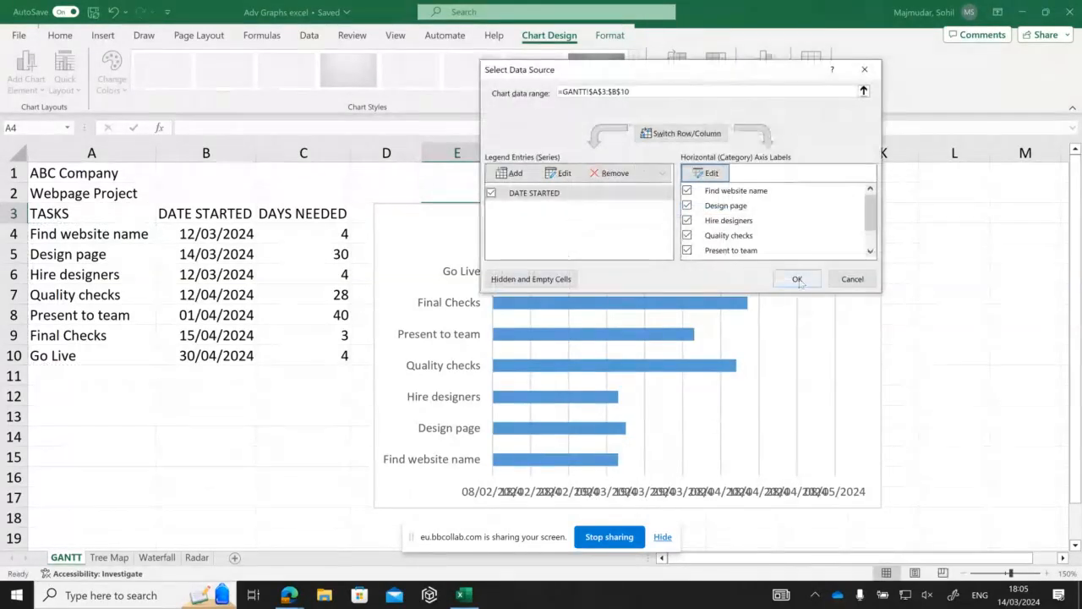
Apply the chart data and retitle the chart 'Schedule for Webpage'
{"action": "left_click", "coordinate": [797, 278]}
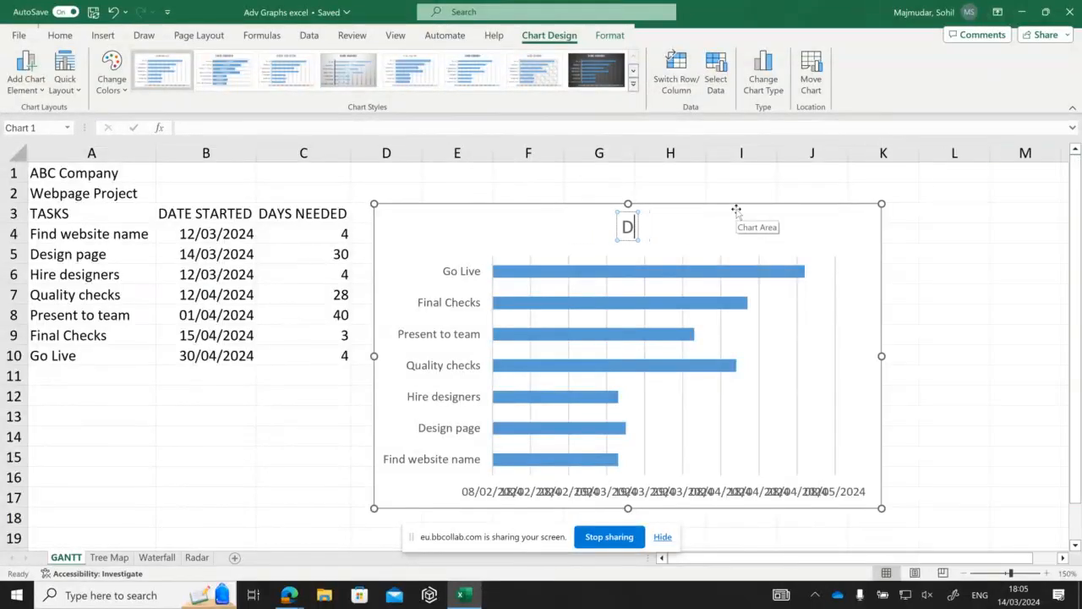
{"action": "type", "text": "Schedule for"}
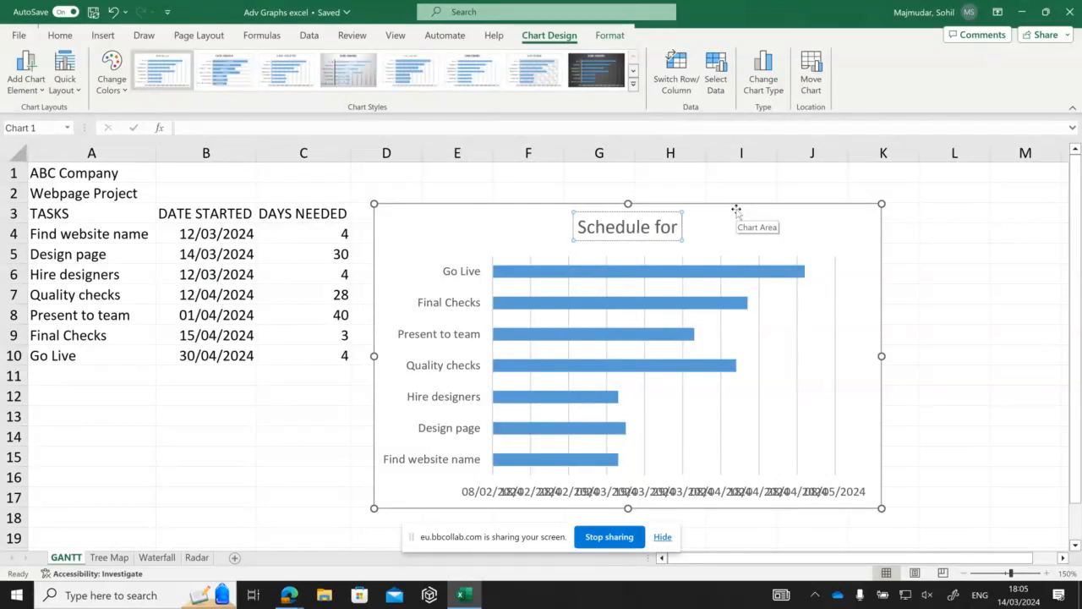
{"action": "type", "text": "Webpage"}
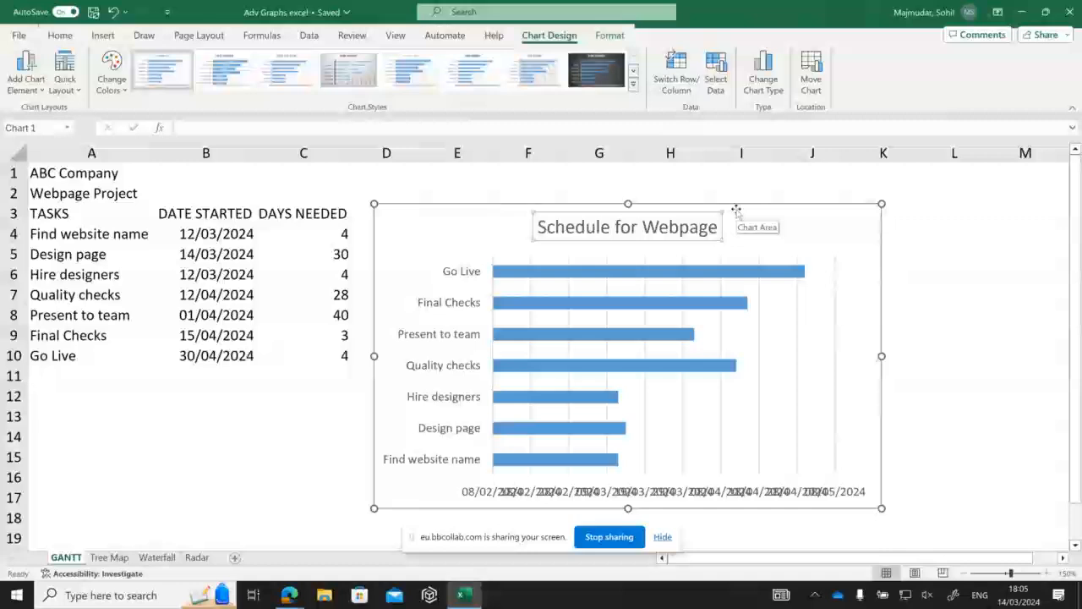
{"action": "mouse_move", "coordinate": [632, 281]}
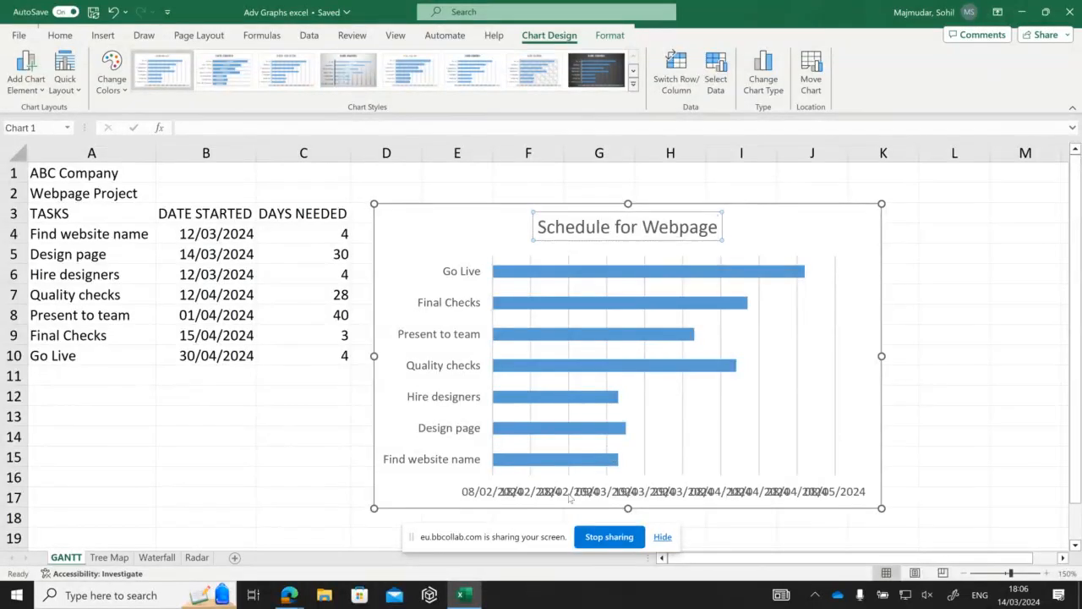
{"action": "left_click", "coordinate": [664, 491]}
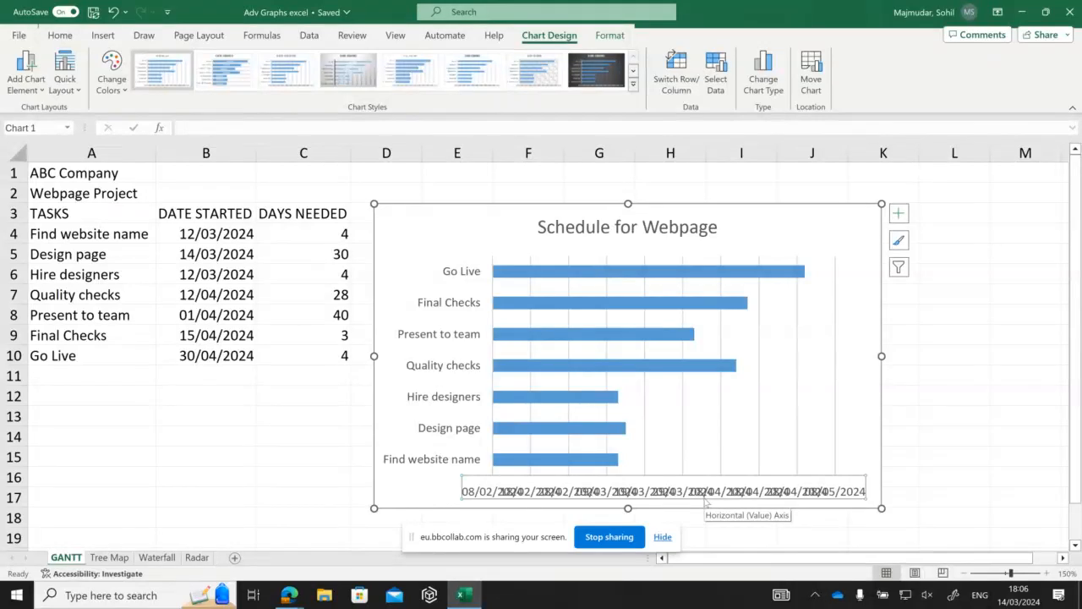
{"action": "mouse_move", "coordinate": [704, 497]}
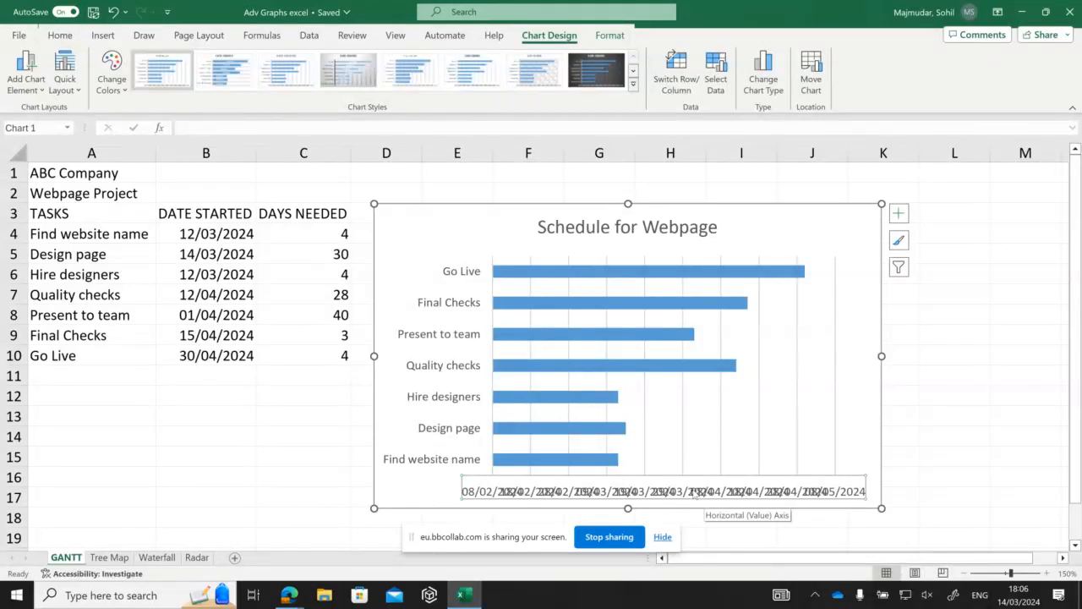
{"action": "mouse_move", "coordinate": [685, 522]}
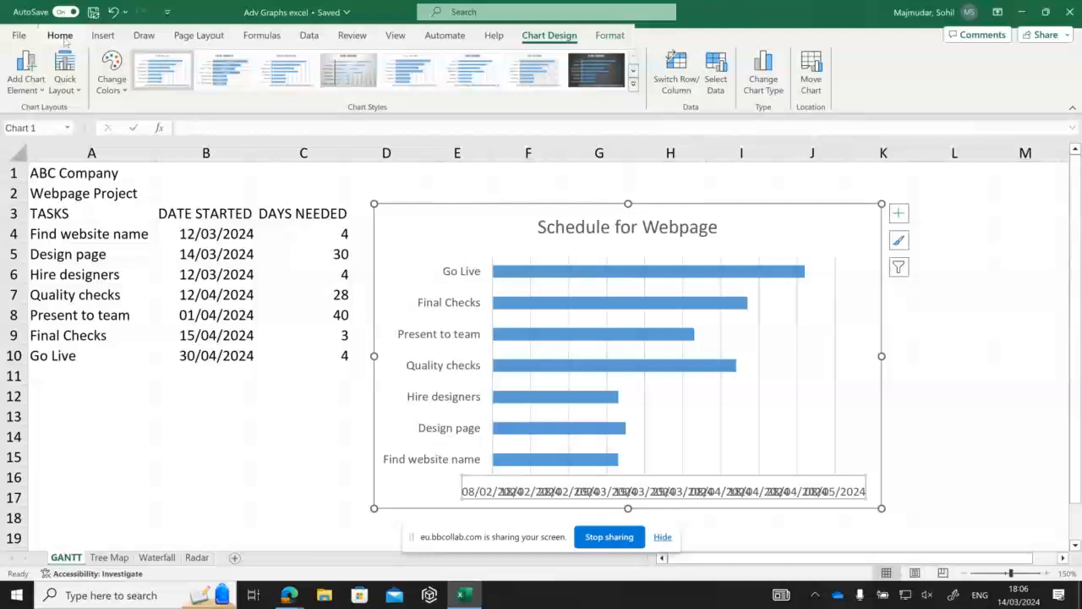
Open the Home Orientation rotation choices for the selected date axis labels
{"action": "left_click", "coordinate": [59, 35]}
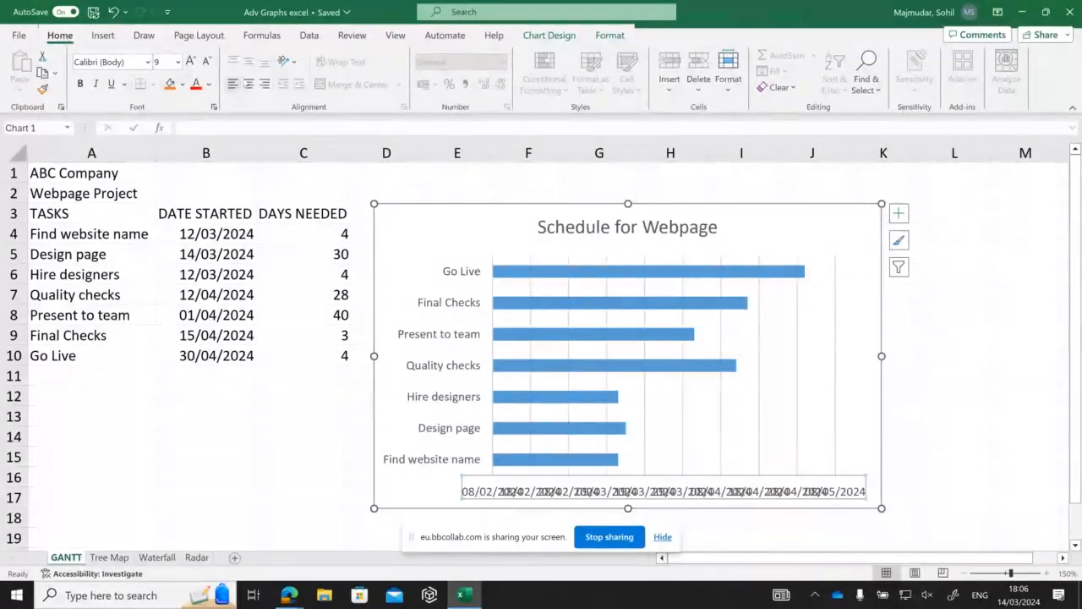
{"action": "mouse_move", "coordinate": [286, 61]}
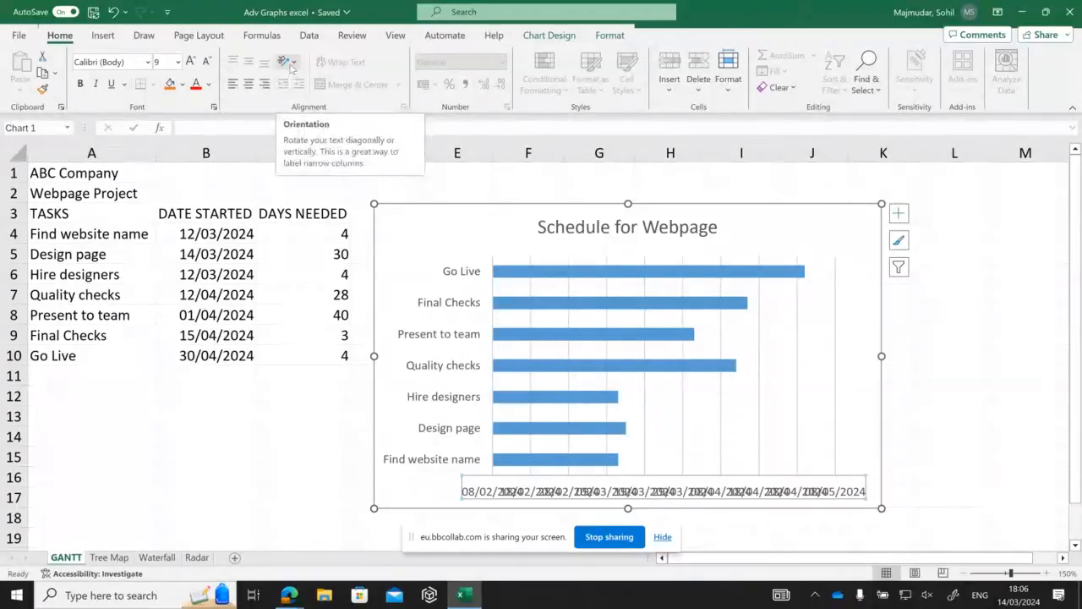
{"action": "left_click", "coordinate": [287, 62]}
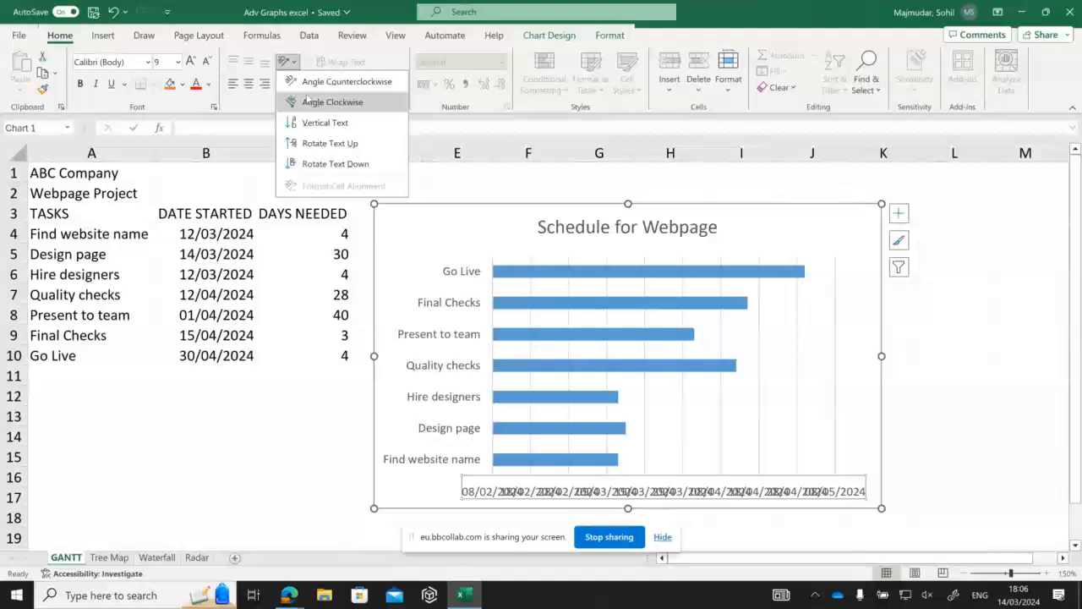
{"action": "mouse_move", "coordinate": [346, 81]}
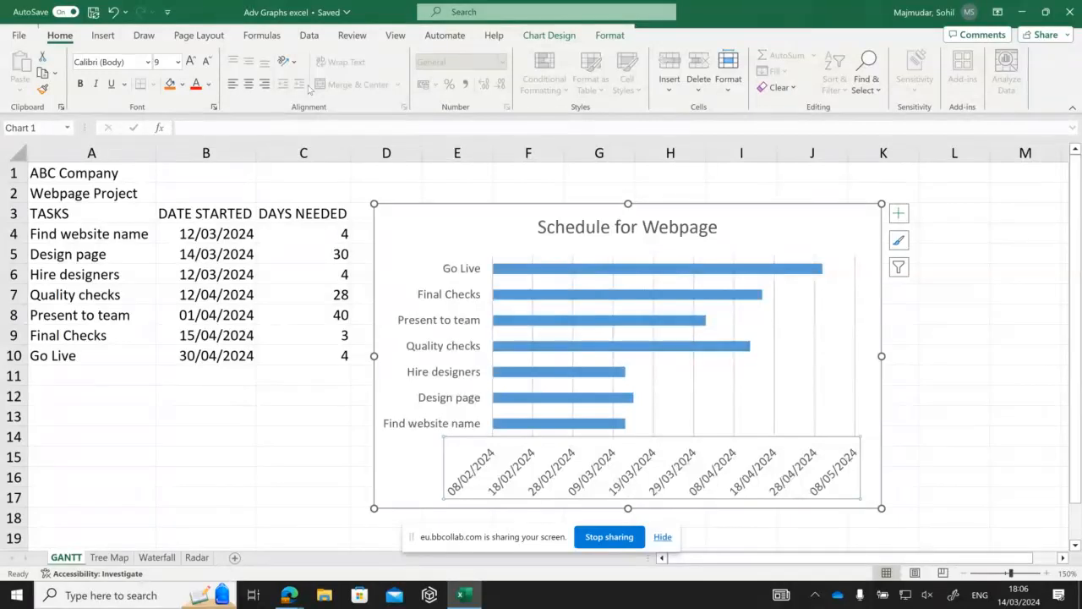
{"action": "mouse_move", "coordinate": [272, 100]}
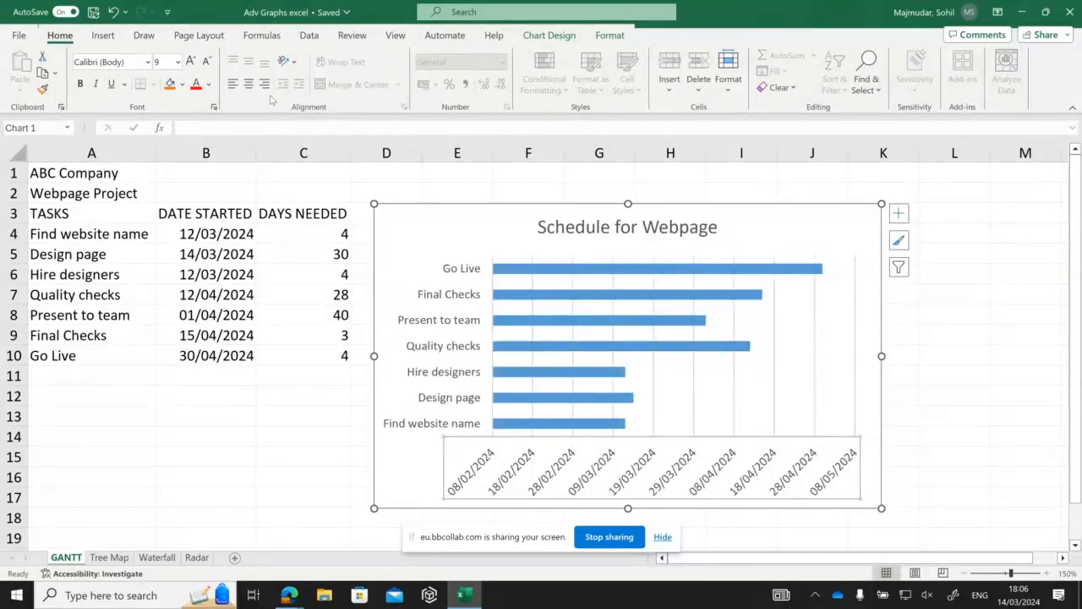
{"action": "mouse_move", "coordinate": [459, 307]}
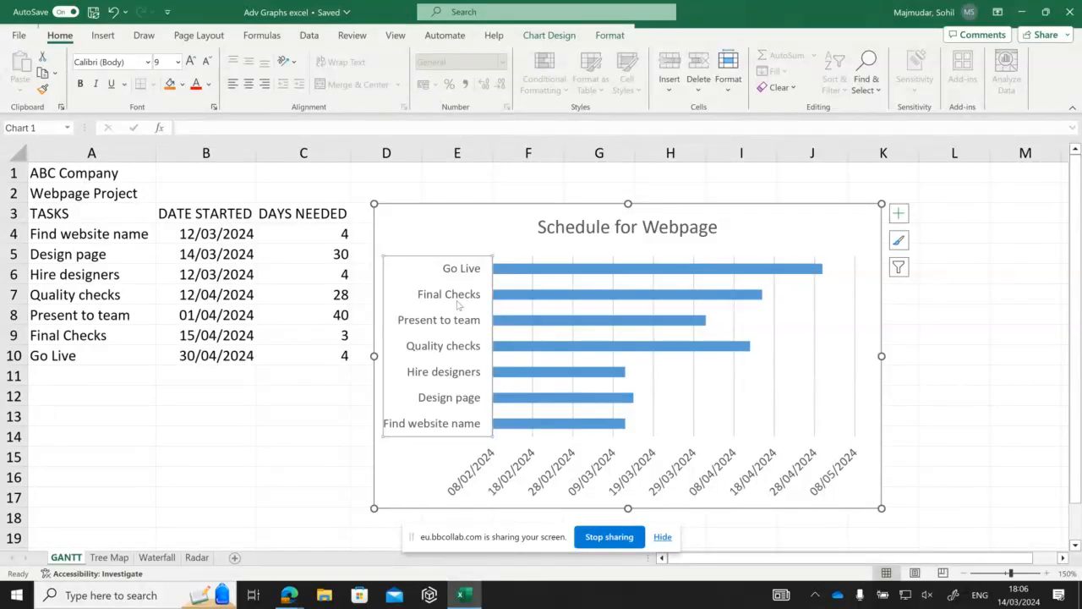
{"action": "mouse_move", "coordinate": [315, 231]}
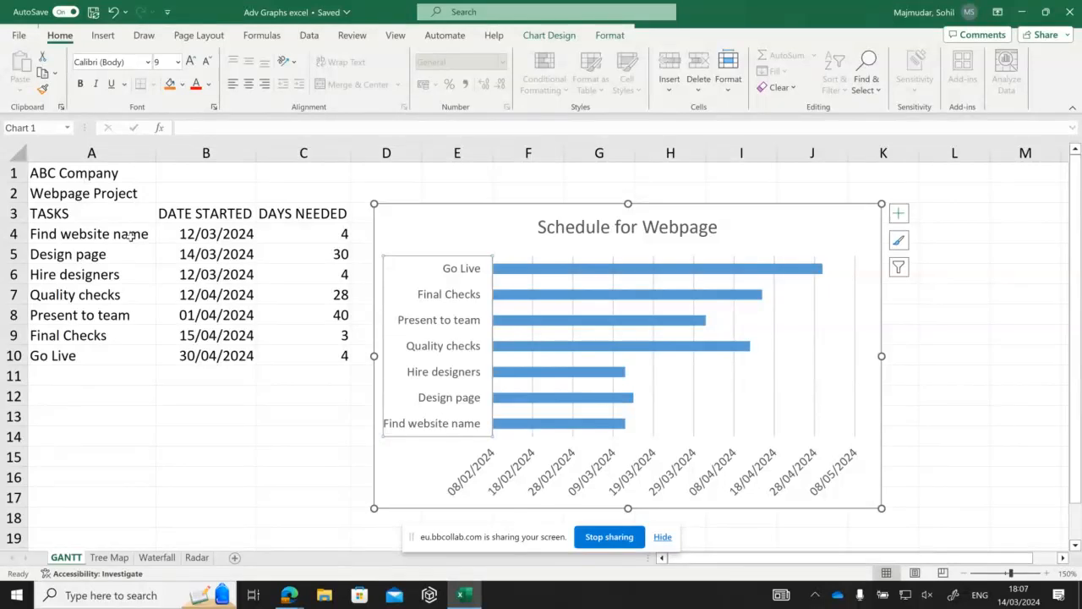
{"action": "mouse_move", "coordinate": [455, 436]}
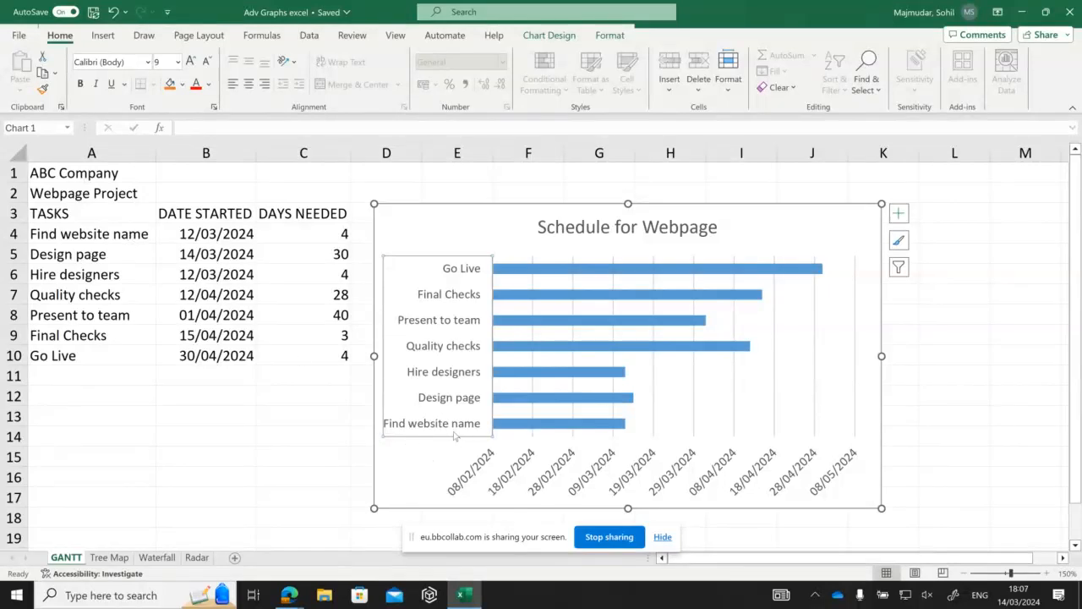
{"action": "mouse_move", "coordinate": [448, 260]}
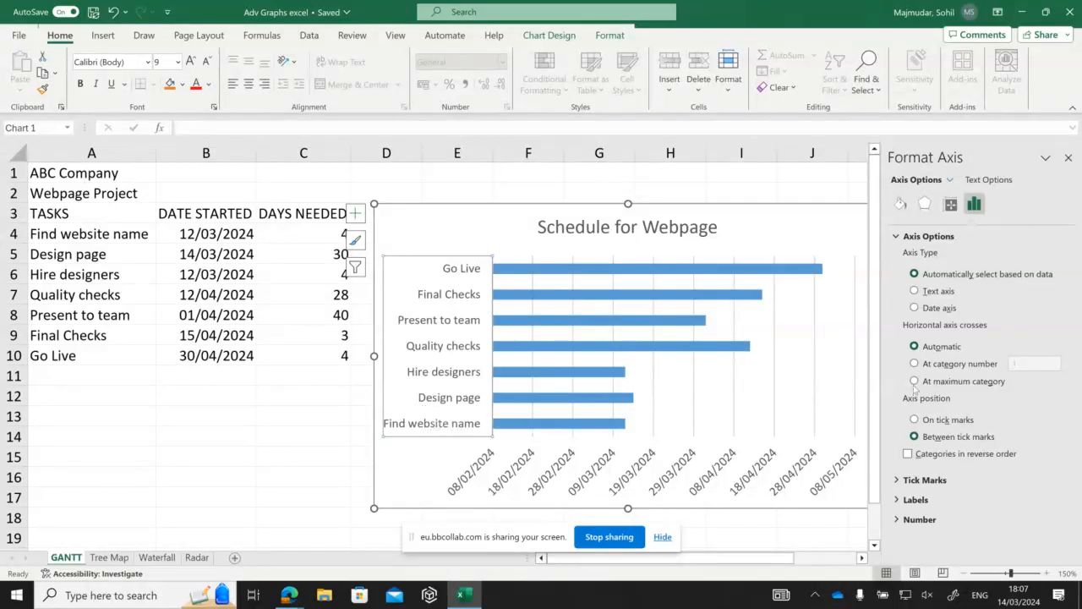
{"action": "mouse_move", "coordinate": [908, 455]}
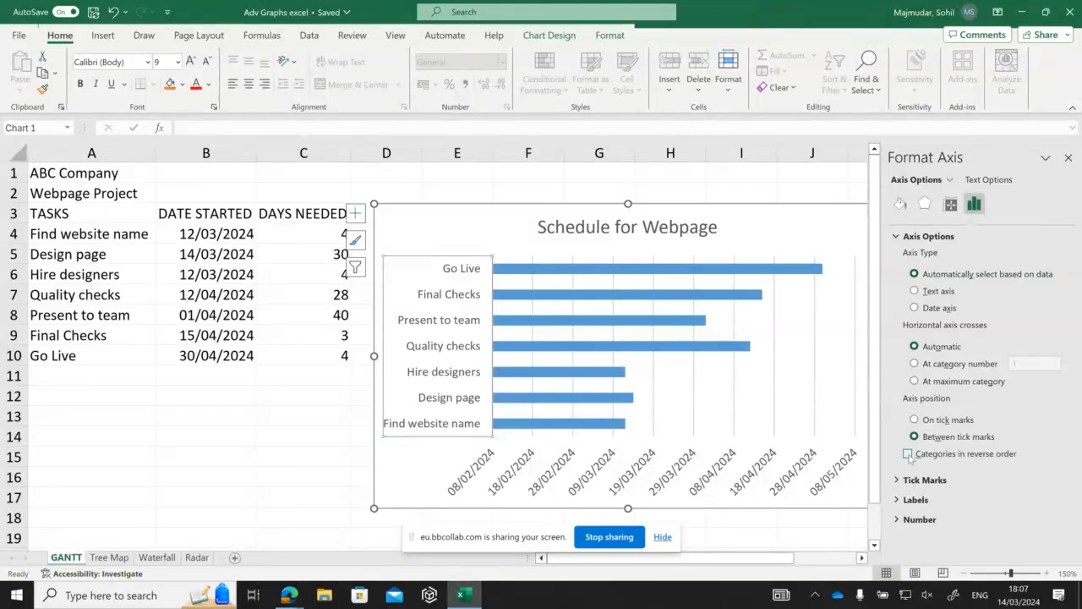
Turn on Categories in reverse order for the task axis and close the Format Axis pane
{"action": "left_click", "coordinate": [907, 454]}
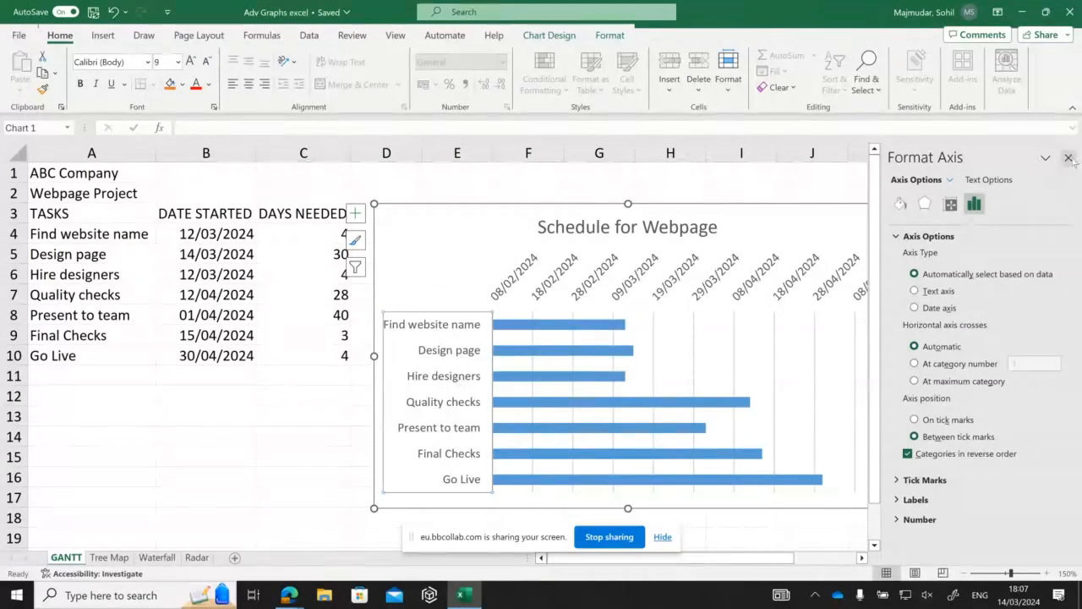
{"action": "left_click", "coordinate": [1068, 158]}
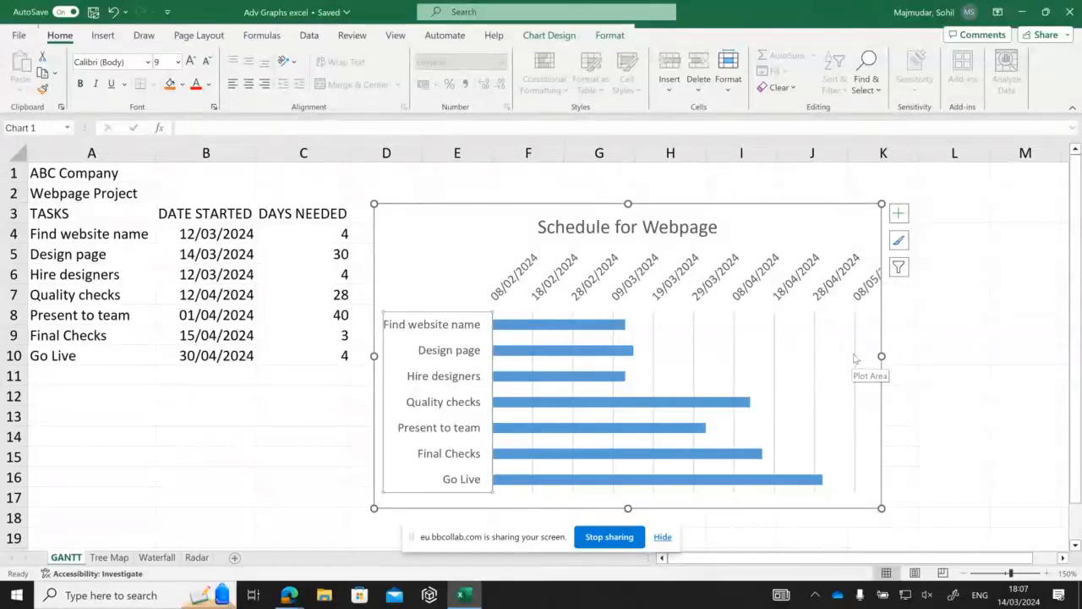
{"action": "mouse_move", "coordinate": [855, 356]}
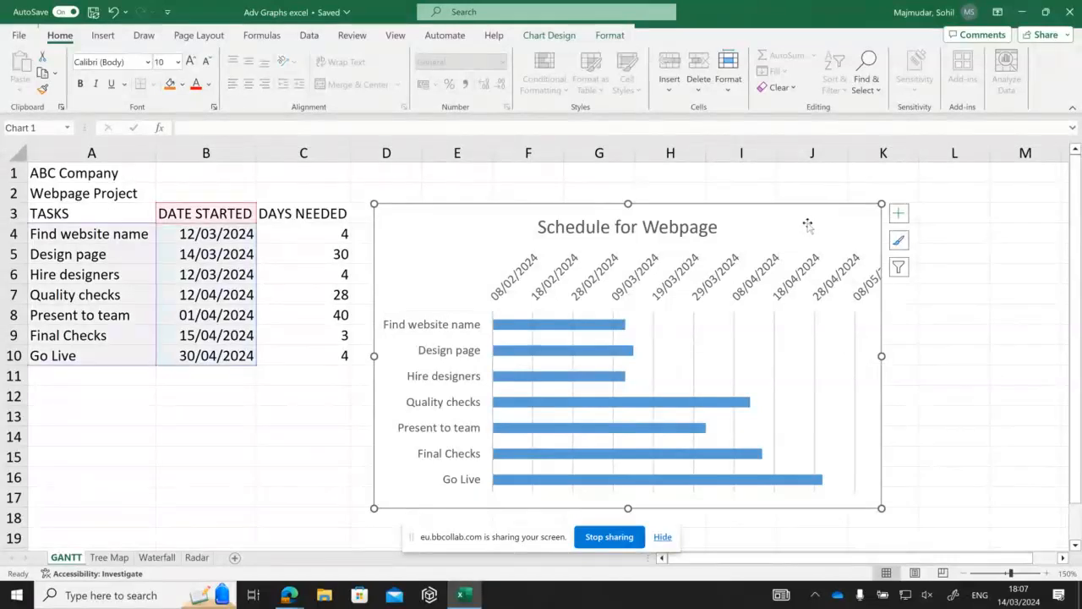
{"action": "mouse_move", "coordinate": [968, 343]}
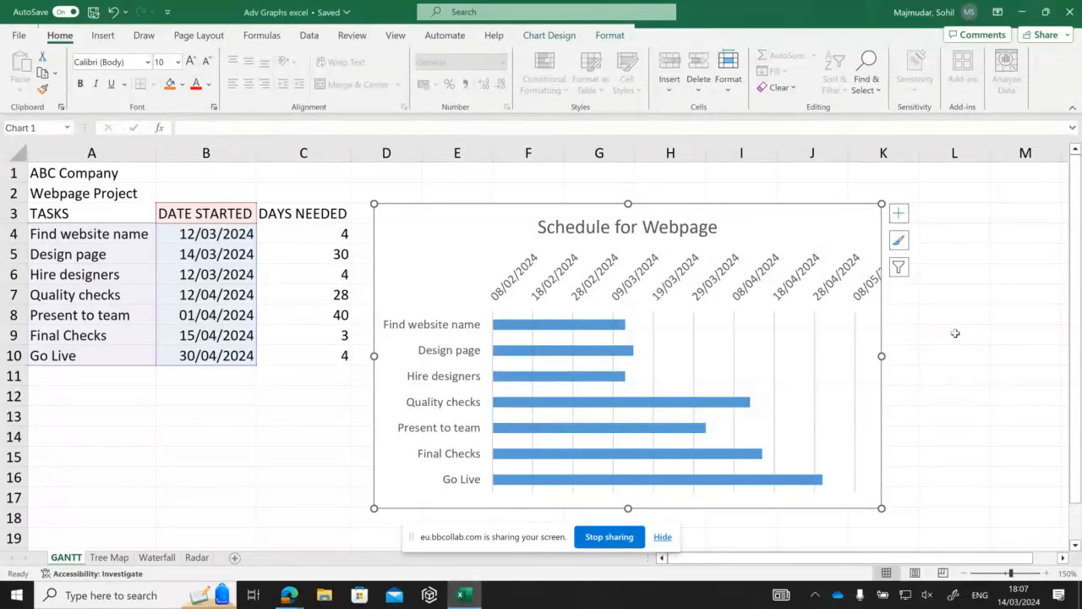
{"action": "mouse_move", "coordinate": [706, 184]}
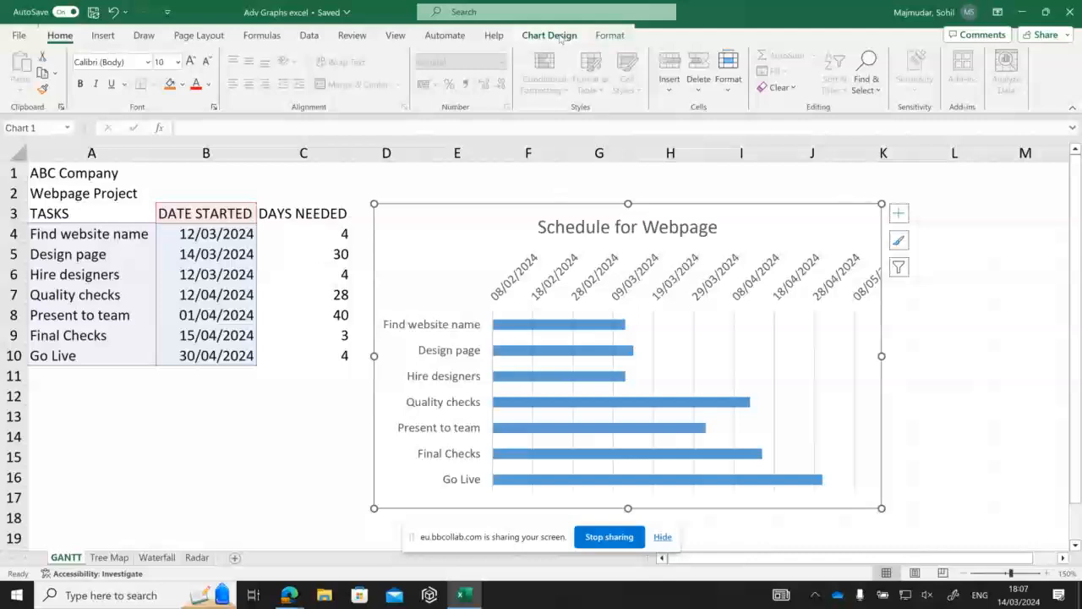
Add a DAYS NEEDED series from C3 with values C4:C10 through Select Data
{"action": "left_click", "coordinate": [549, 34]}
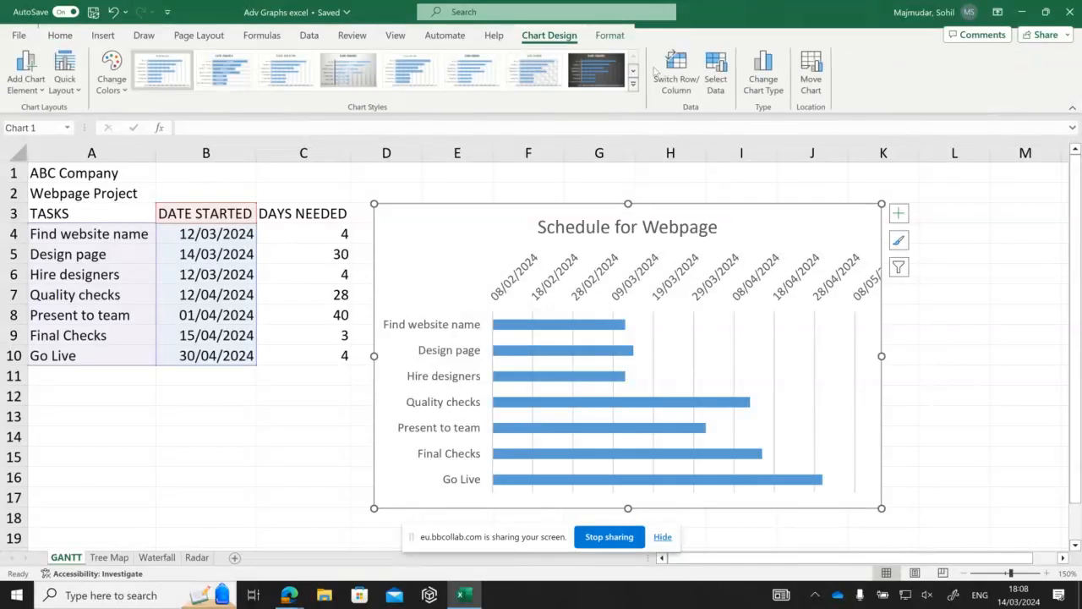
{"action": "mouse_move", "coordinate": [715, 72]}
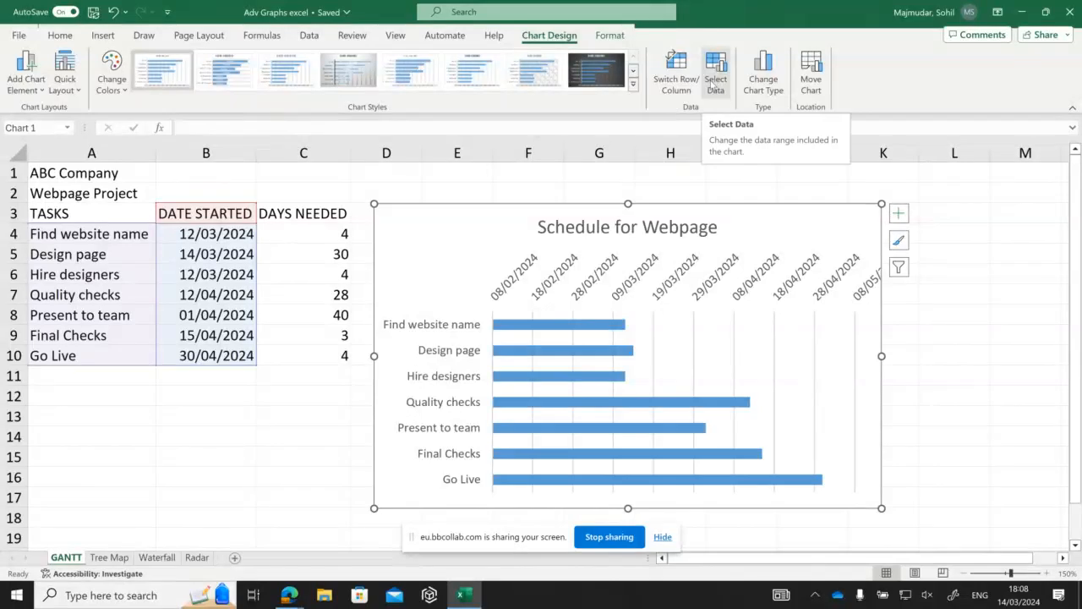
{"action": "left_click", "coordinate": [715, 72]}
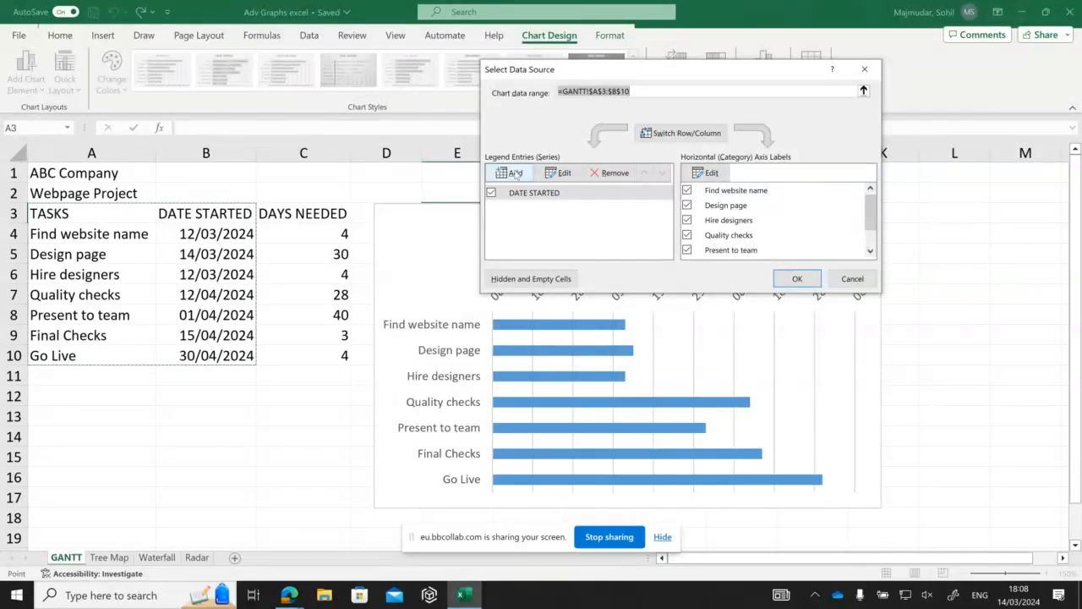
{"action": "left_click", "coordinate": [509, 172]}
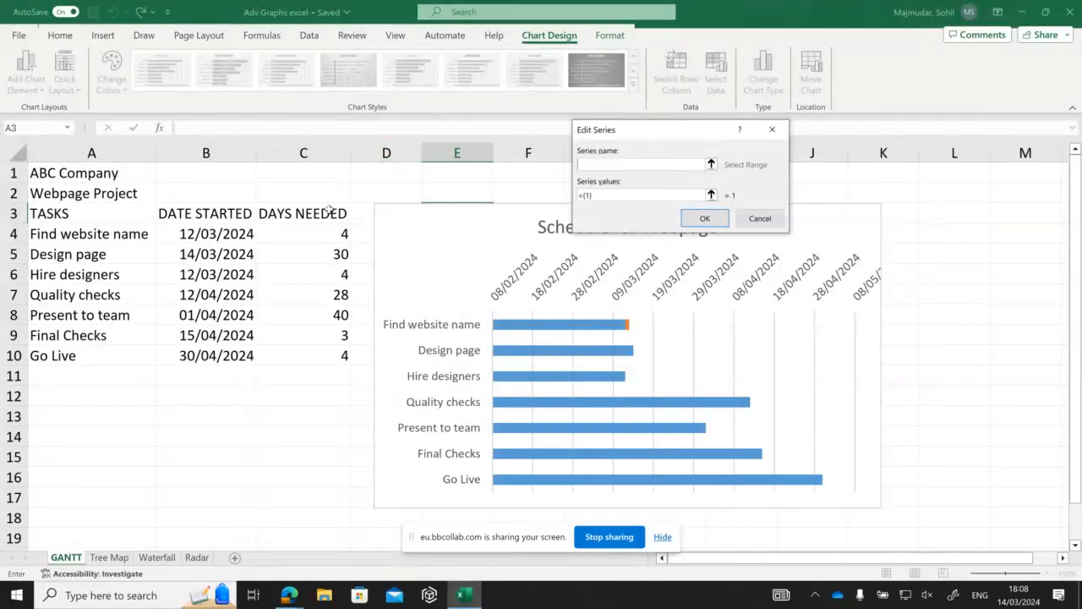
{"action": "mouse_move", "coordinate": [322, 211]}
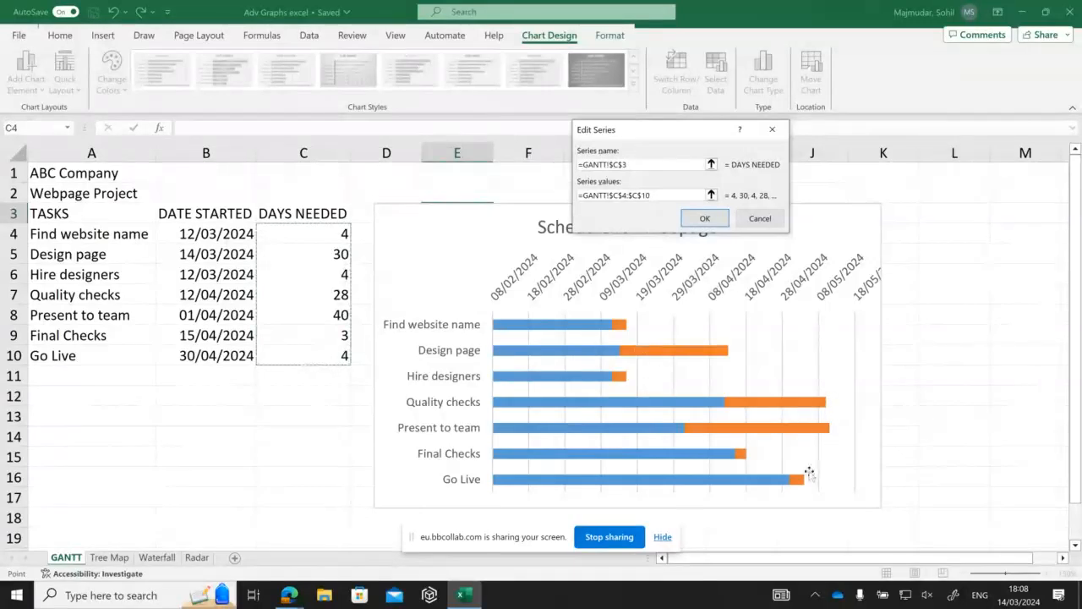
{"action": "mouse_move", "coordinate": [808, 471]}
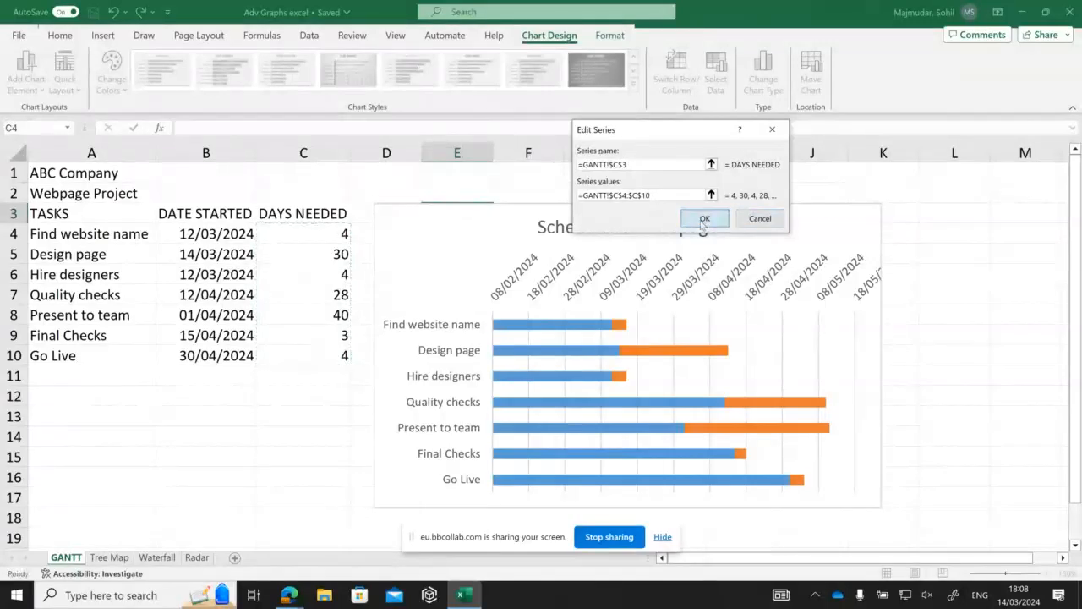
{"action": "left_click", "coordinate": [705, 218]}
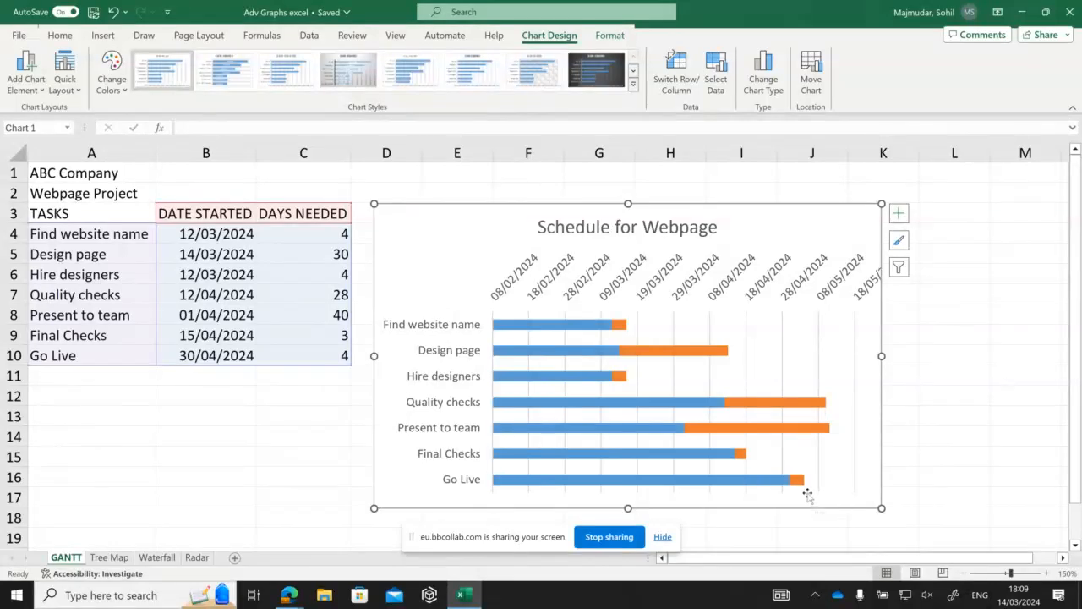
{"action": "mouse_move", "coordinate": [557, 373]}
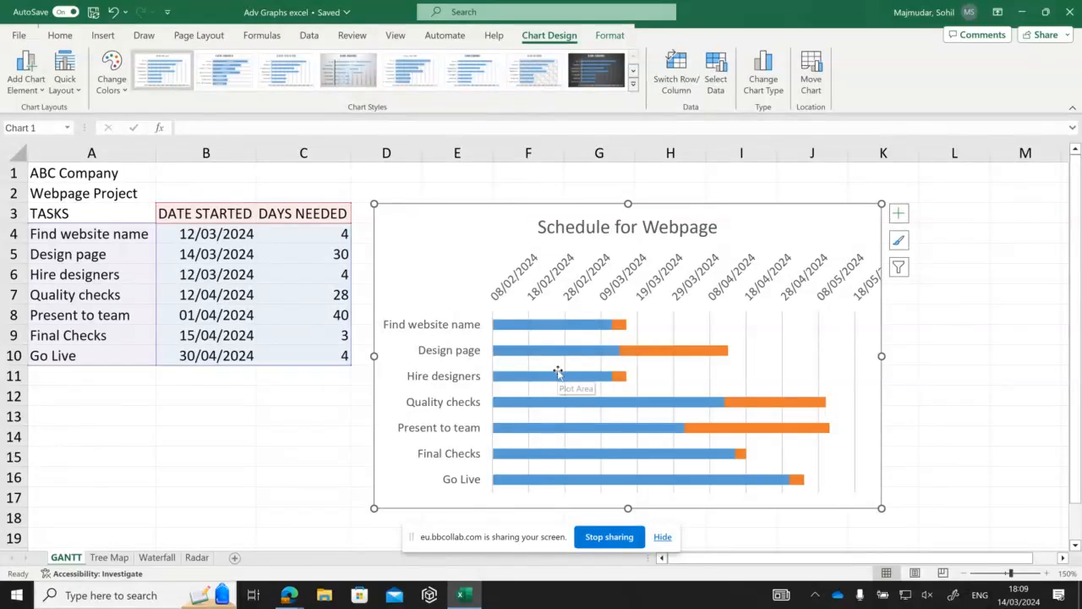
{"action": "mouse_move", "coordinate": [562, 363]}
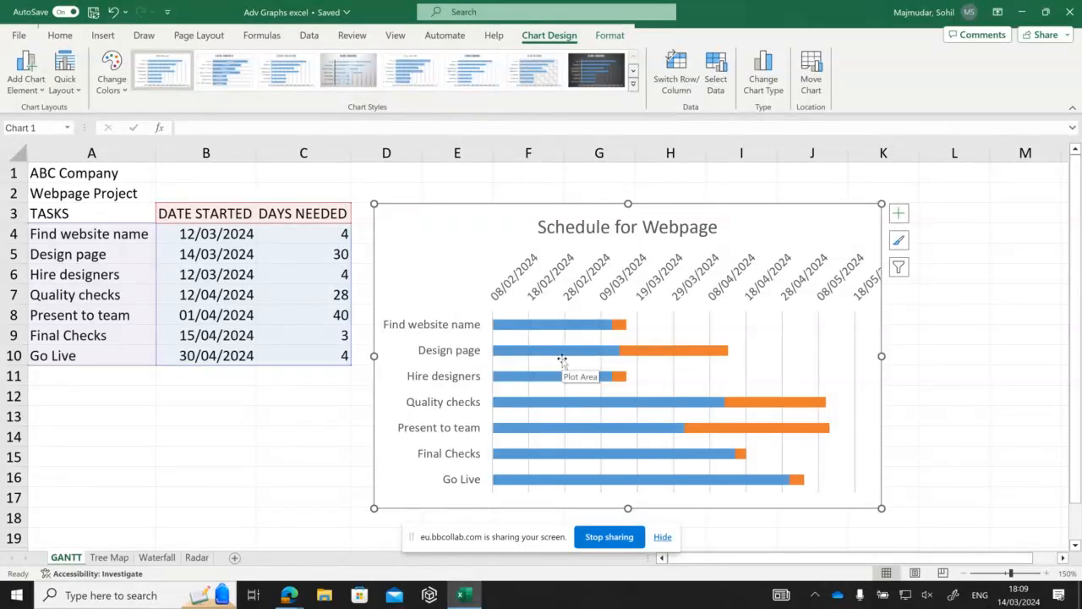
{"action": "mouse_move", "coordinate": [551, 326]}
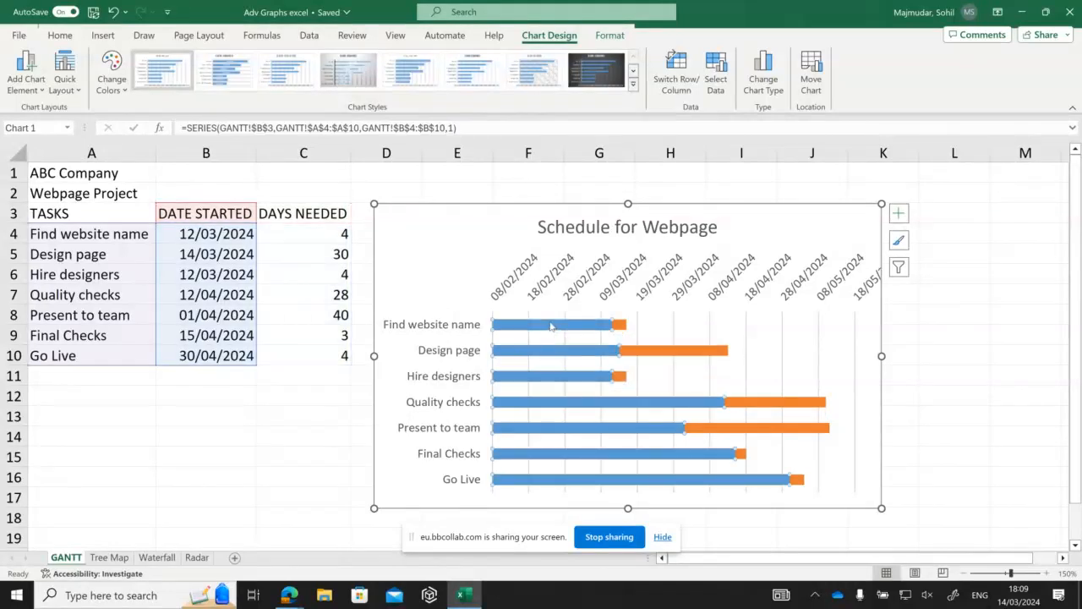
Give the start-date bars No fill and re-angle the date axis labels
{"action": "right_click", "coordinate": [554, 325]}
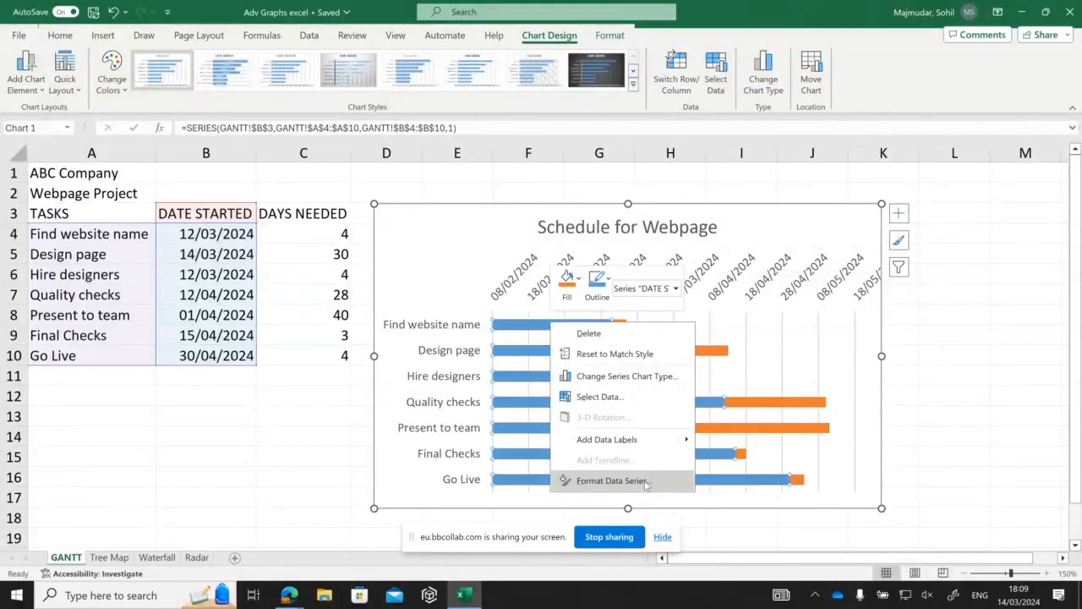
{"action": "left_click", "coordinate": [613, 480]}
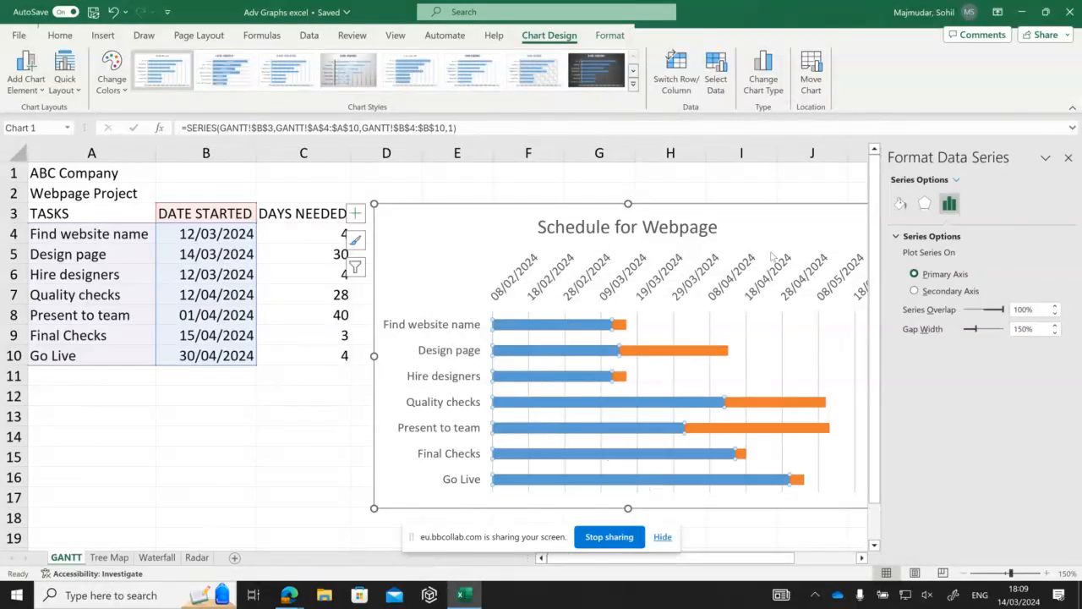
{"action": "left_click", "coordinate": [900, 203]}
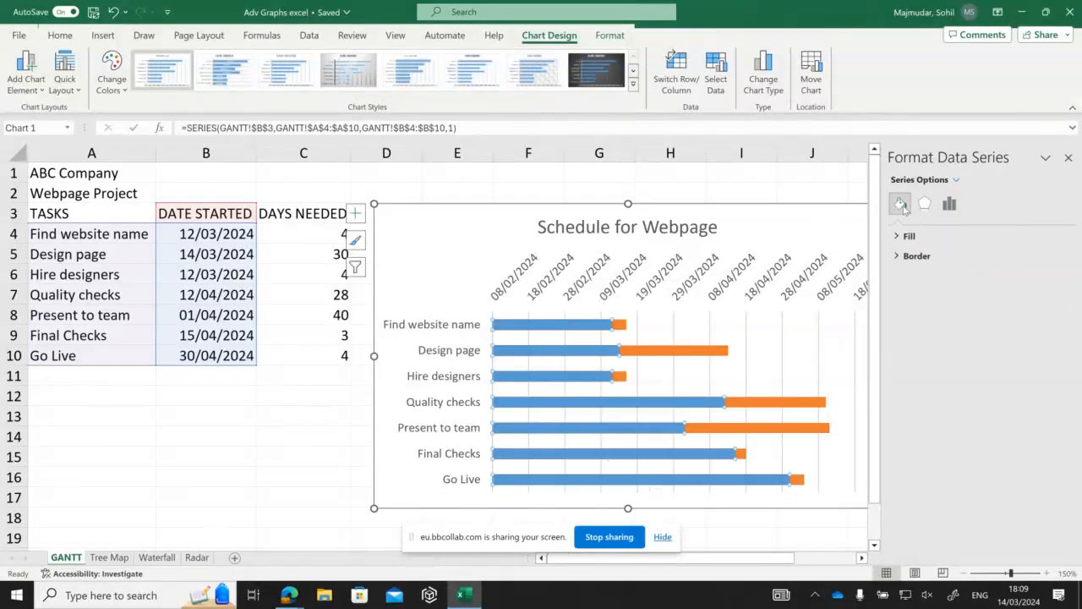
{"action": "left_click", "coordinate": [910, 235]}
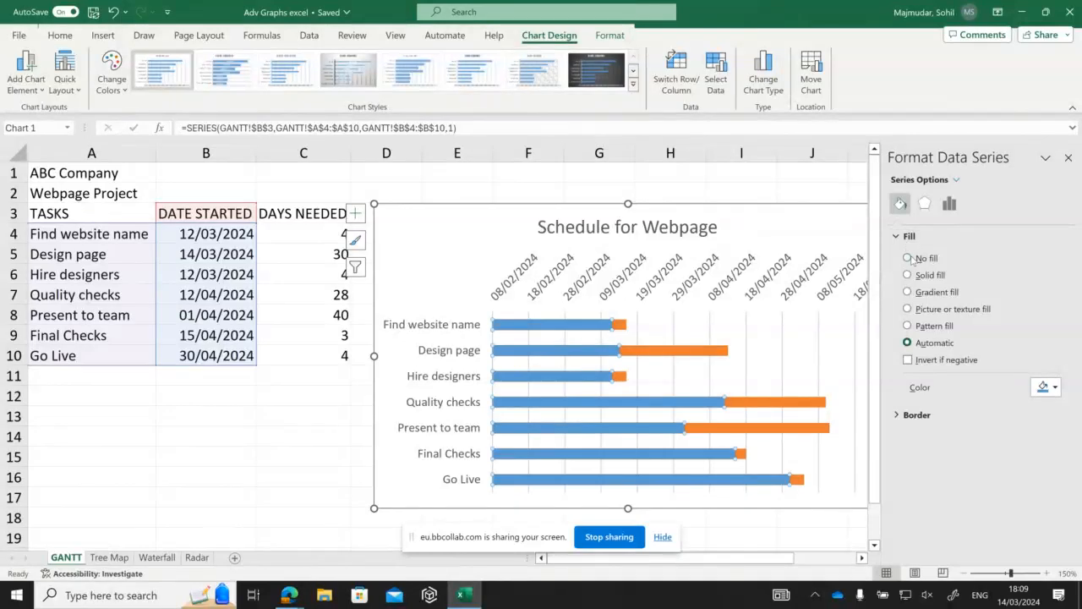
{"action": "mouse_move", "coordinate": [504, 211]}
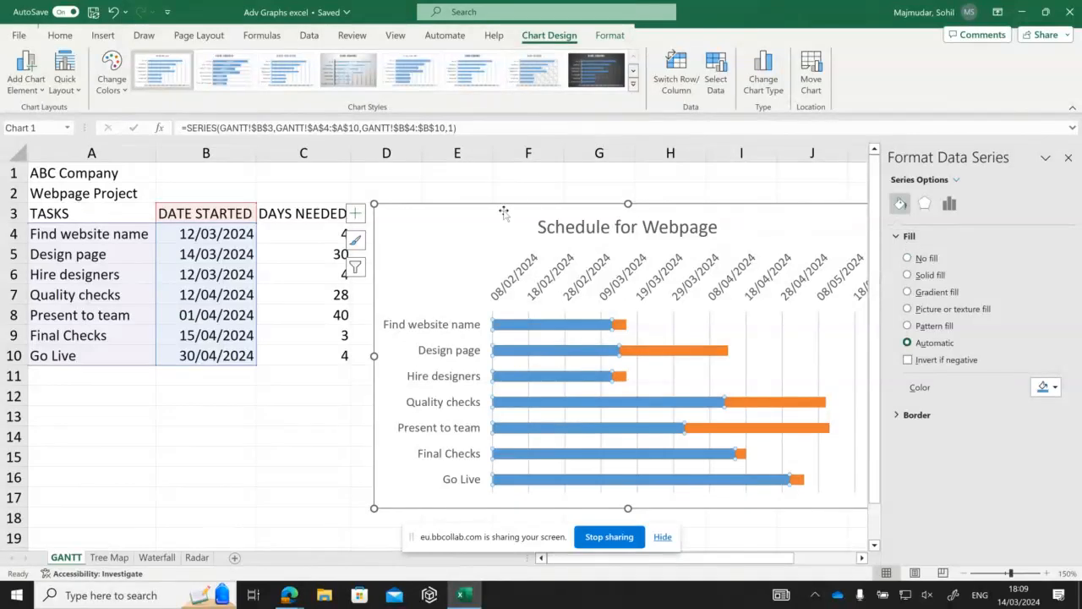
{"action": "mouse_move", "coordinate": [536, 324]}
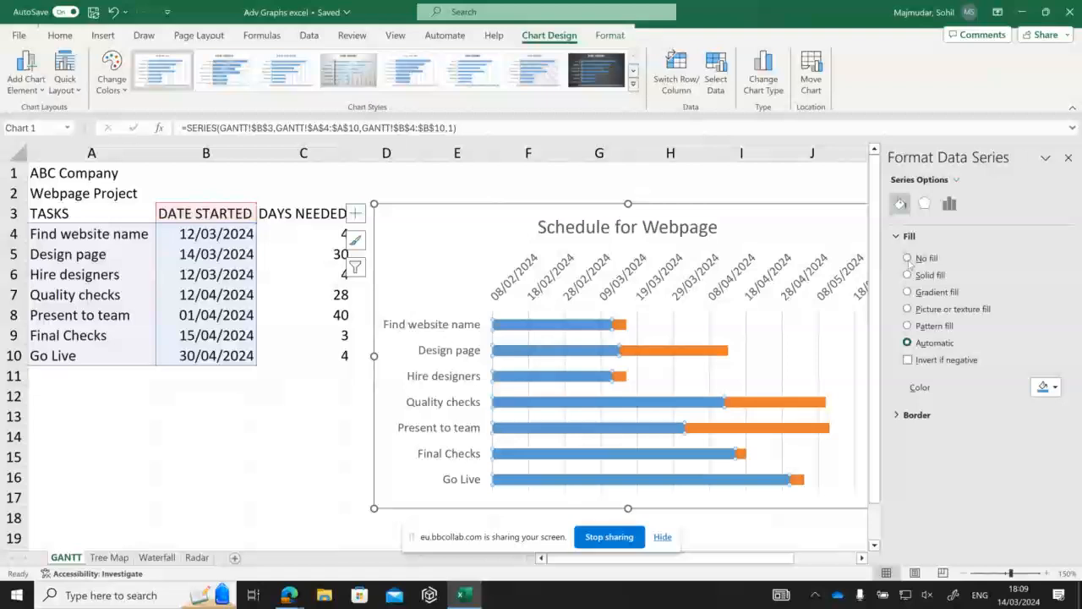
{"action": "left_click", "coordinate": [908, 258]}
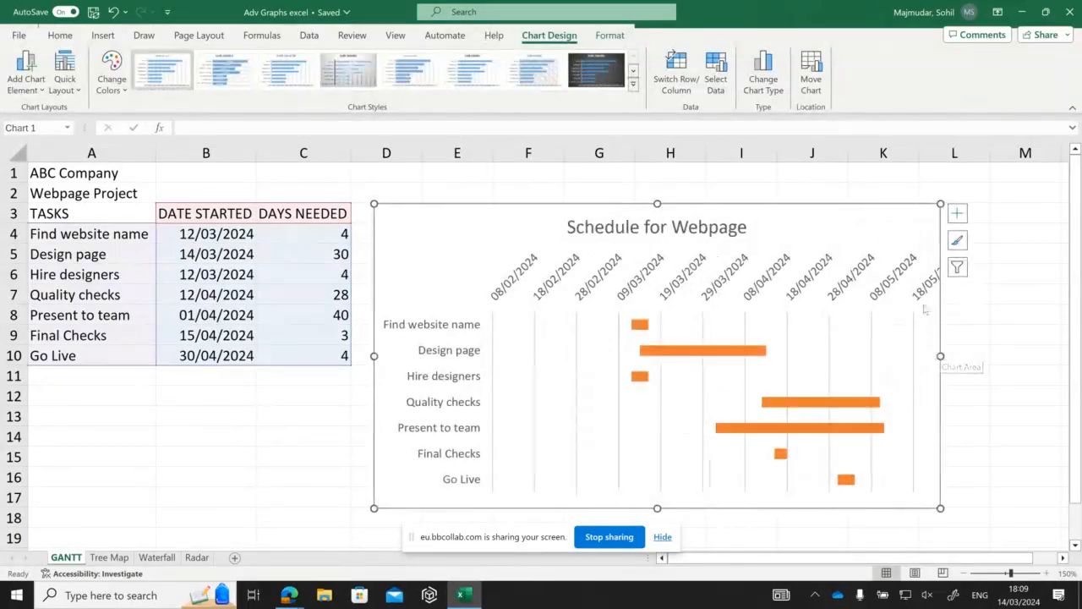
{"action": "mouse_move", "coordinate": [921, 308]}
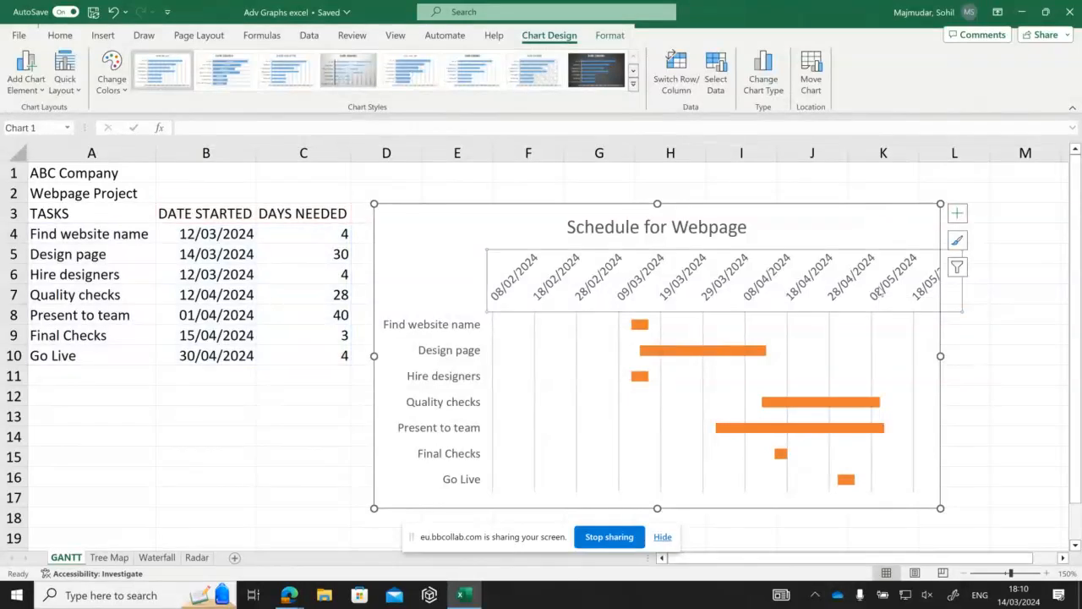
{"action": "mouse_move", "coordinate": [156, 49]}
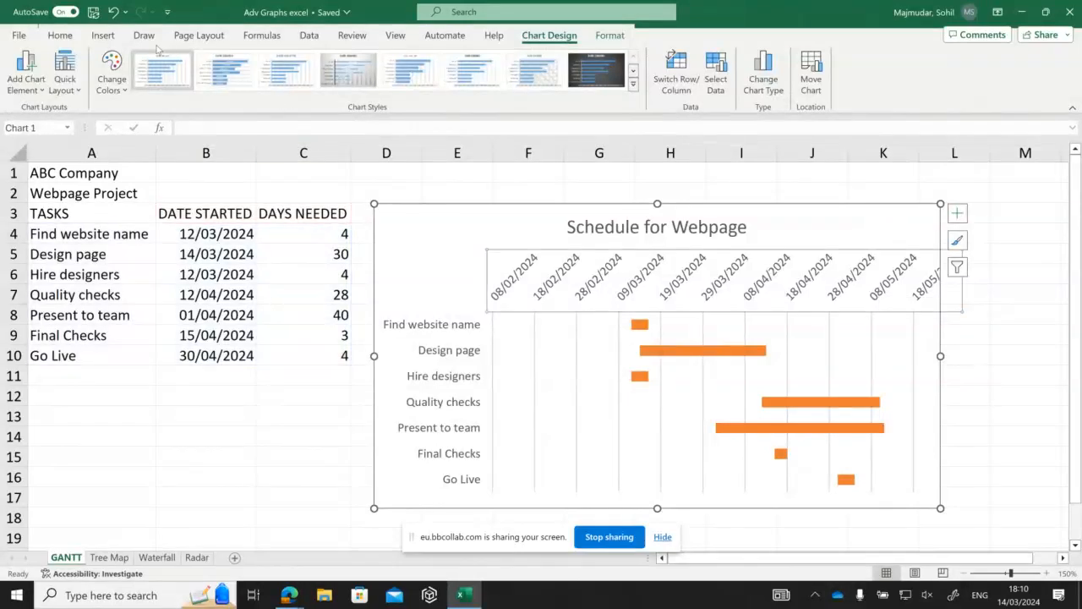
{"action": "left_click", "coordinate": [59, 35]}
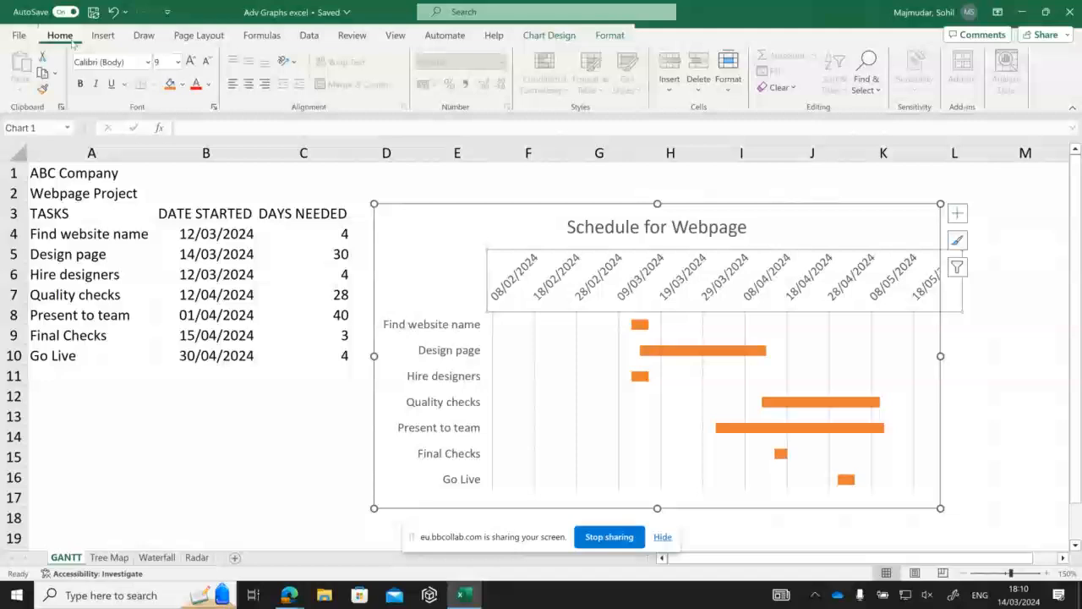
{"action": "left_click", "coordinate": [285, 61]}
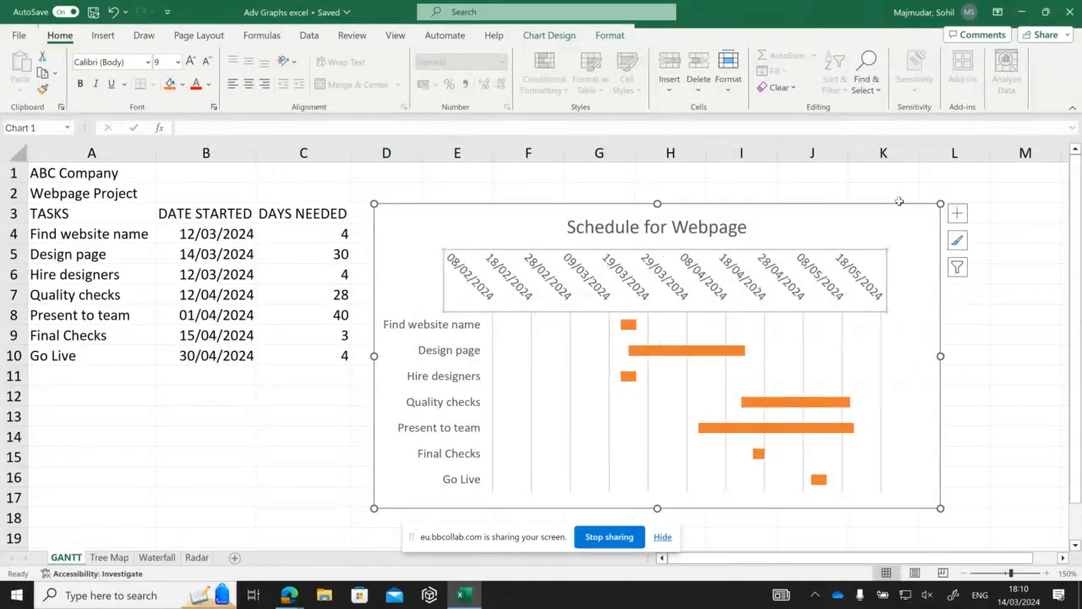
{"action": "mouse_move", "coordinate": [934, 308]}
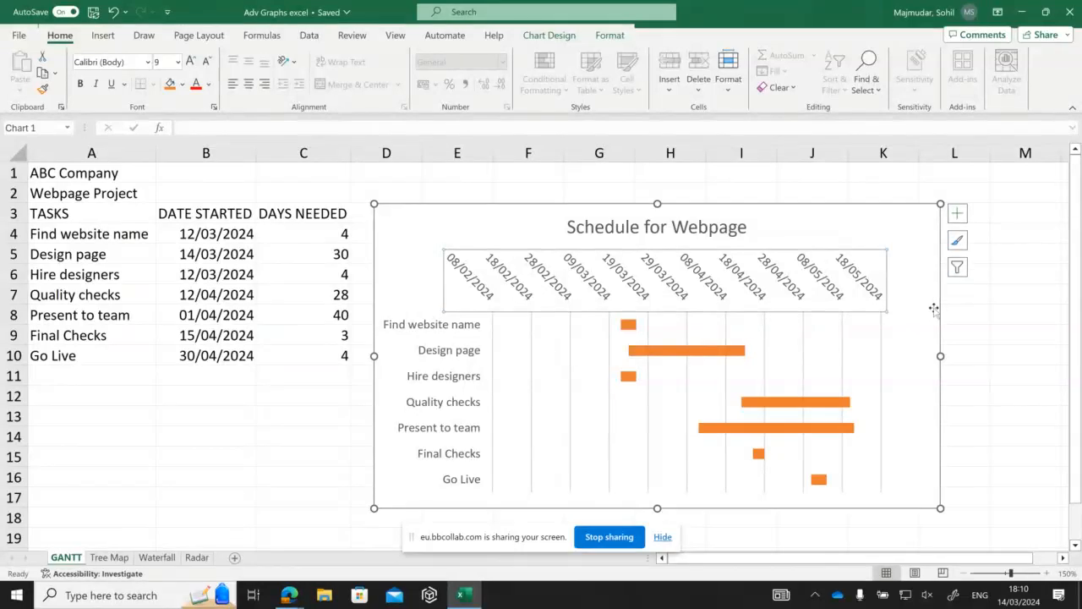
{"action": "mouse_move", "coordinate": [873, 206]}
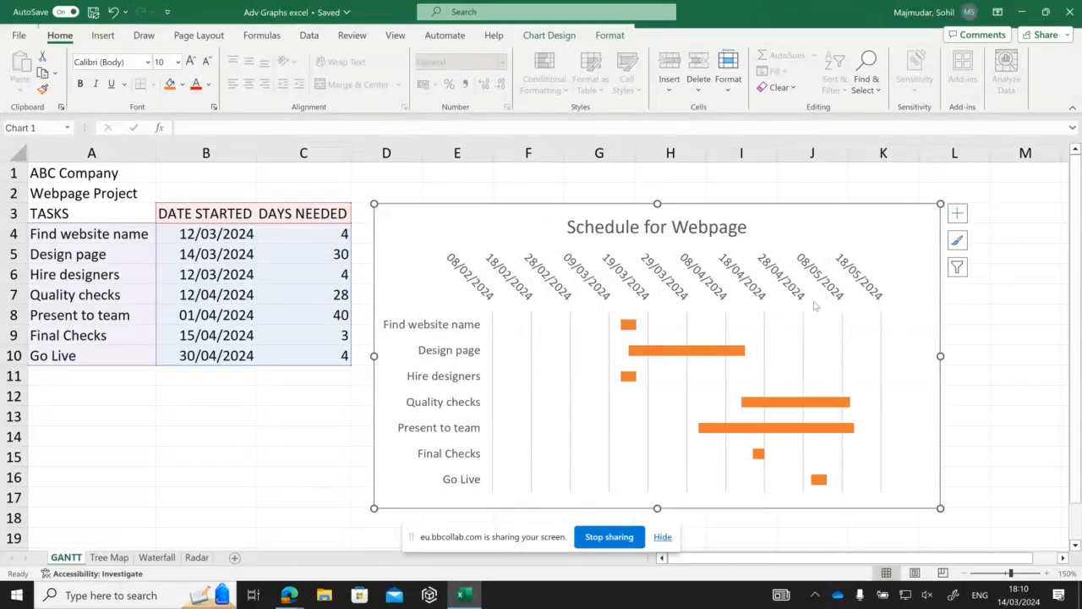
{"action": "mouse_move", "coordinate": [615, 334]}
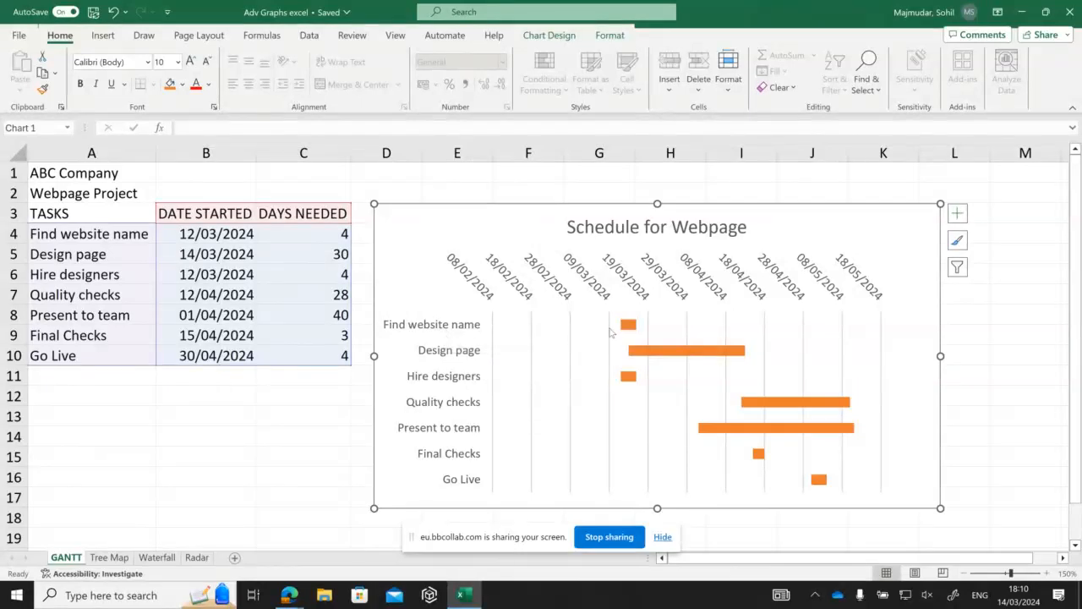
{"action": "mouse_move", "coordinate": [629, 324]}
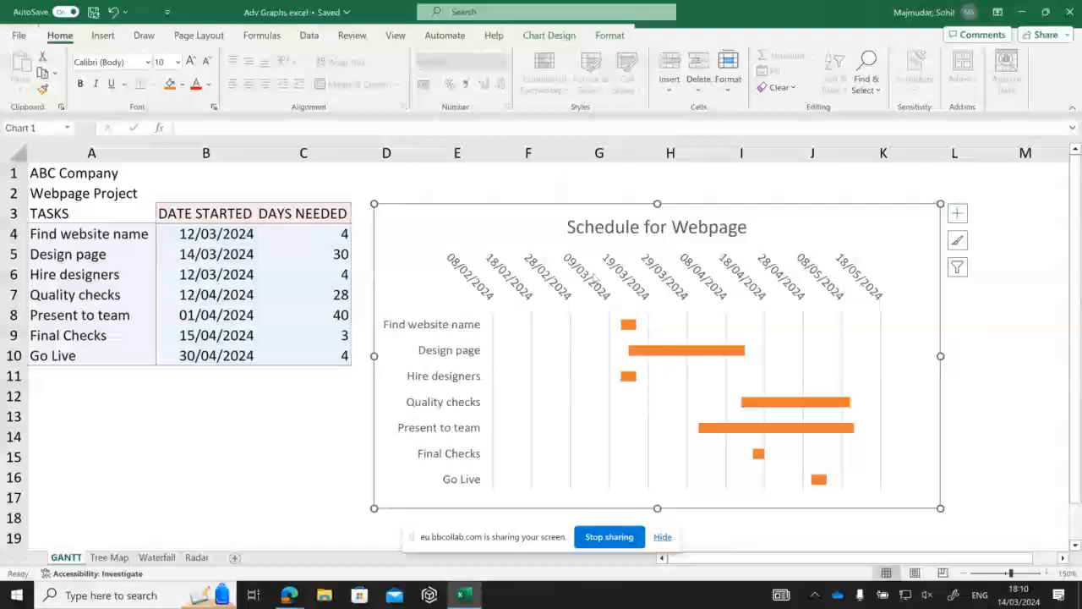
Set the Gantt date axis Bounds Minimum to 45361 so it starts at 10/03/2024
{"action": "right_click", "coordinate": [528, 279]}
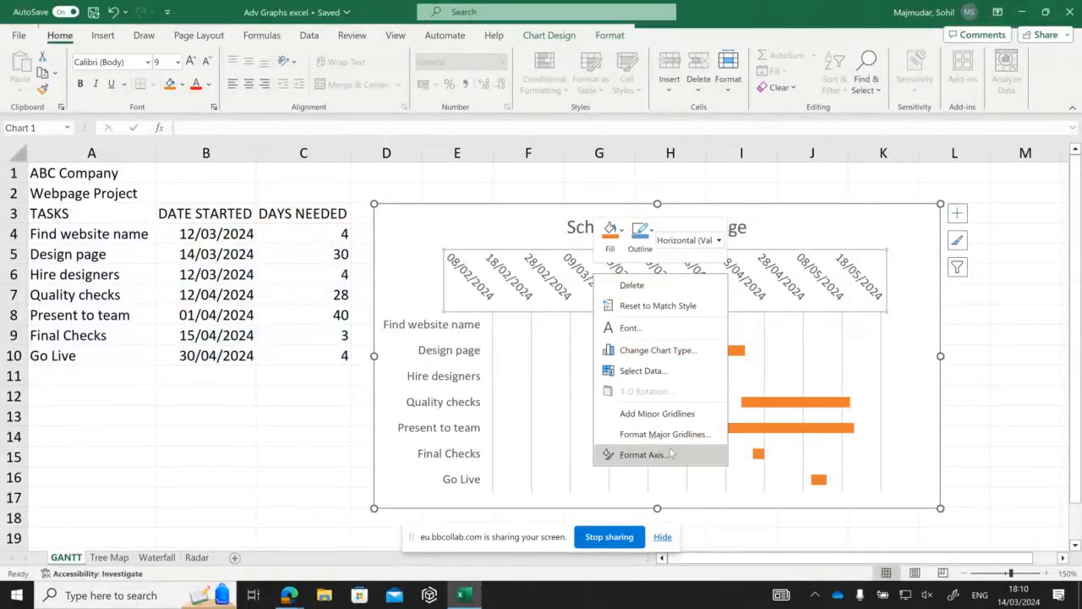
{"action": "left_click", "coordinate": [641, 454]}
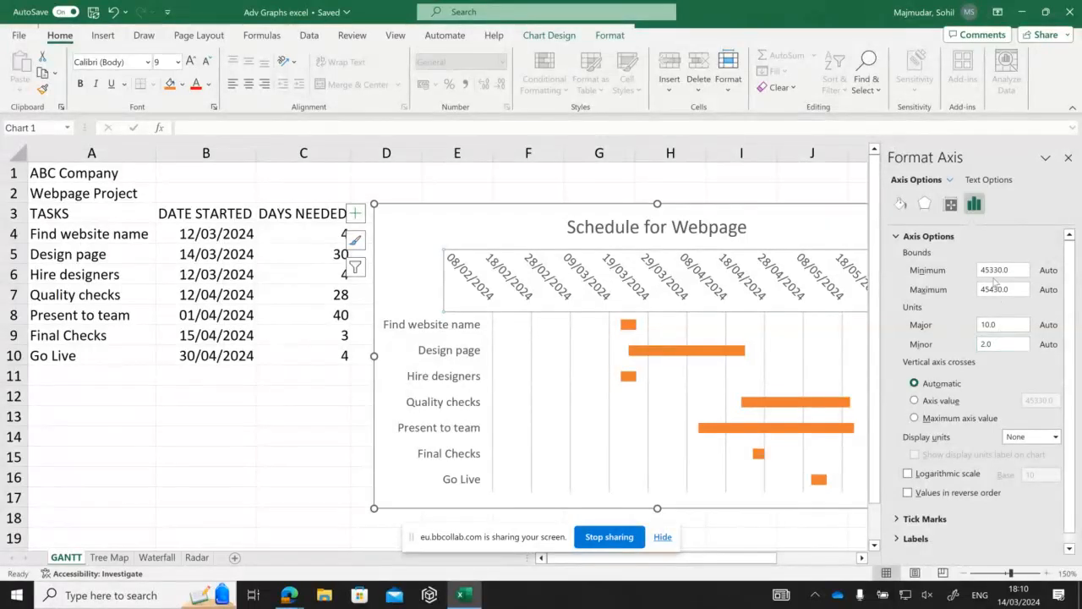
{"action": "left_click", "coordinate": [1003, 270]}
{"action": "type", "text": "10/03"}
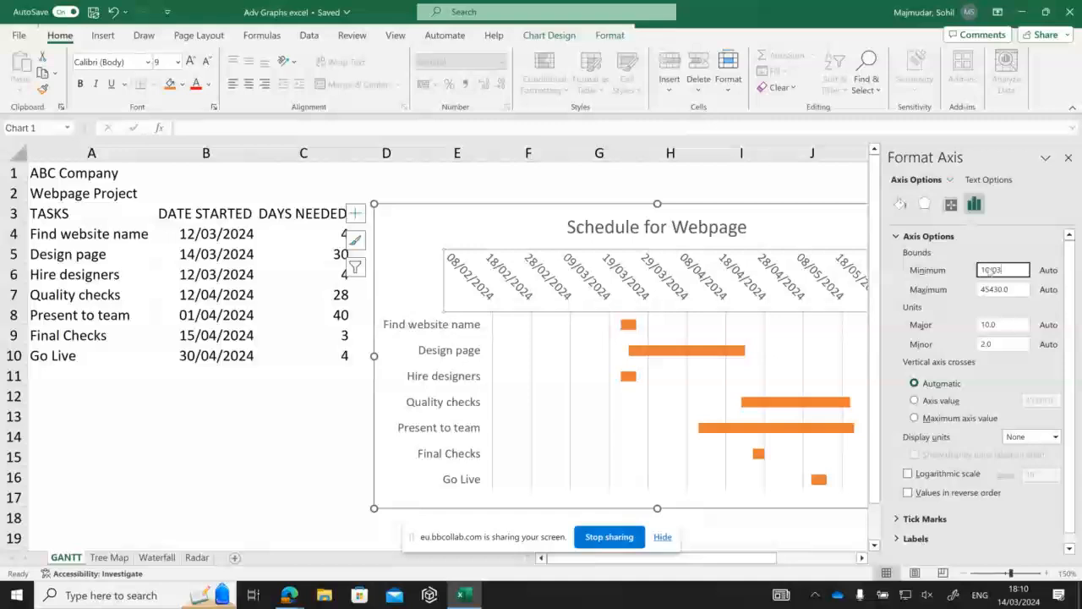
{"action": "type", "text": "202"}
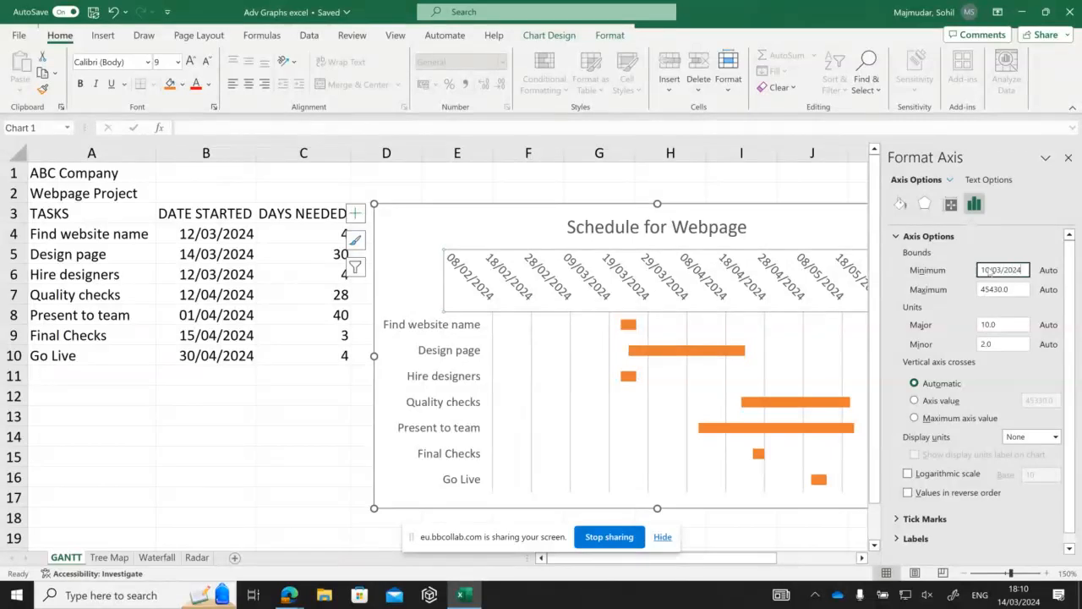
{"action": "type", "text": "45161.0"}
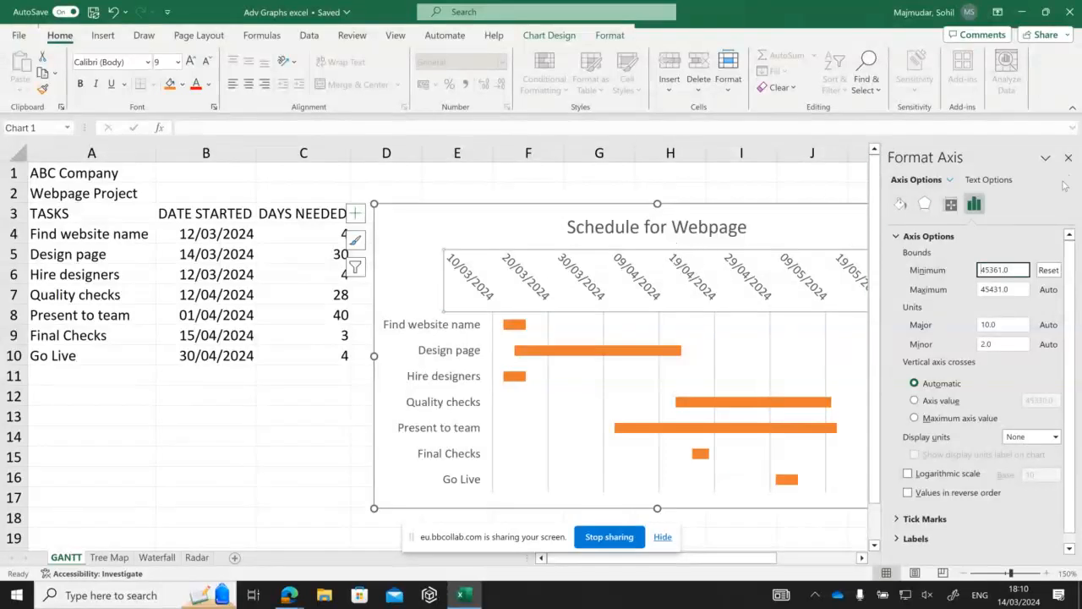
{"action": "mouse_move", "coordinate": [518, 307]}
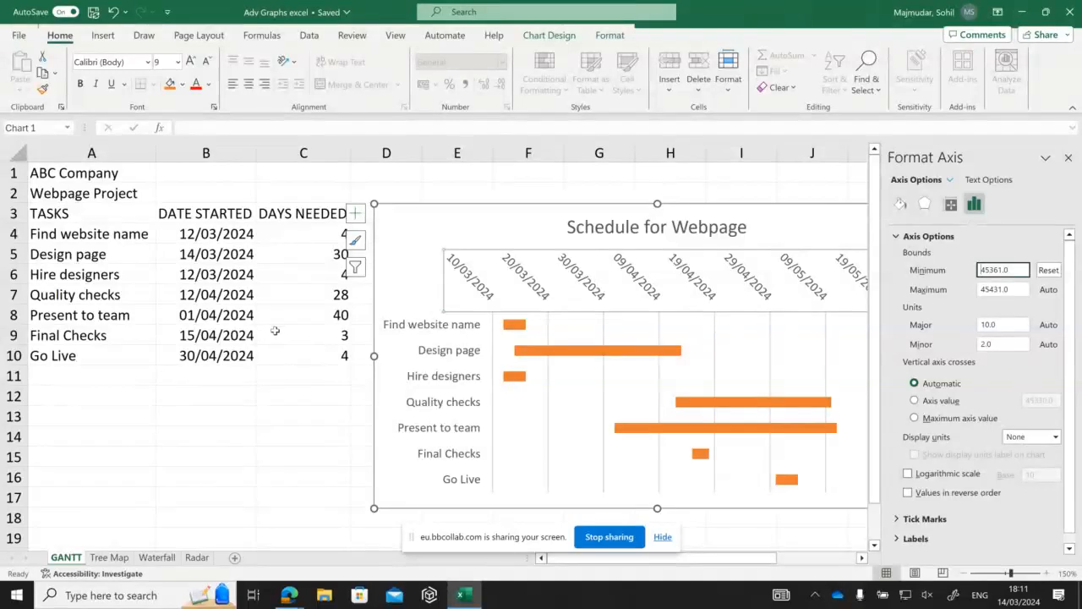
{"action": "mouse_move", "coordinate": [318, 323]}
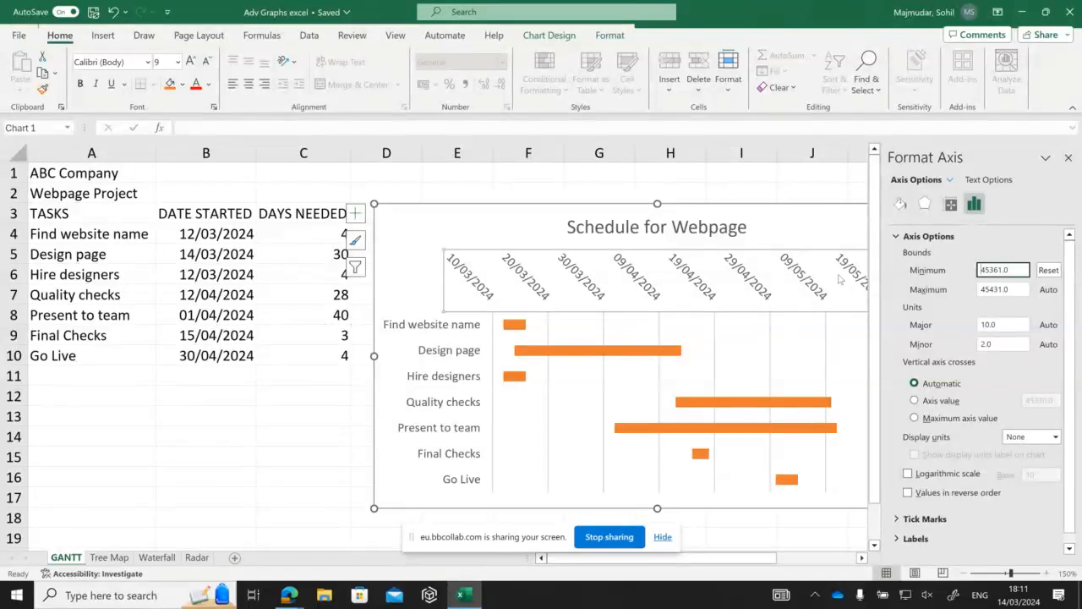
Set the date axis Maximum bound to 15/05/2024 (45427) and close the Format Axis pane
{"action": "left_click", "coordinate": [1002, 290]}
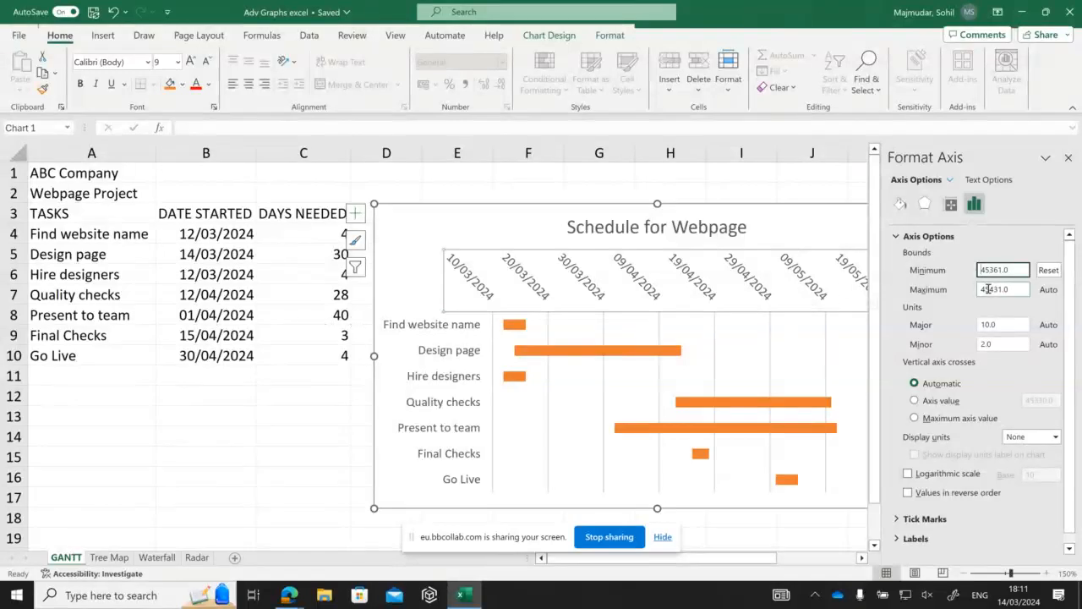
{"action": "left_click", "coordinate": [1004, 289]}
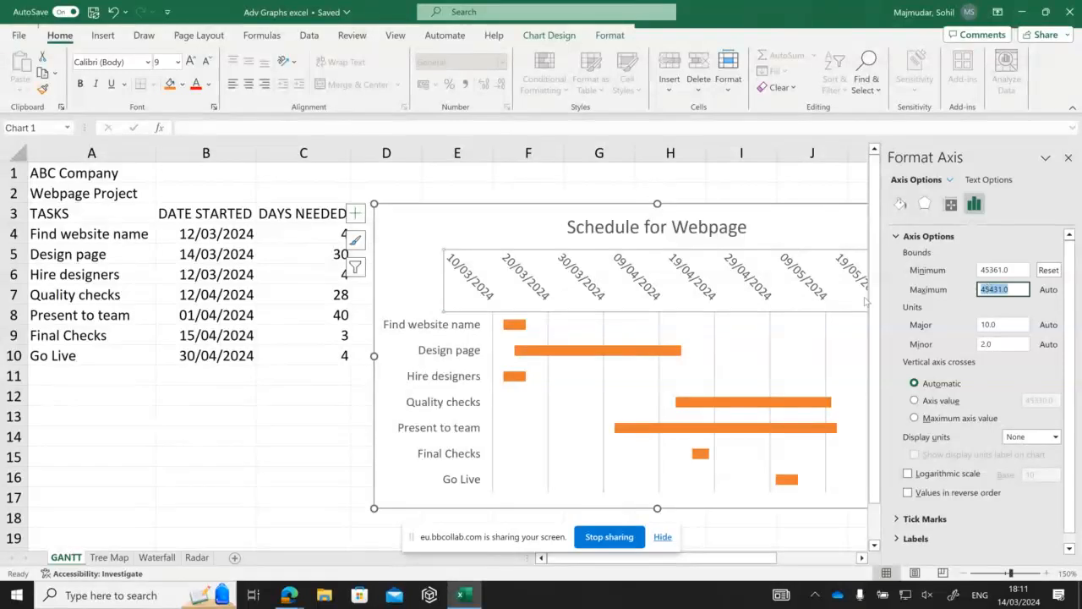
{"action": "mouse_move", "coordinate": [605, 294]}
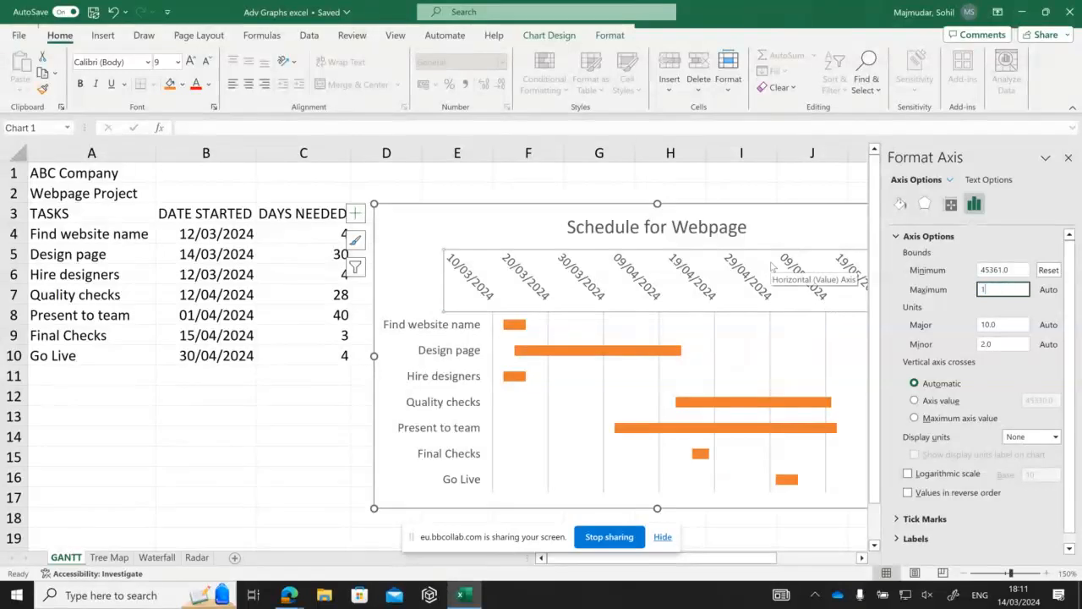
{"action": "type", "text": "15/05/"}
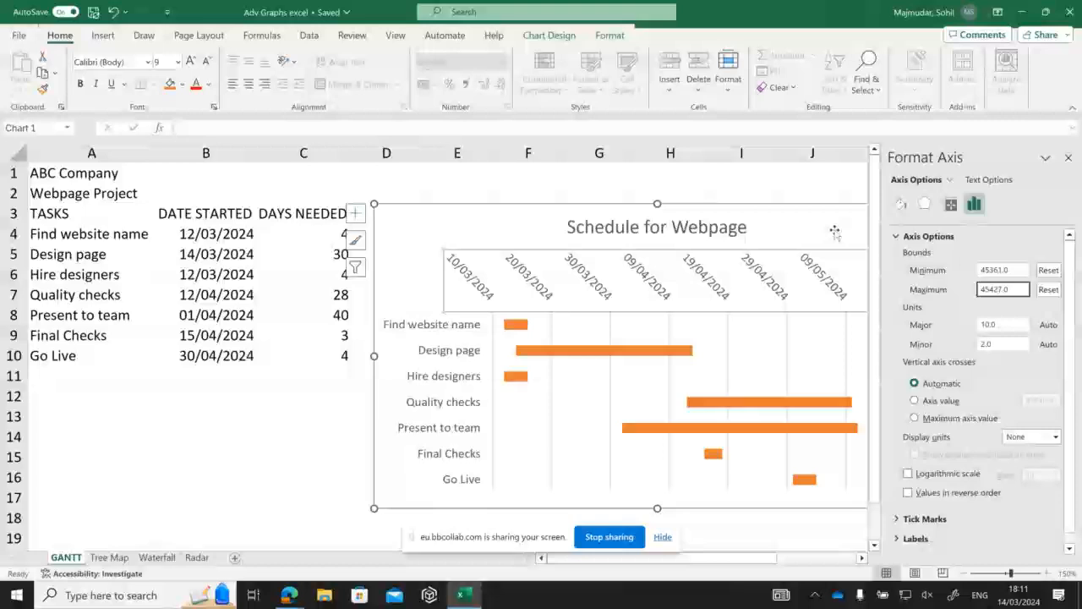
{"action": "left_click", "coordinate": [1069, 157]}
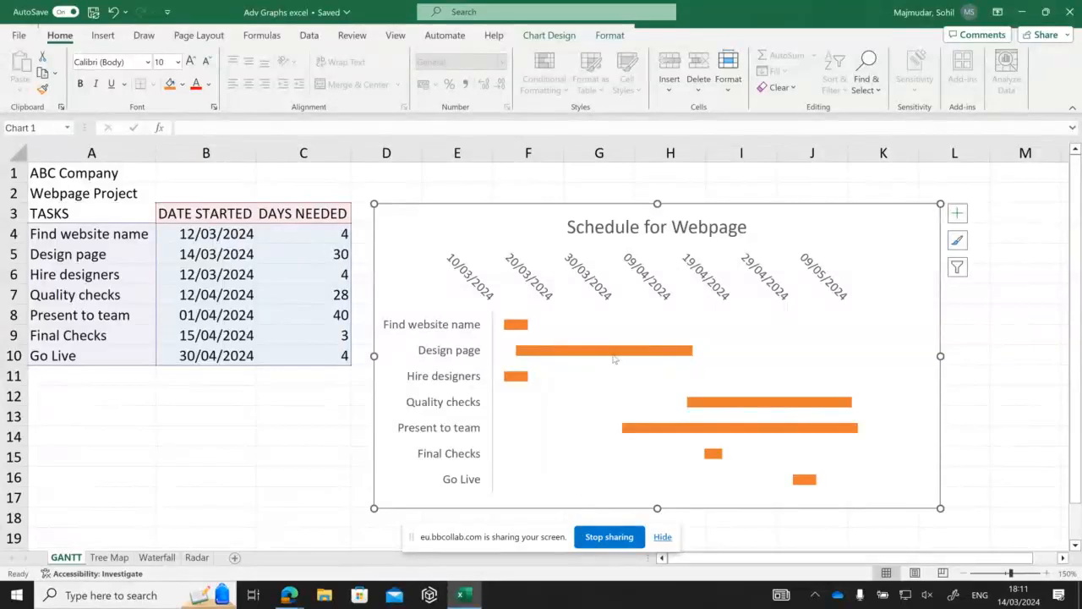
{"action": "mouse_move", "coordinate": [605, 349]}
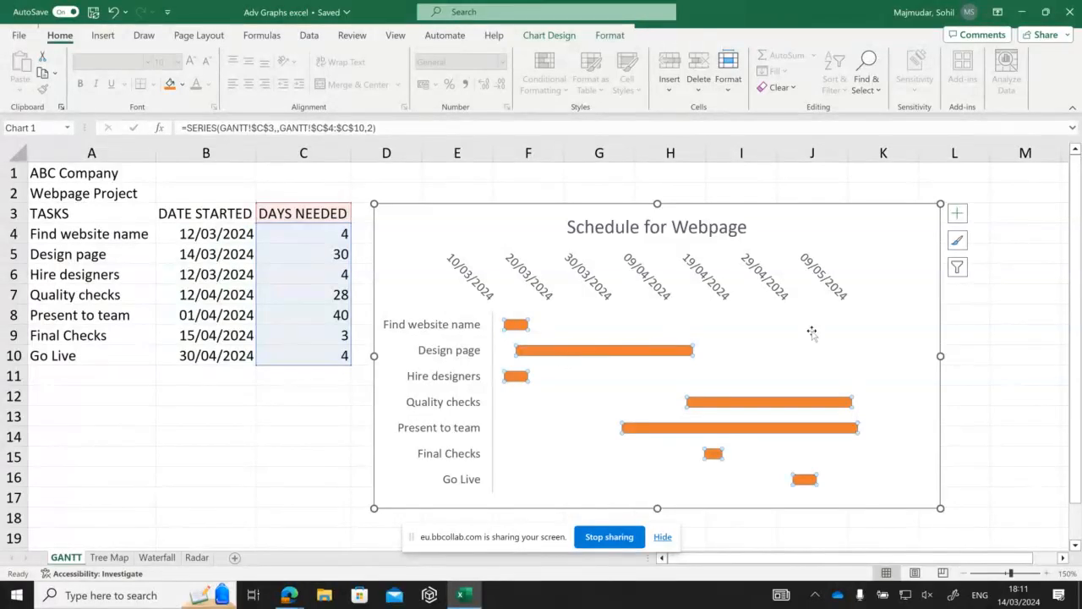
Add data labels so each orange bar shows its day count, such as 30
{"action": "left_click", "coordinate": [957, 213]}
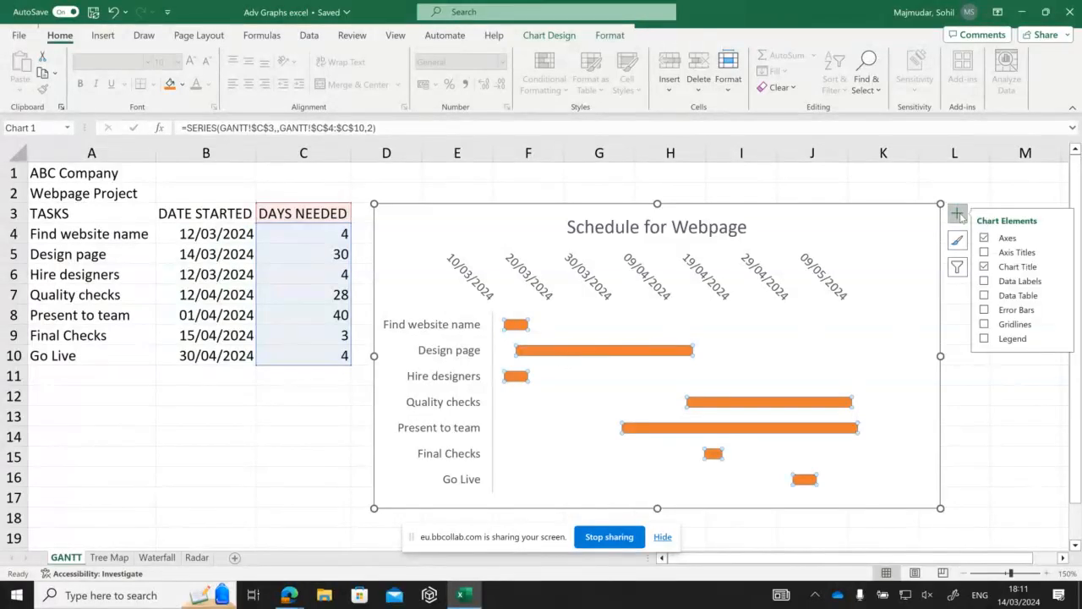
{"action": "left_click", "coordinate": [984, 281]}
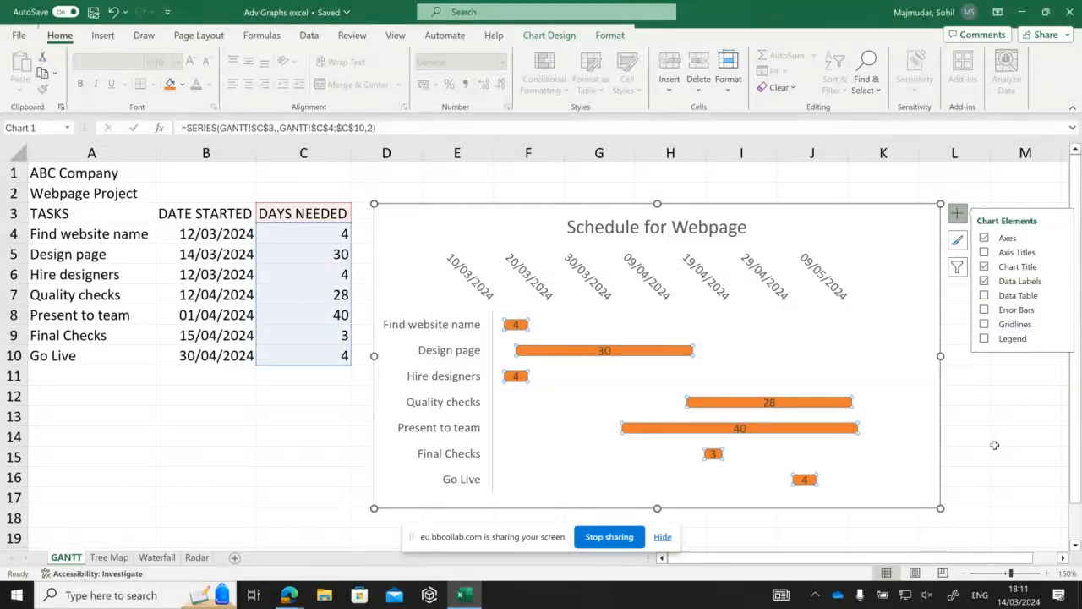
{"action": "mouse_move", "coordinate": [771, 214]}
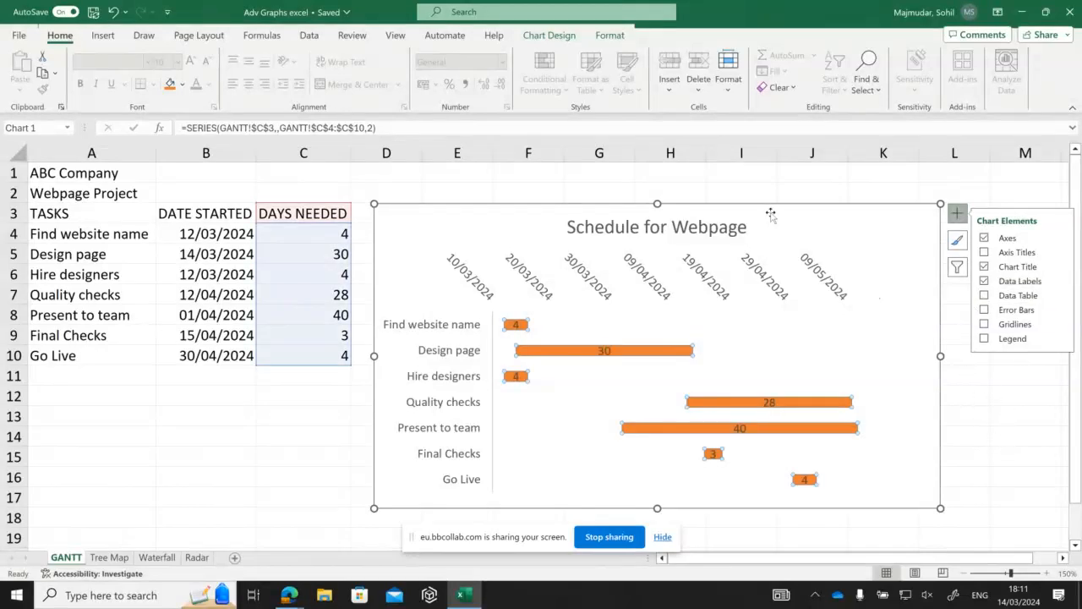
{"action": "left_click", "coordinate": [1021, 372]}
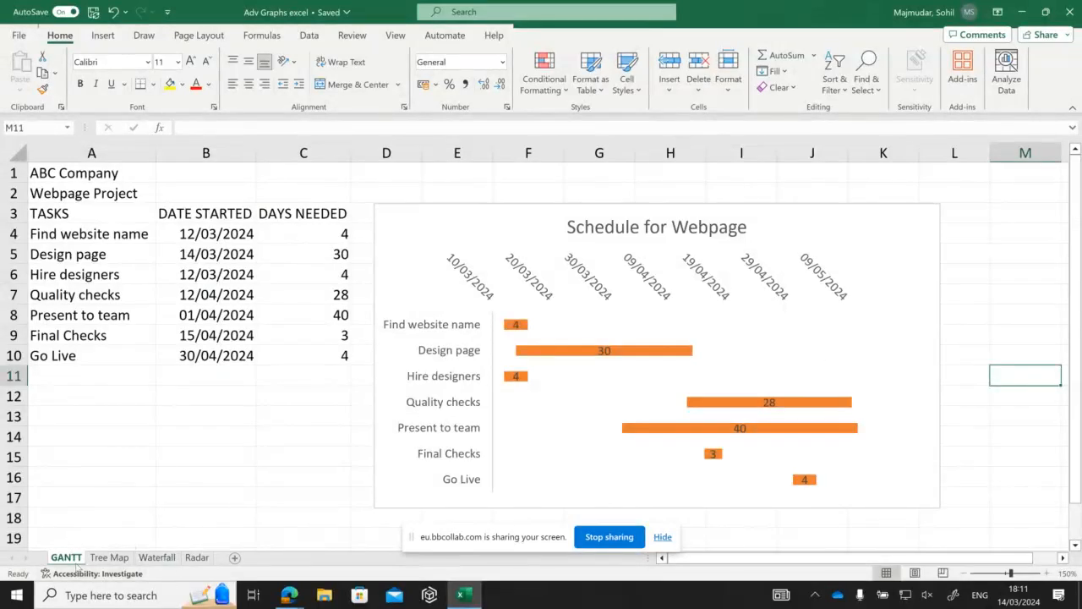
{"action": "mouse_move", "coordinate": [459, 516]}
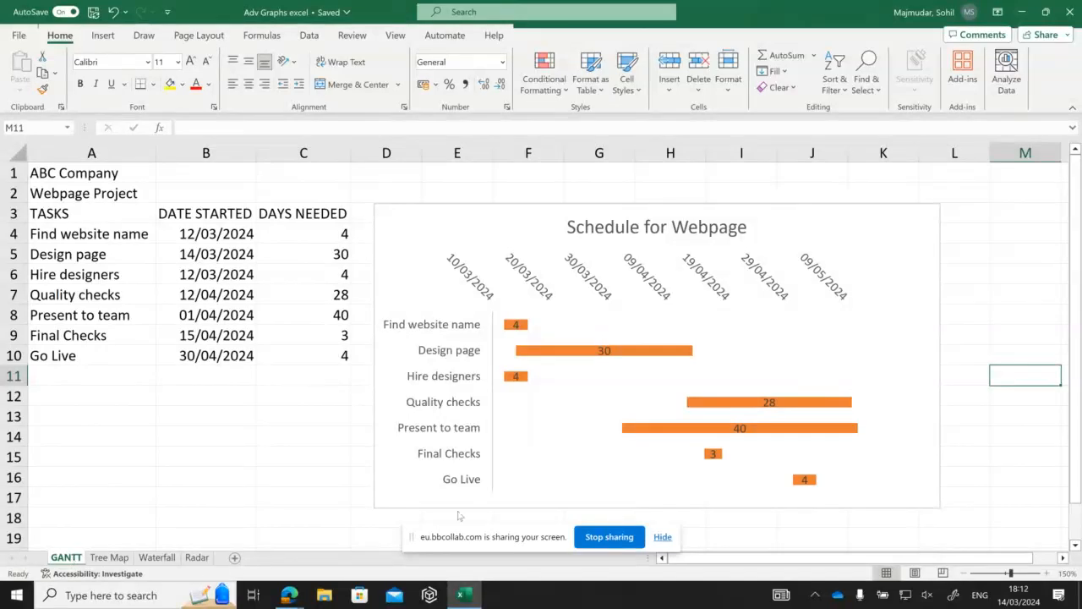
{"action": "mouse_move", "coordinate": [507, 338]}
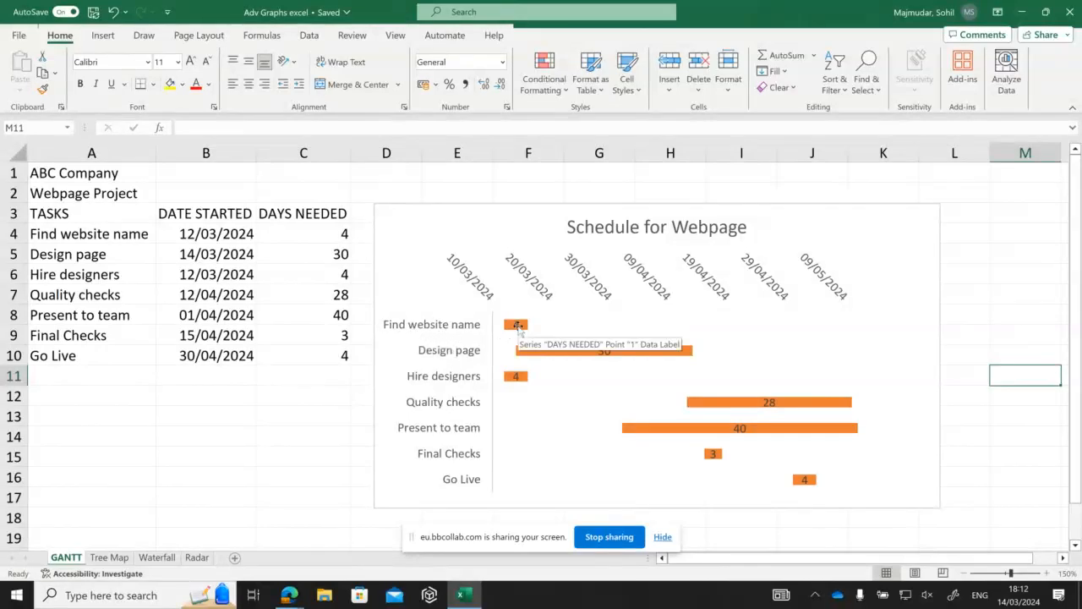
{"action": "mouse_move", "coordinate": [486, 364]}
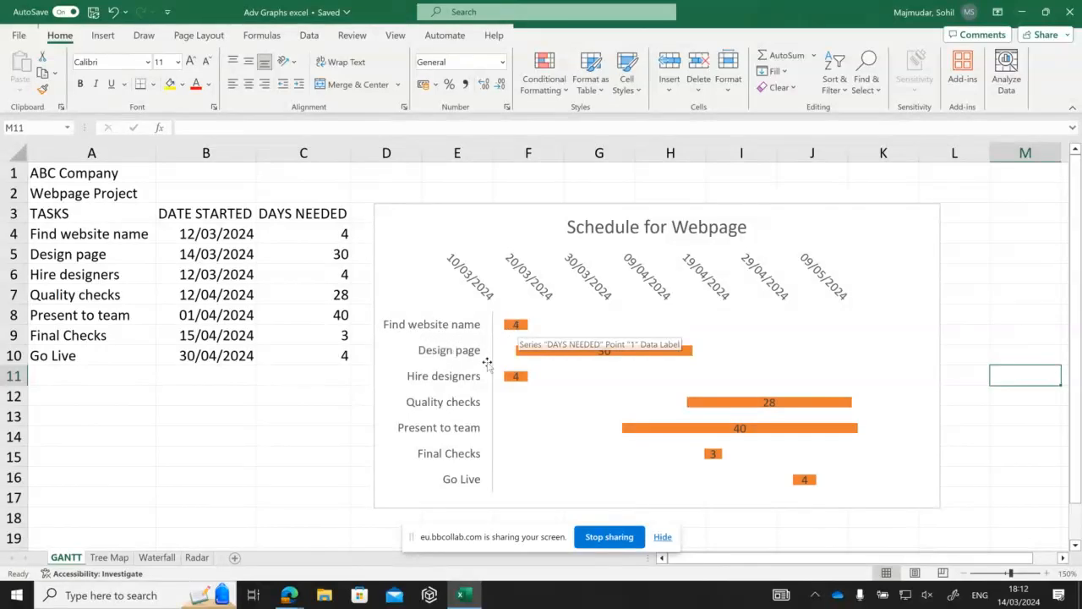
{"action": "mouse_move", "coordinate": [547, 363]}
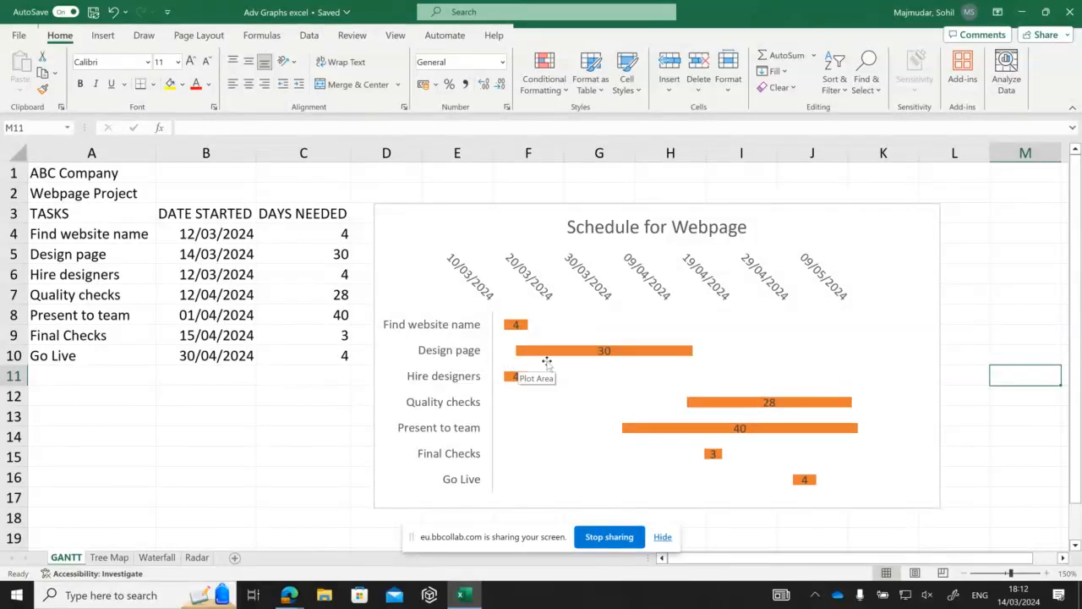
{"action": "mouse_move", "coordinate": [603, 373]}
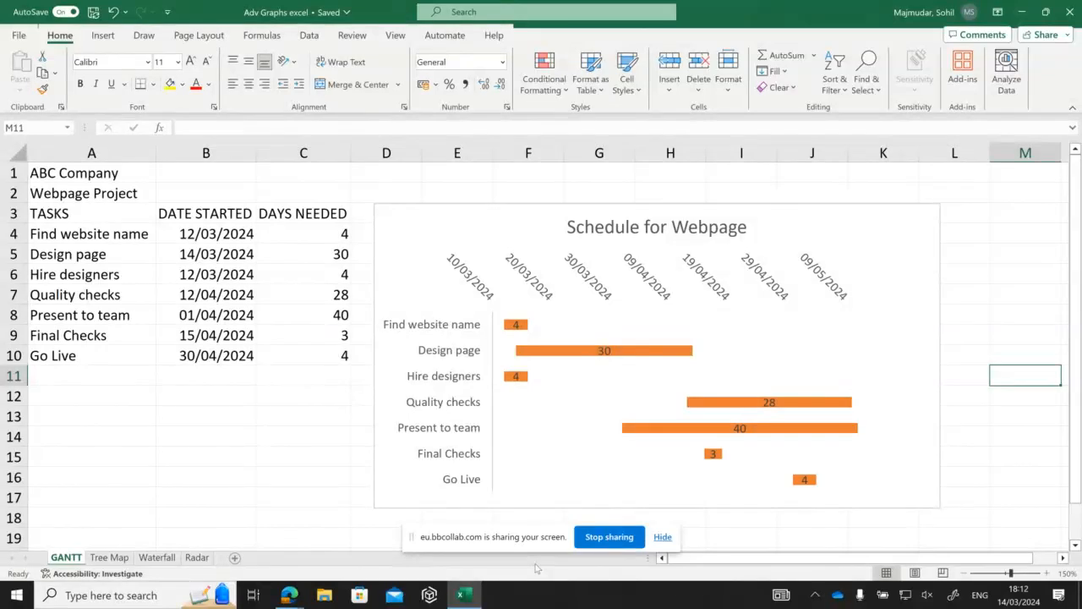
{"action": "mouse_move", "coordinate": [416, 512]}
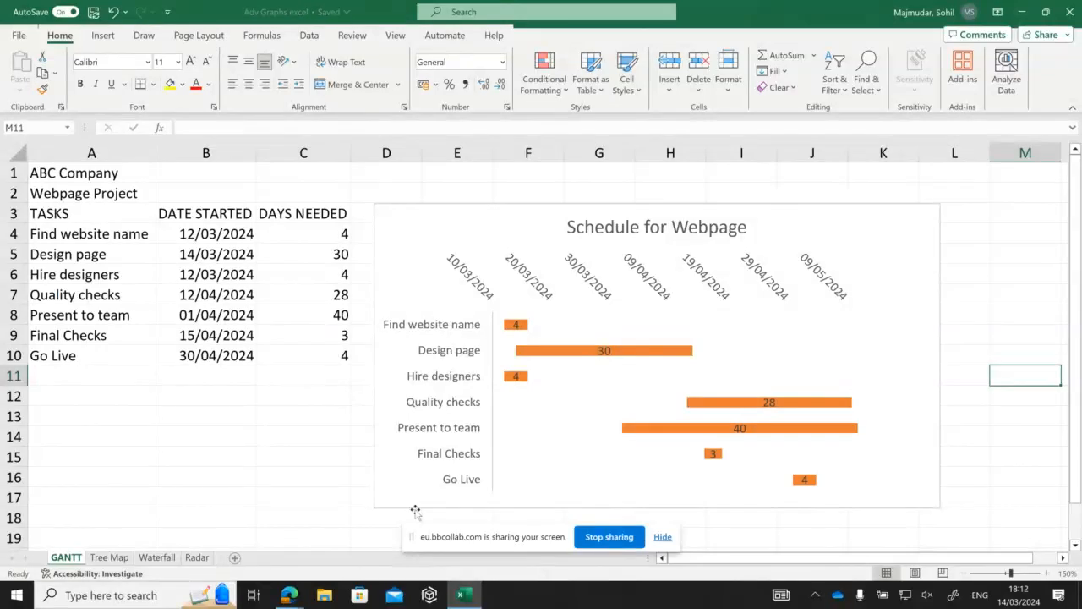
{"action": "mouse_move", "coordinate": [884, 445]}
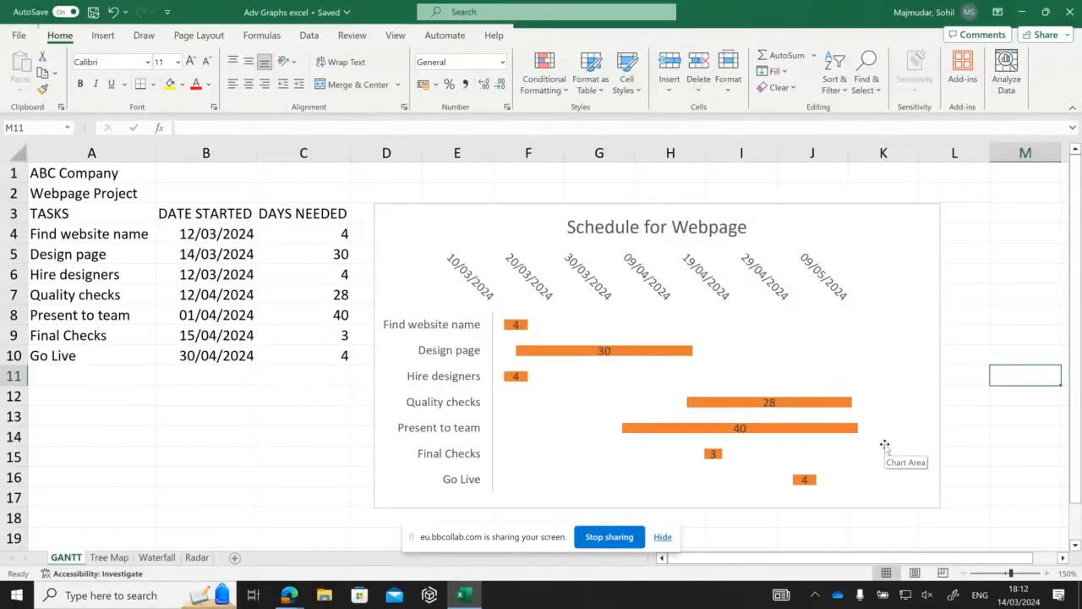
{"action": "mouse_move", "coordinate": [883, 443]}
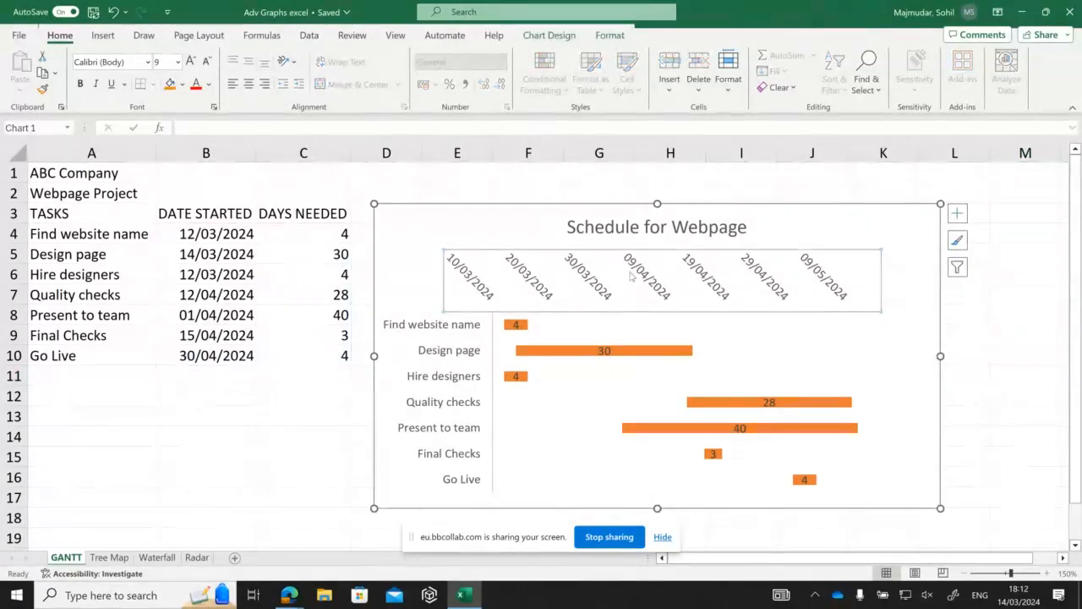
Set the Gantt date axis Major unit to 7 for weekly date ticks
{"action": "right_click", "coordinate": [647, 279]}
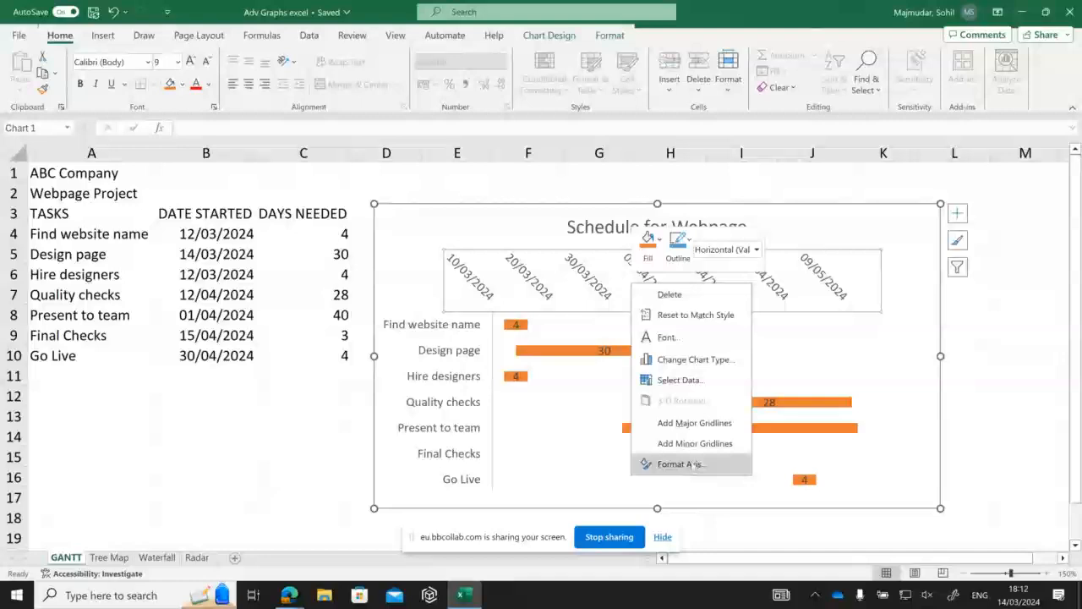
{"action": "left_click", "coordinate": [681, 463]}
{"action": "type", "text": "7"}
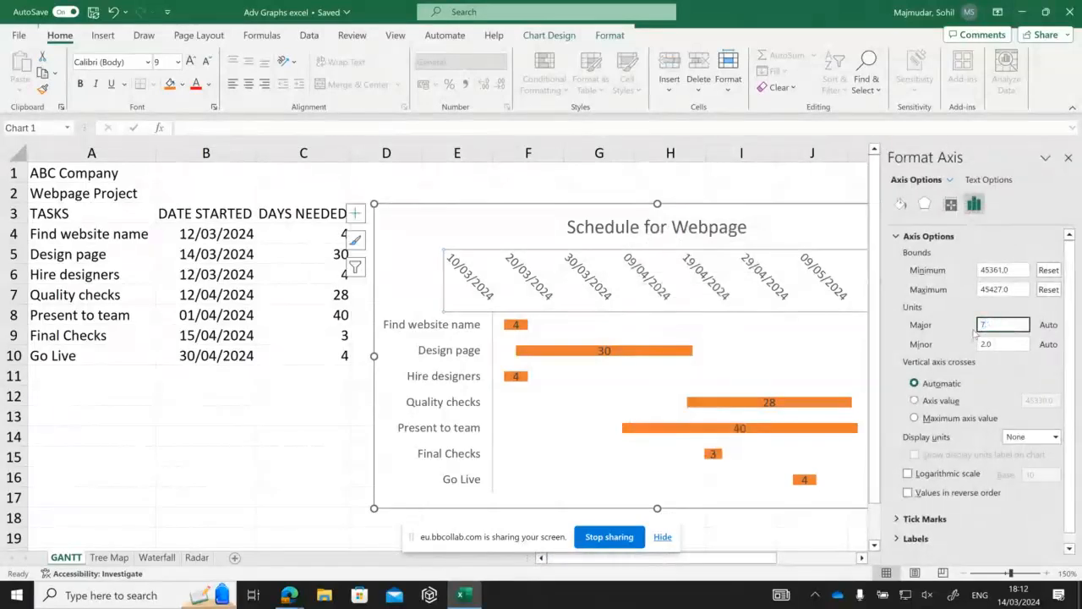
{"action": "left_click", "coordinate": [812, 172]}
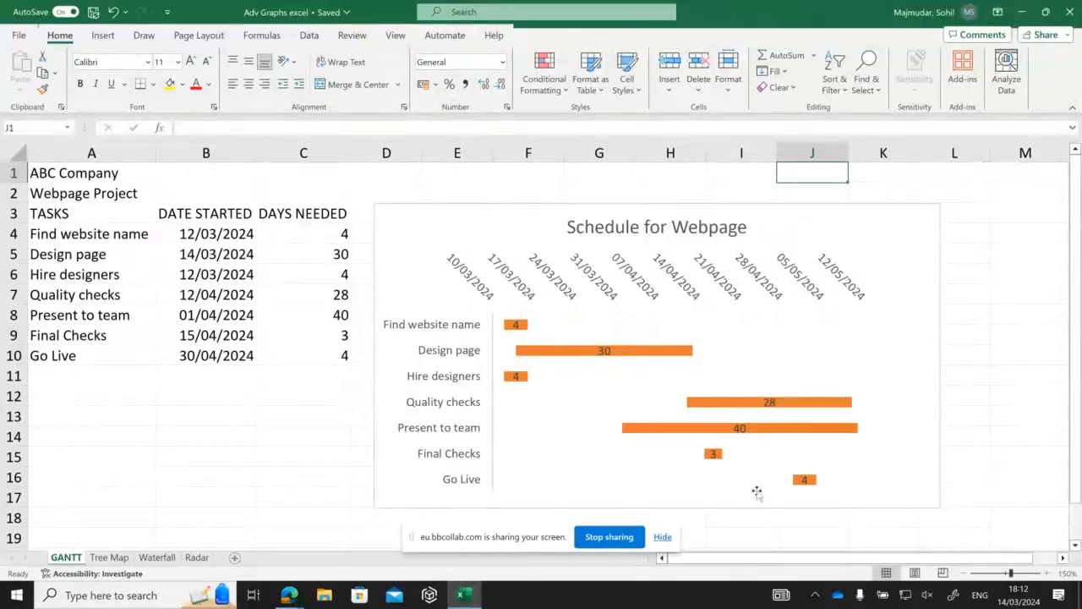
{"action": "mouse_move", "coordinate": [751, 494]}
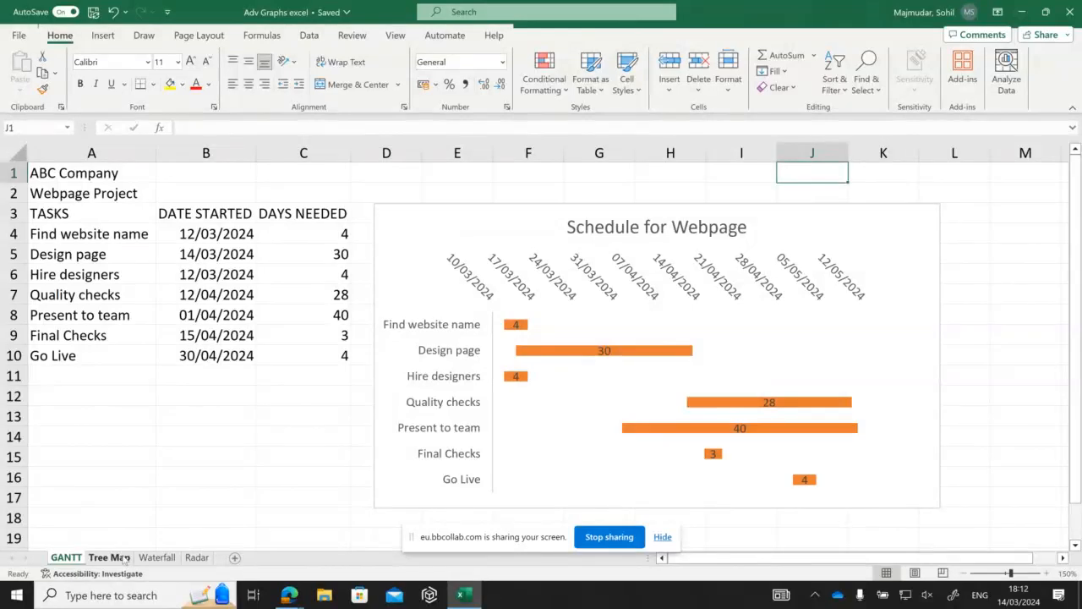
Go to the Tree Map sheet, then open the browser session's main menu
{"action": "left_click", "coordinate": [108, 557]}
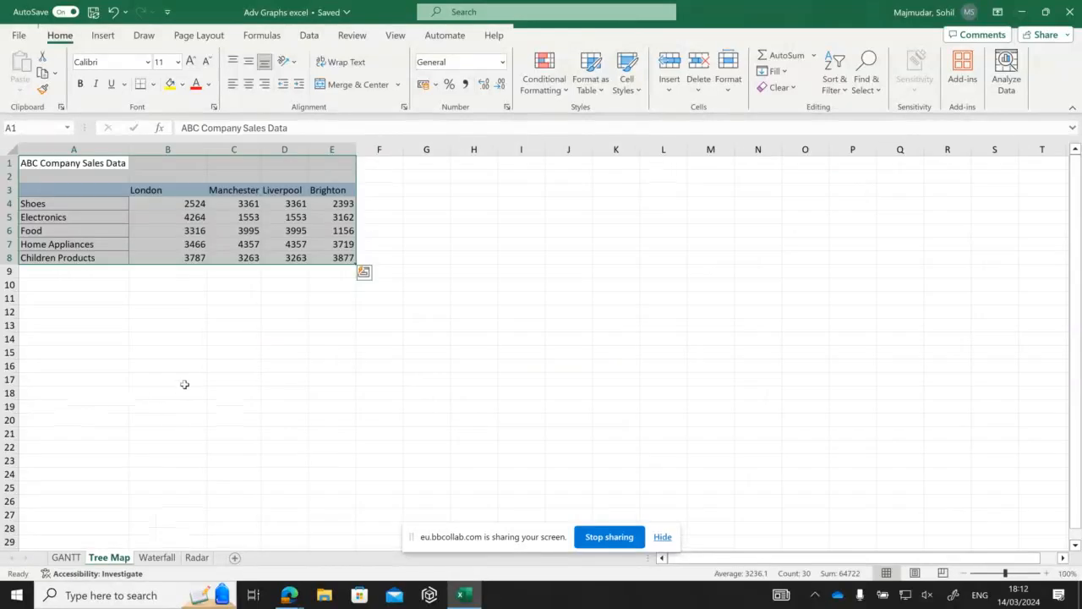
{"action": "left_click", "coordinate": [168, 378]}
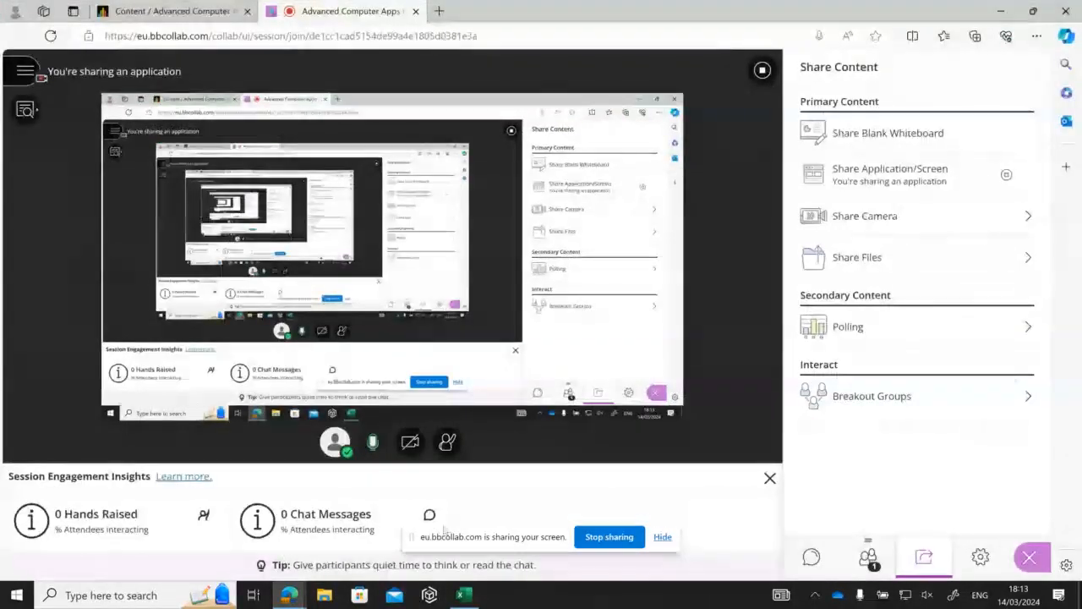
{"action": "left_click", "coordinate": [25, 71]}
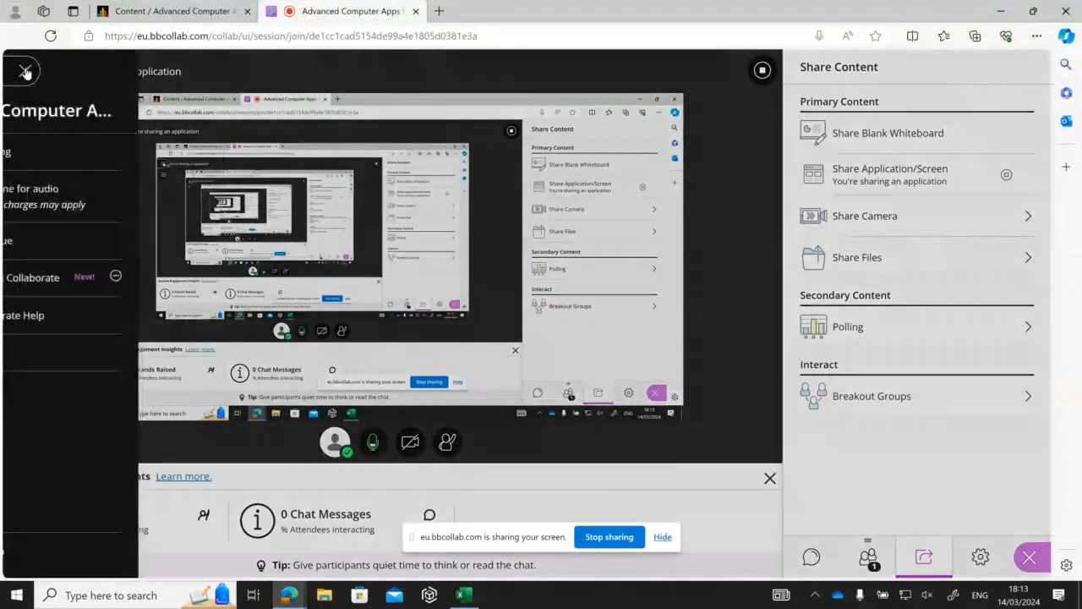